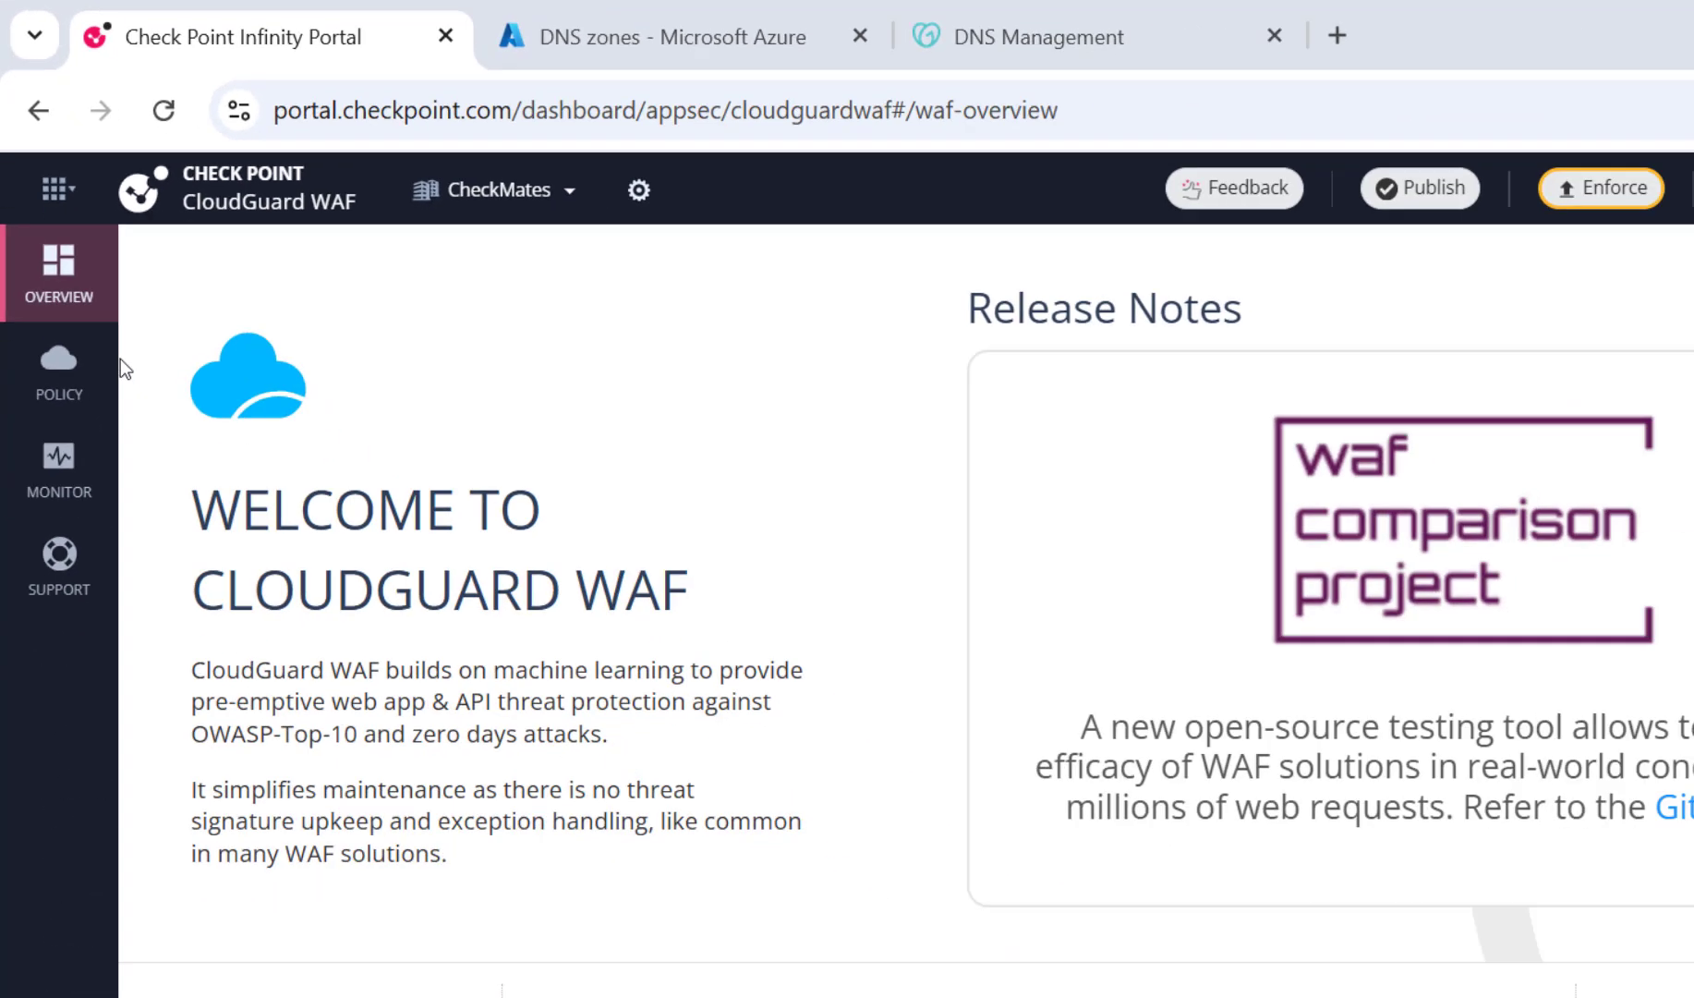
Open the Assets page under Policy, which shows no assets yet.
click(58, 370)
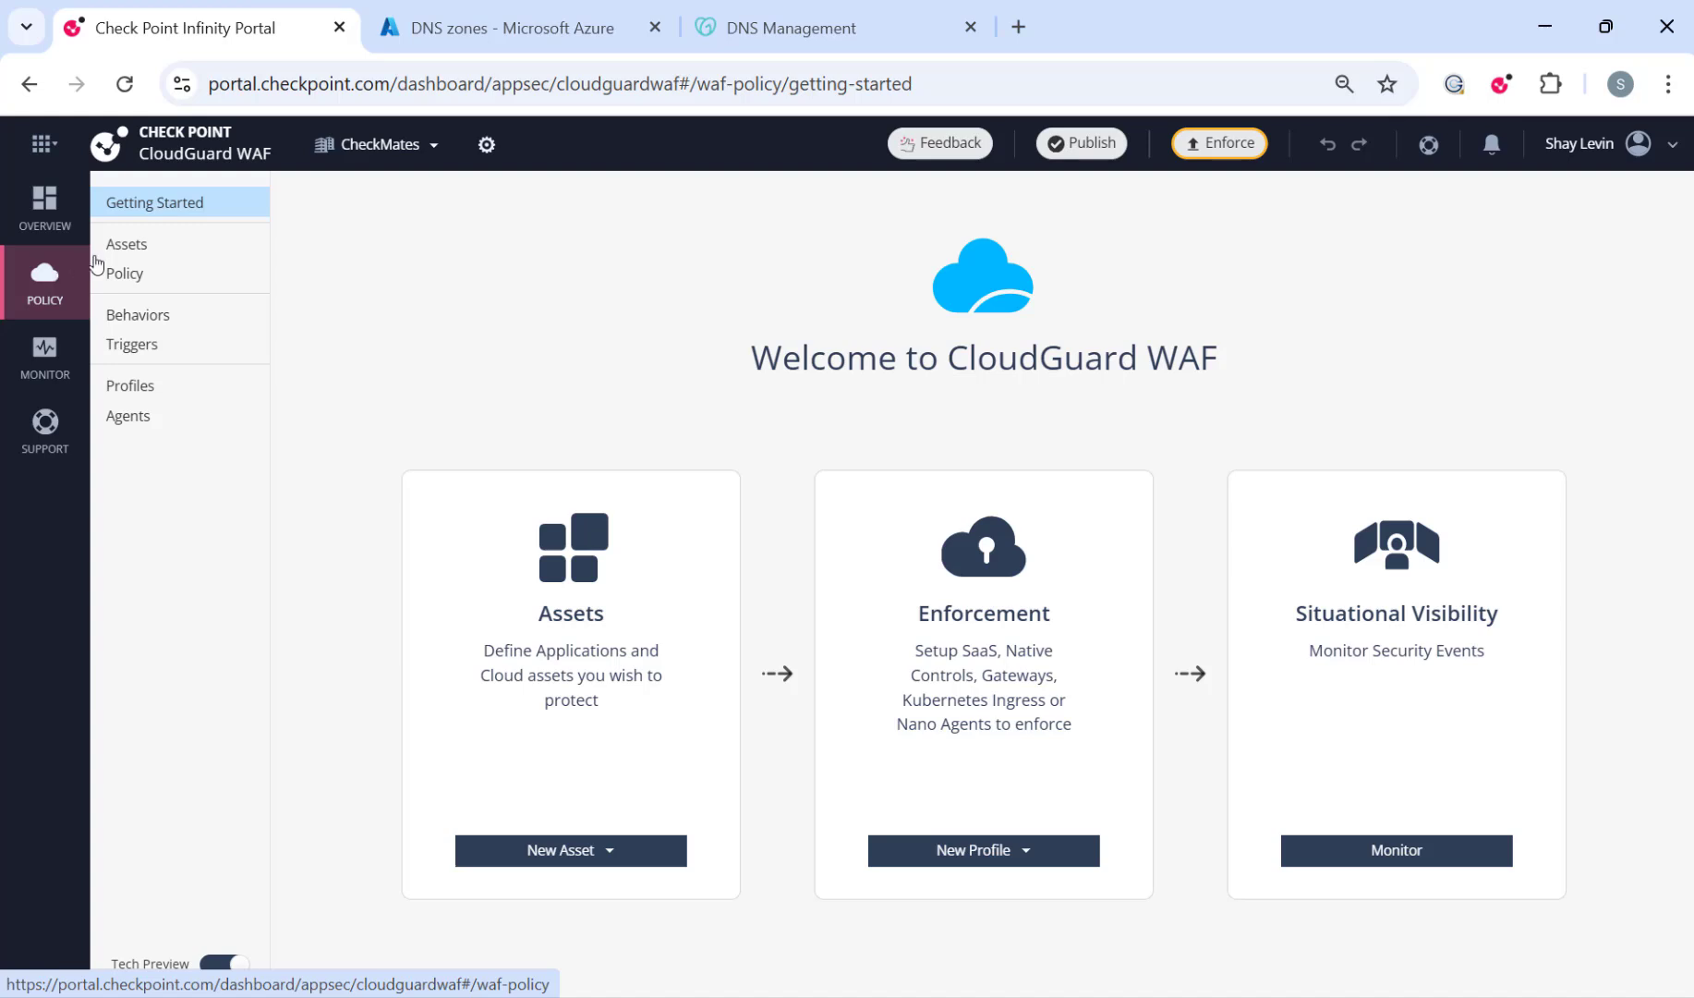
click(126, 243)
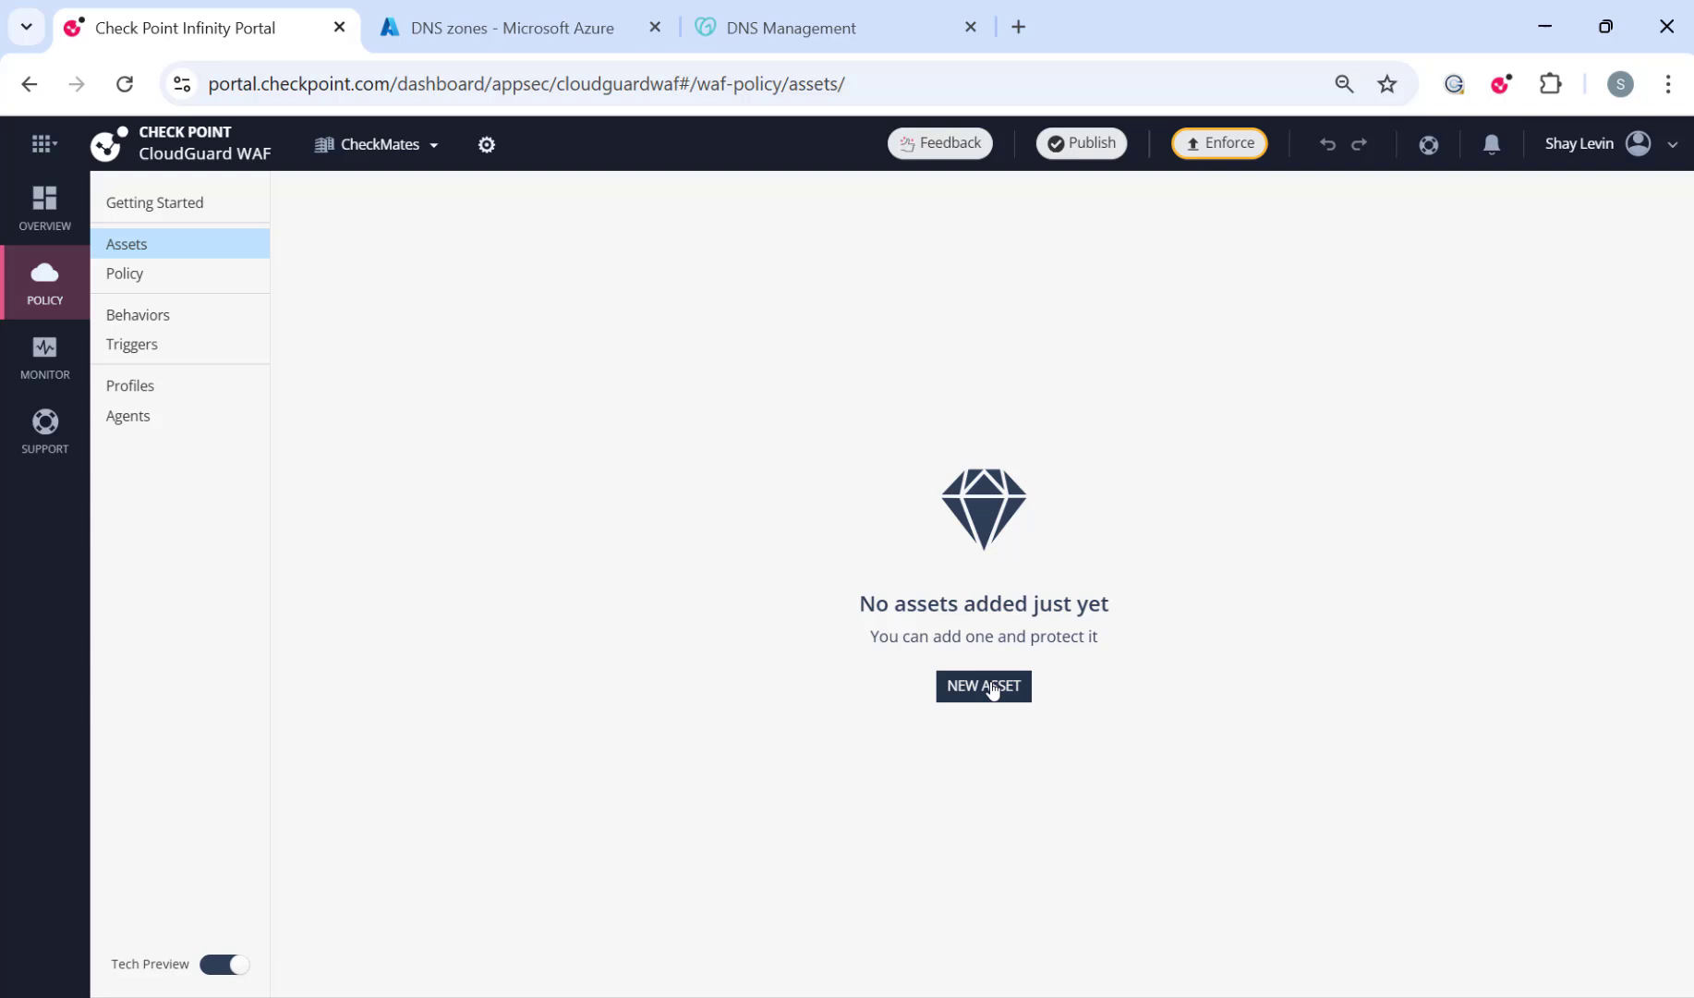
click(982, 685)
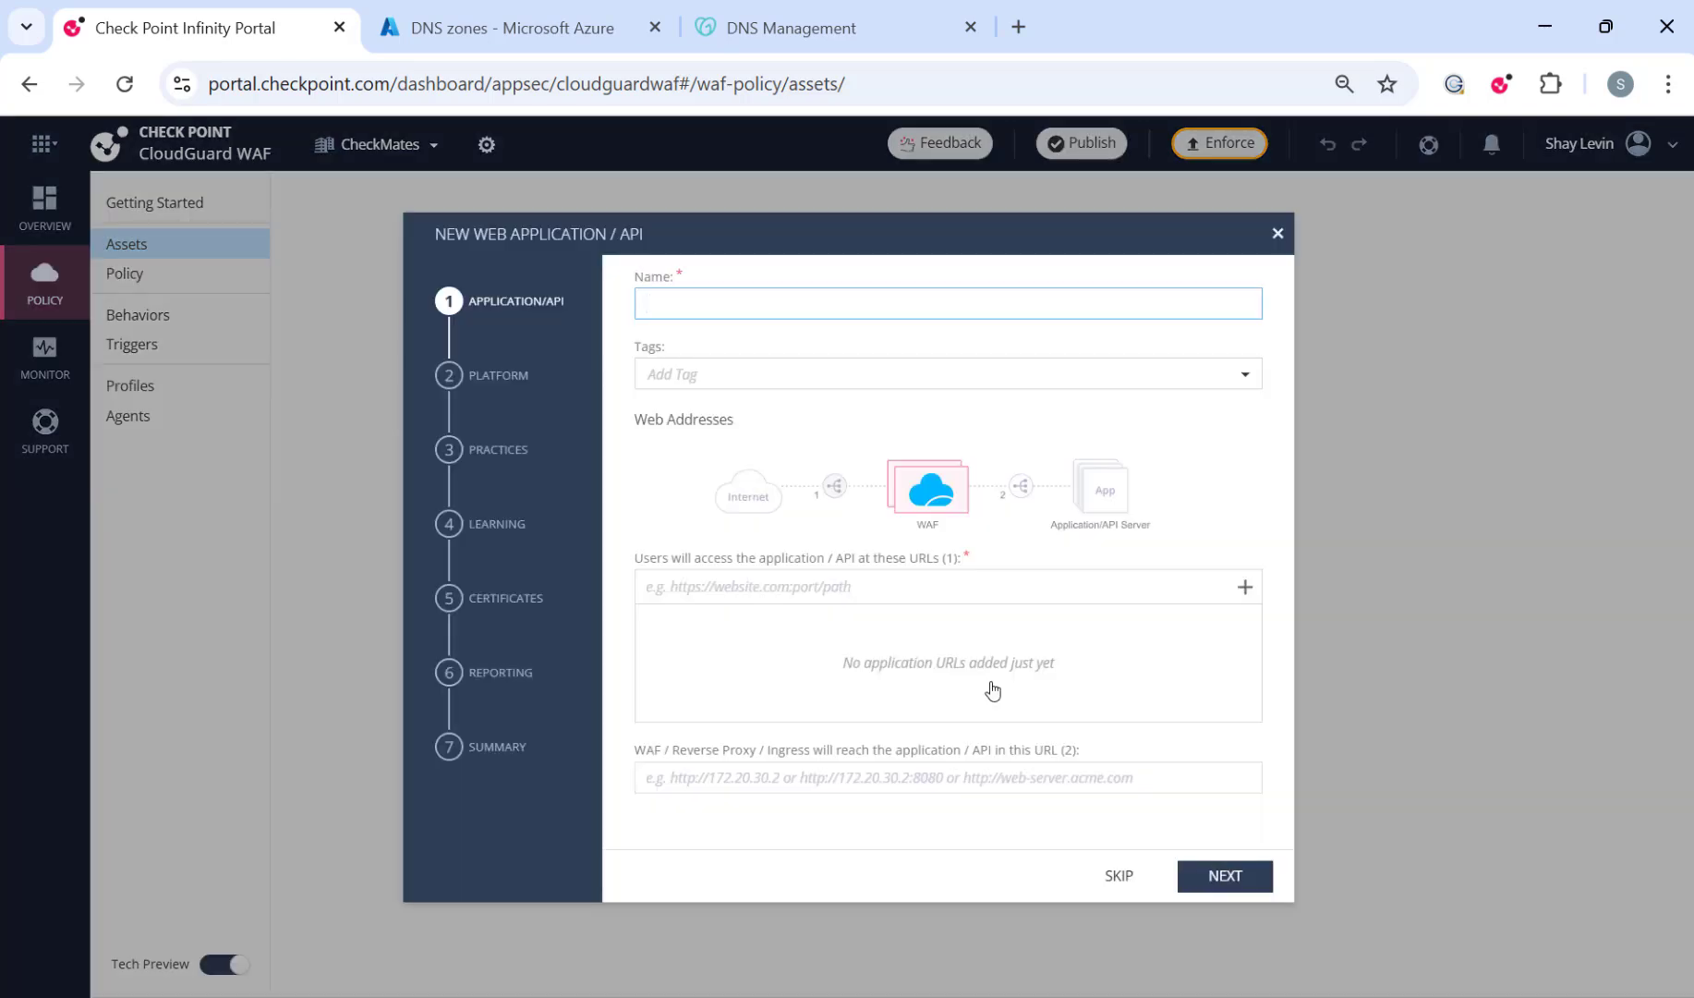
click(947, 303)
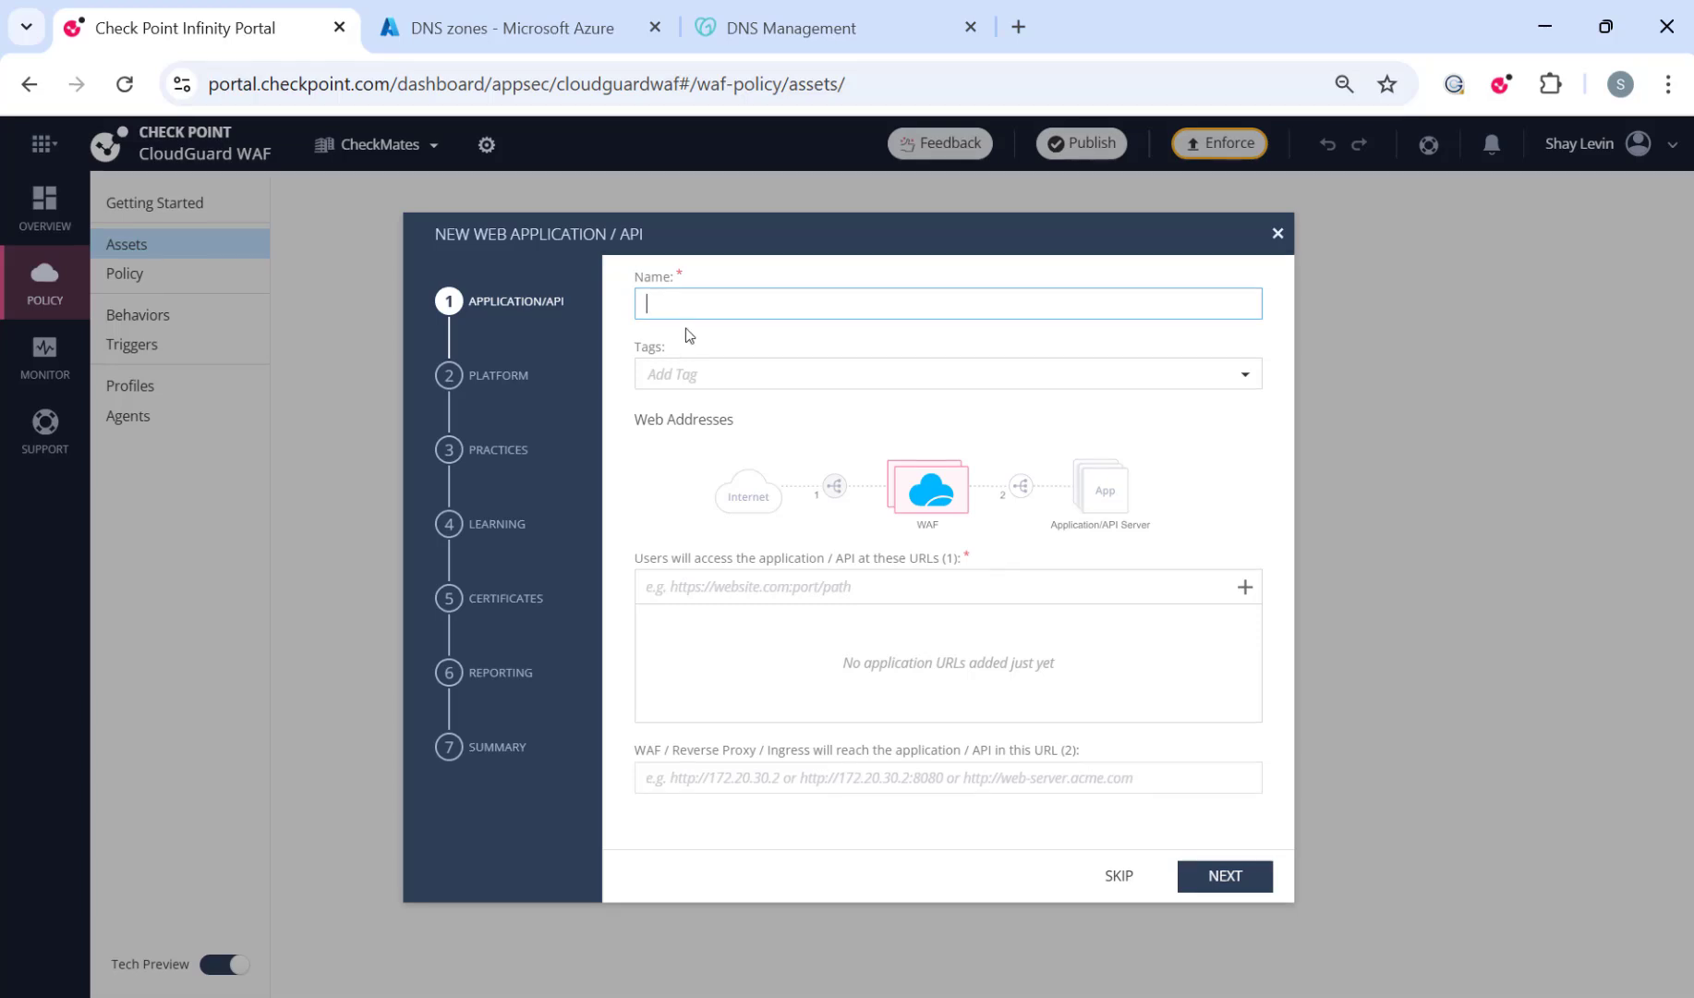
text(https://a.cpwaf.net)
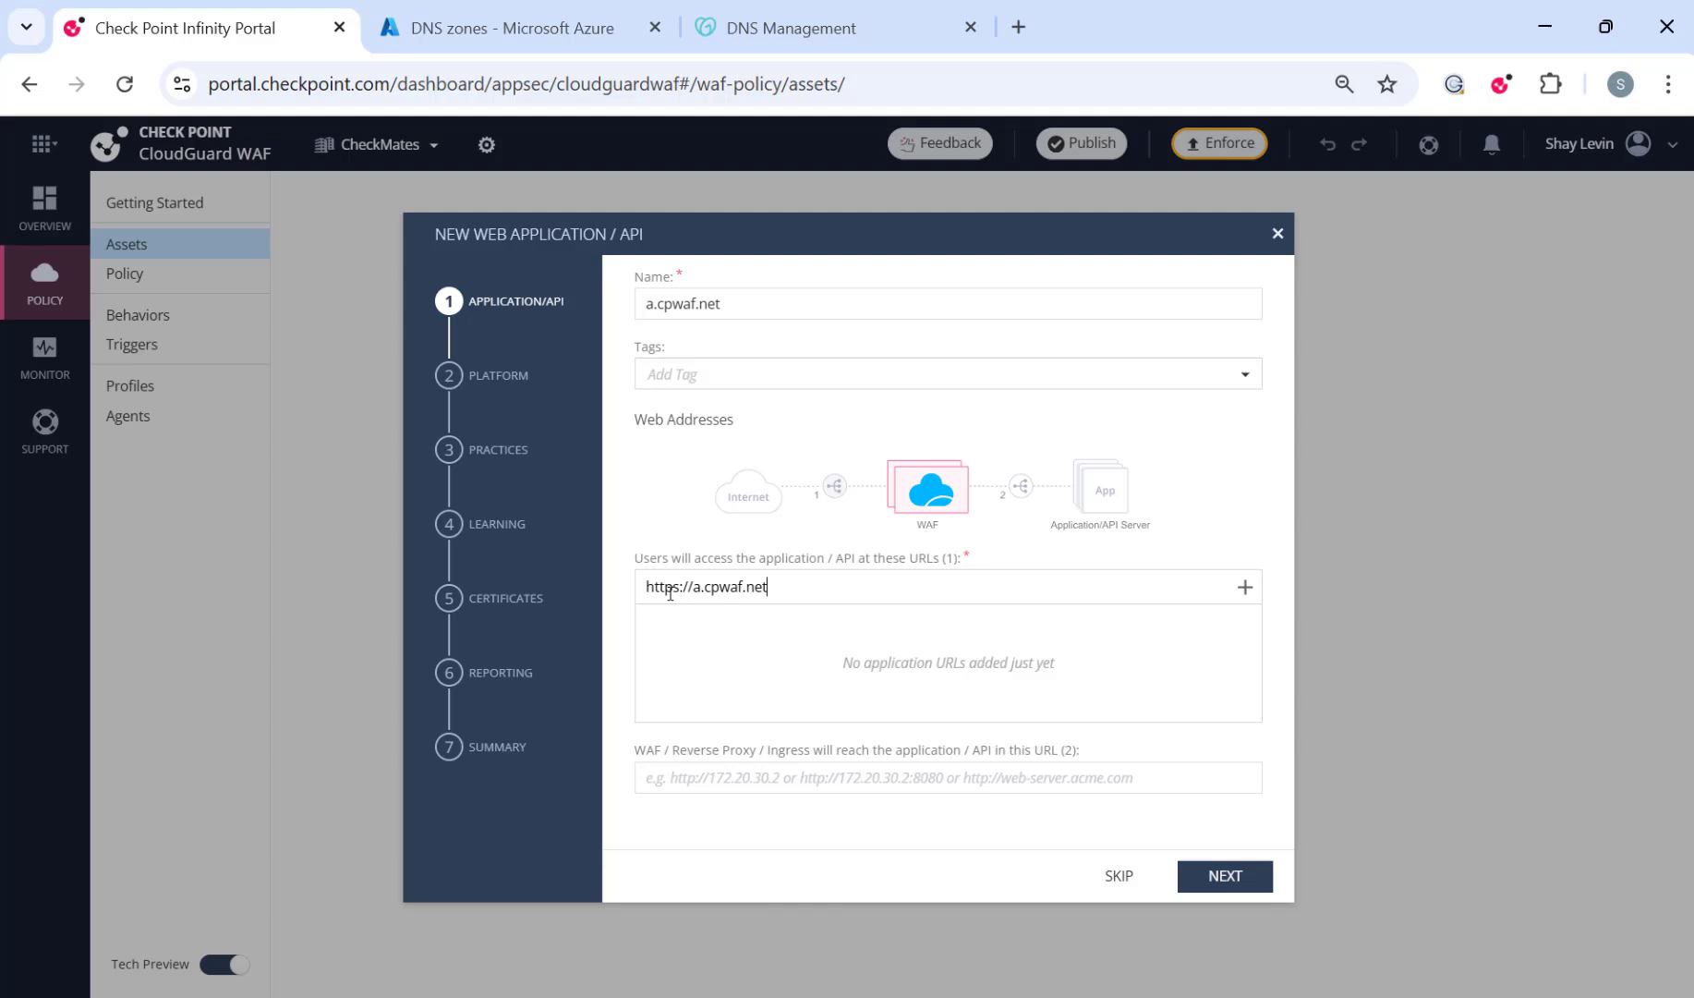
click(1243, 586)
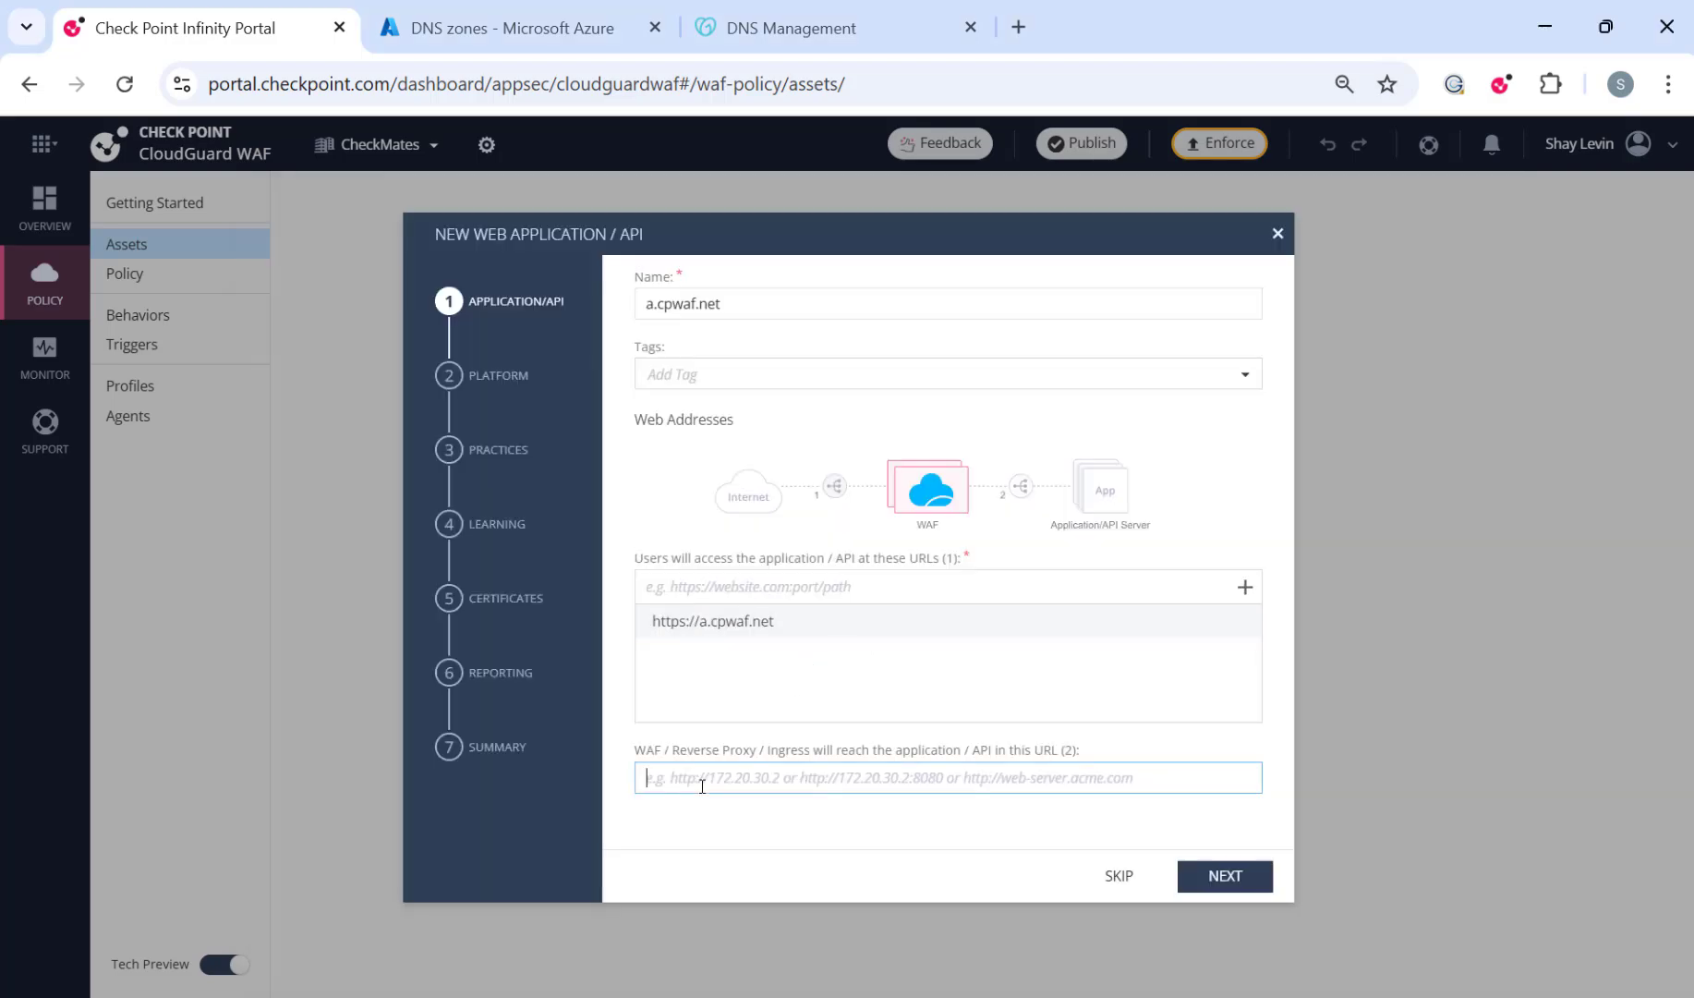
text(http://4.255.153.133:1234)
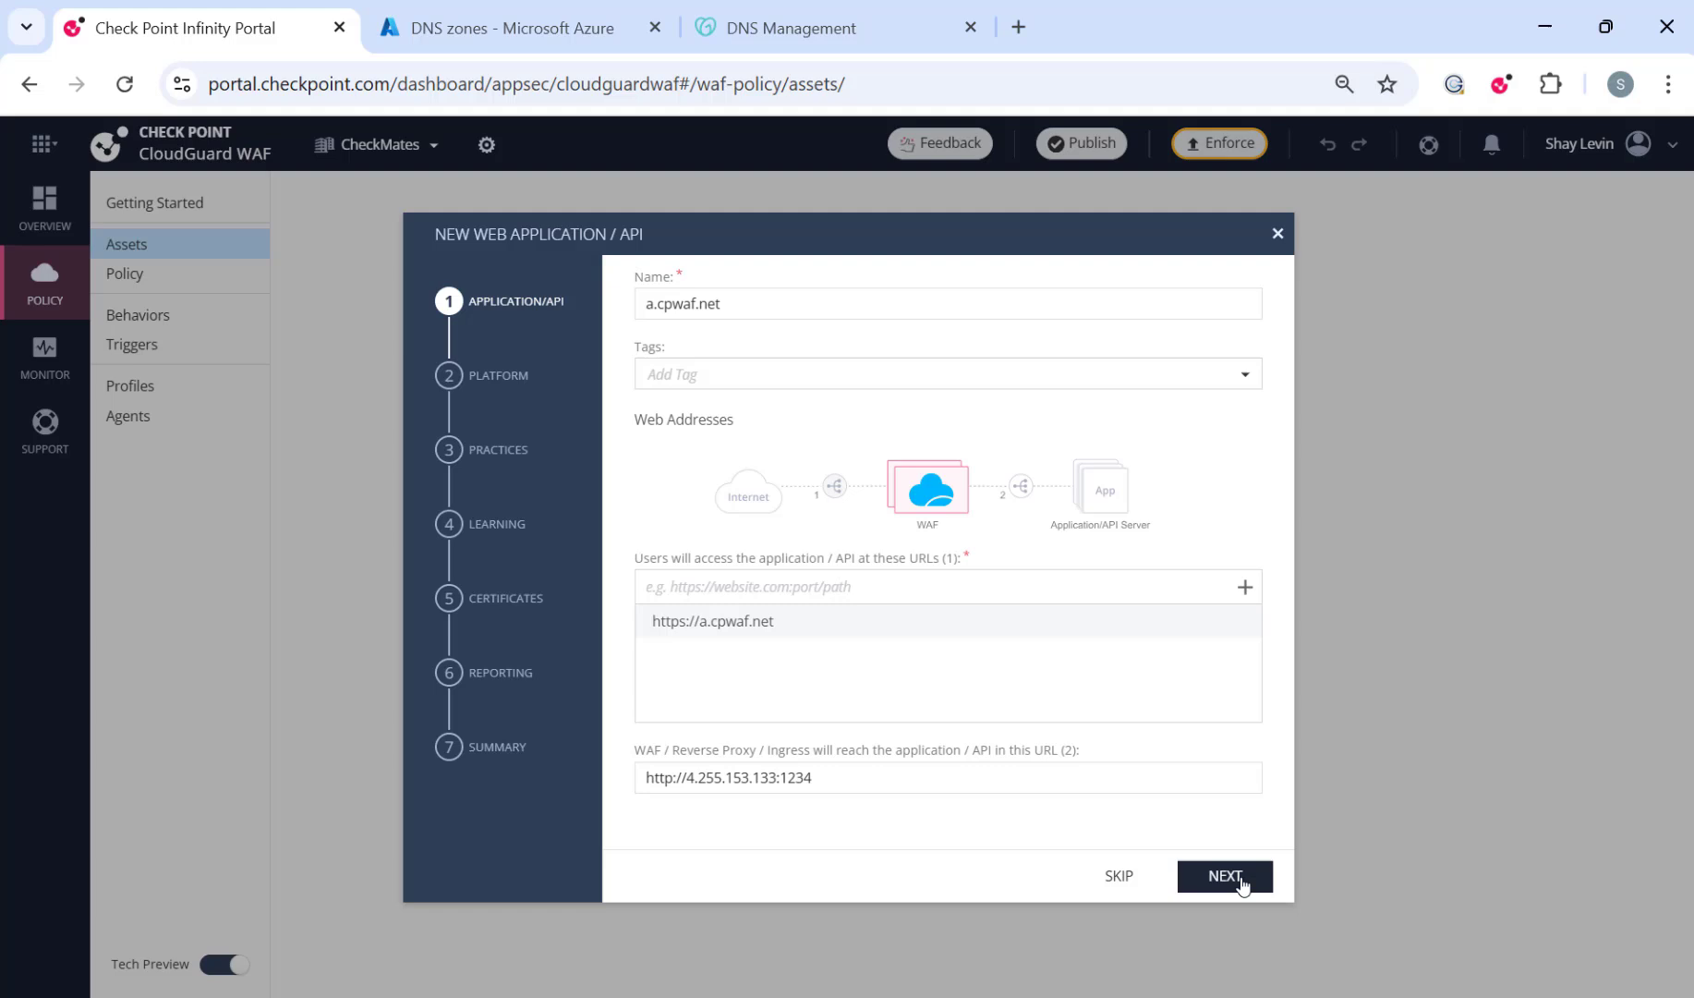
Choose a new SaaS deployment profile hosted in Europe (Ireland).
click(1224, 876)
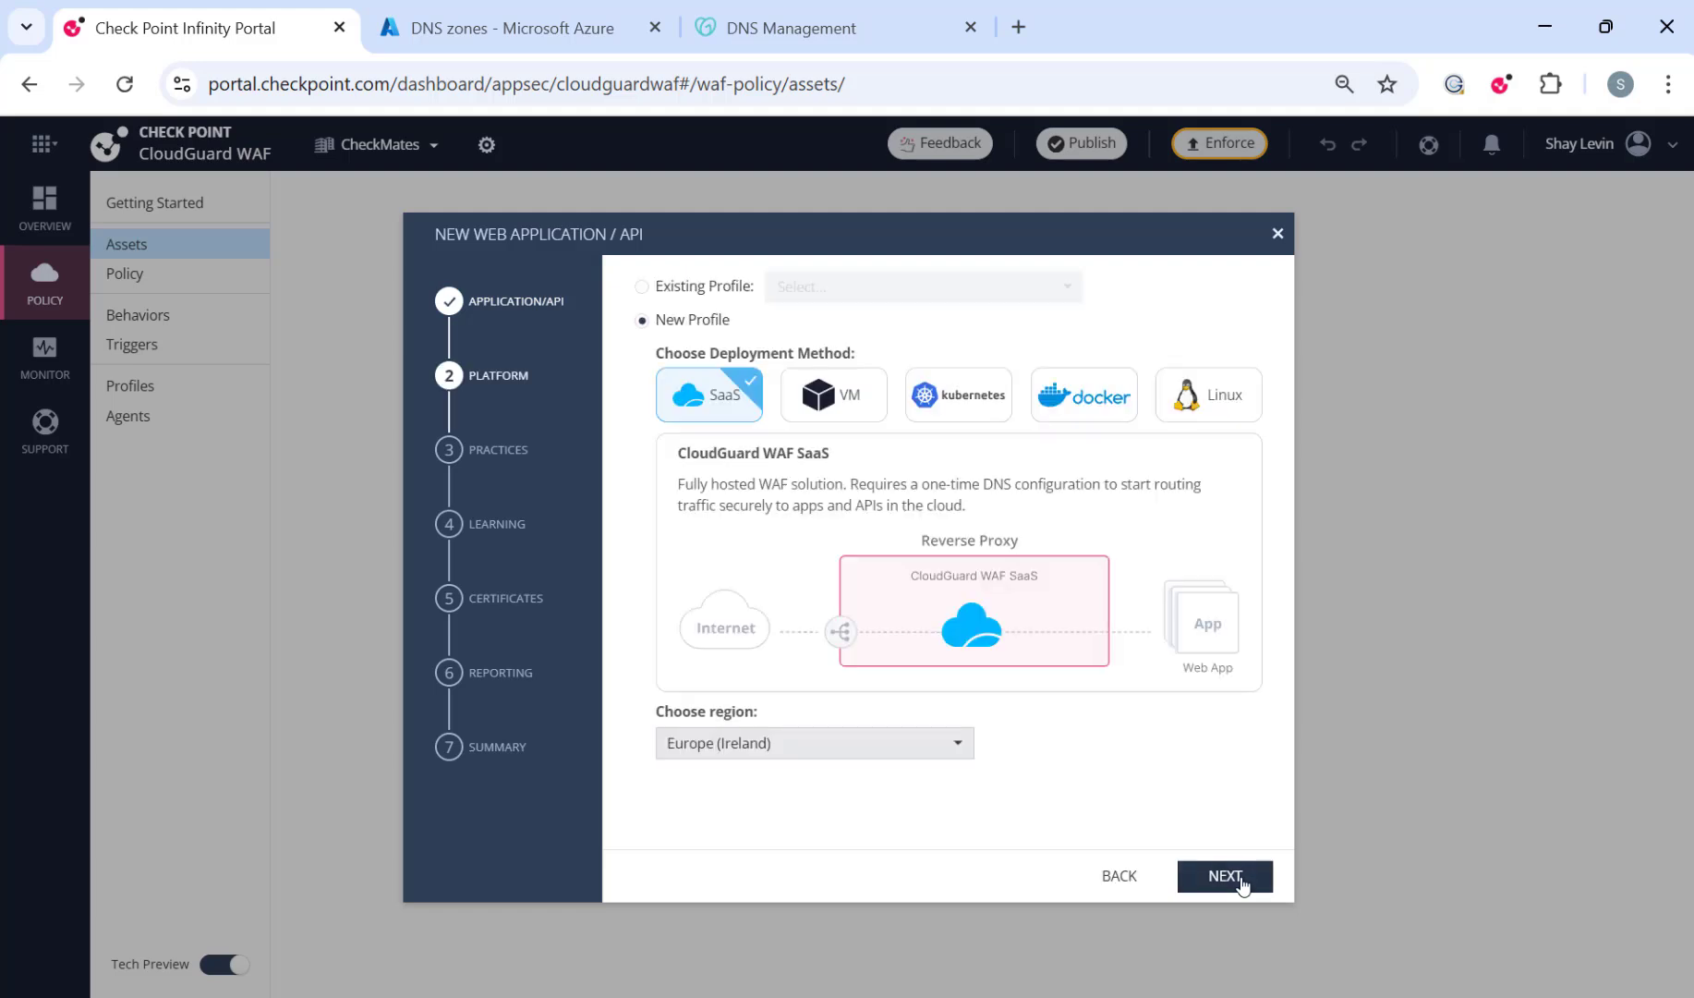
mouse_move(711, 409)
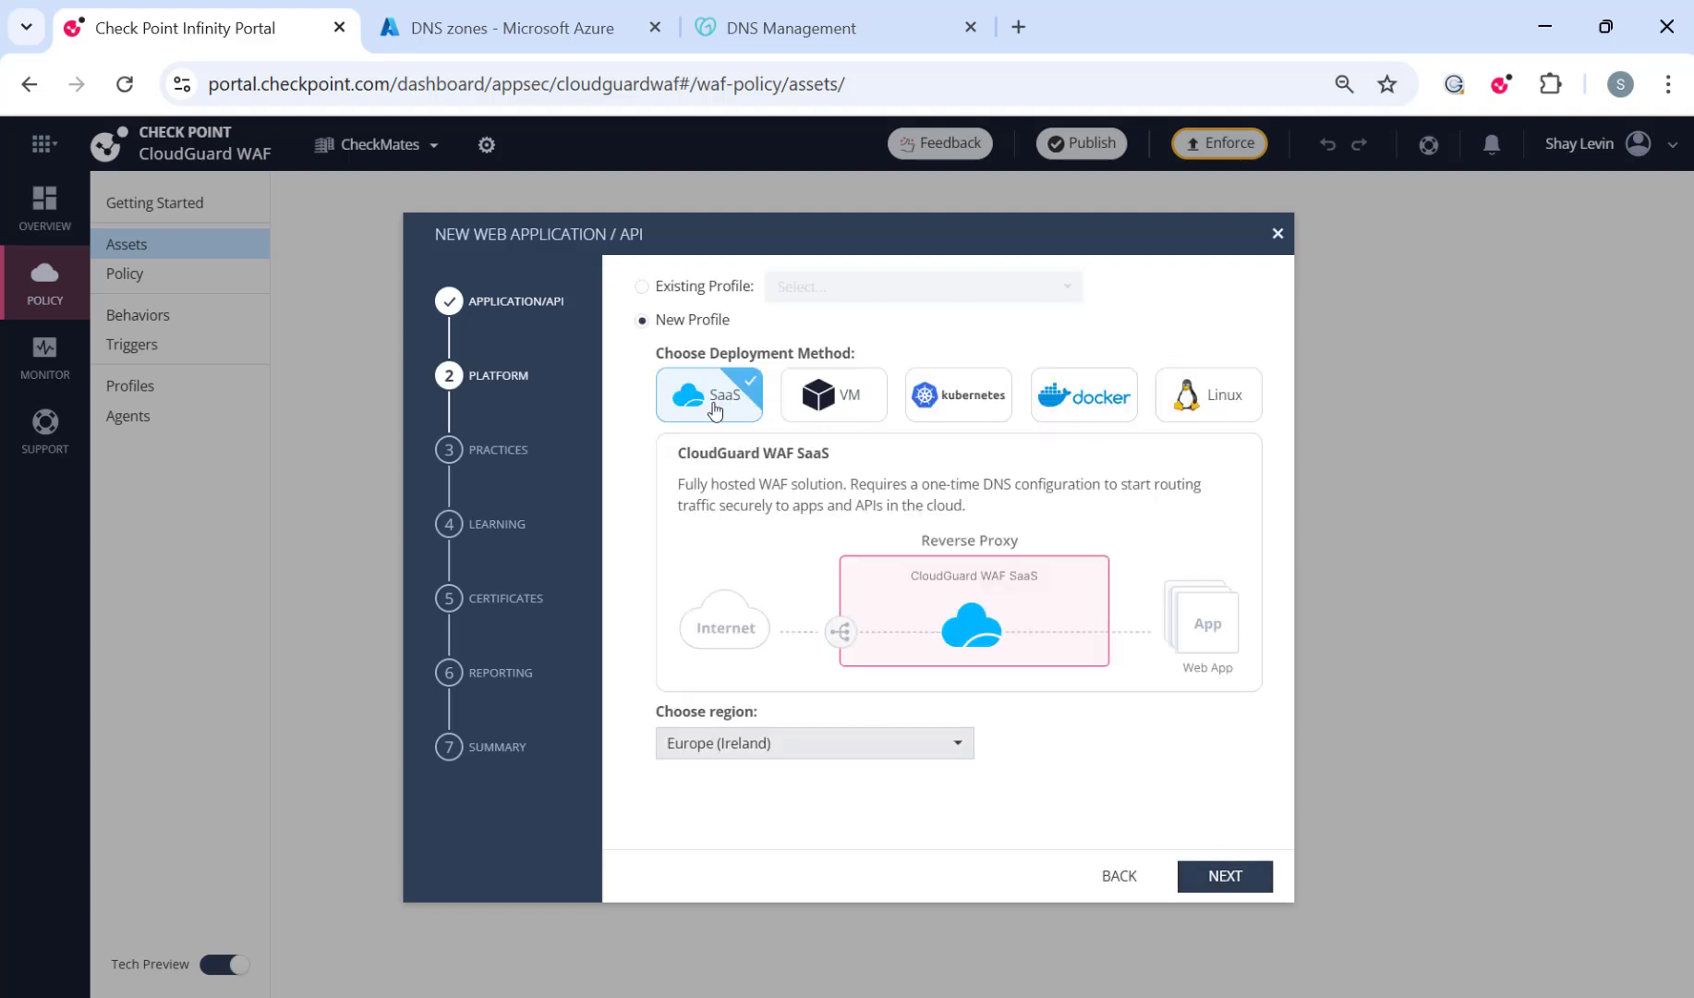
click(813, 740)
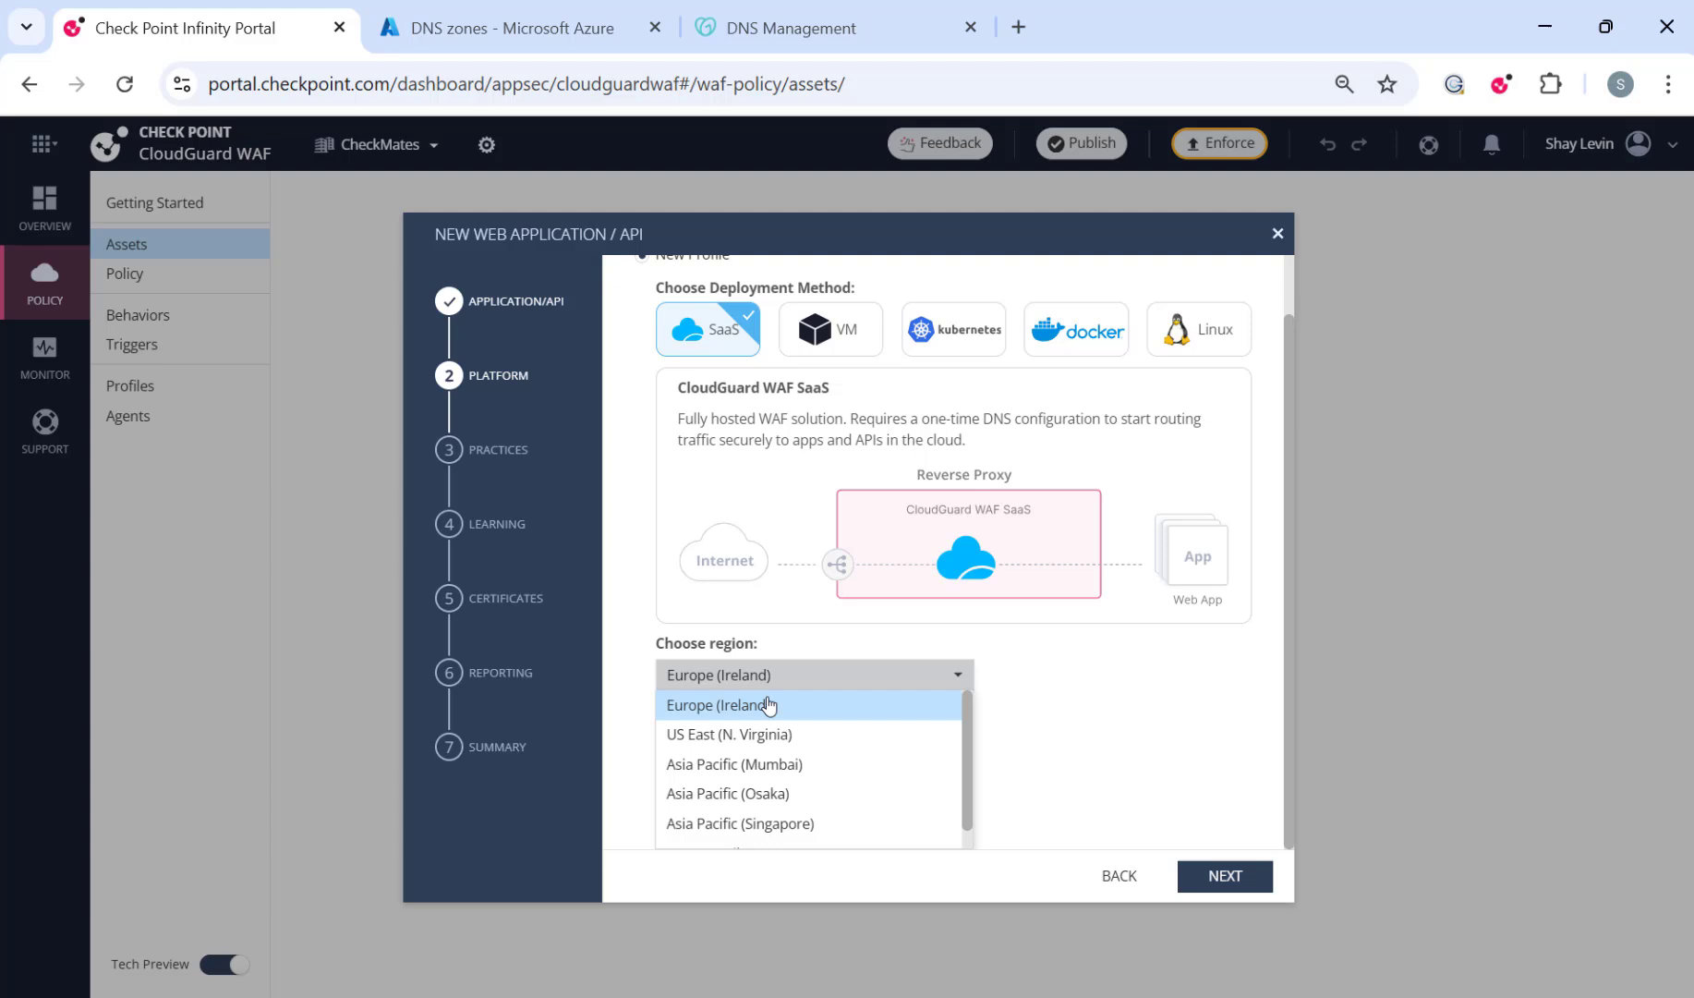
click(721, 704)
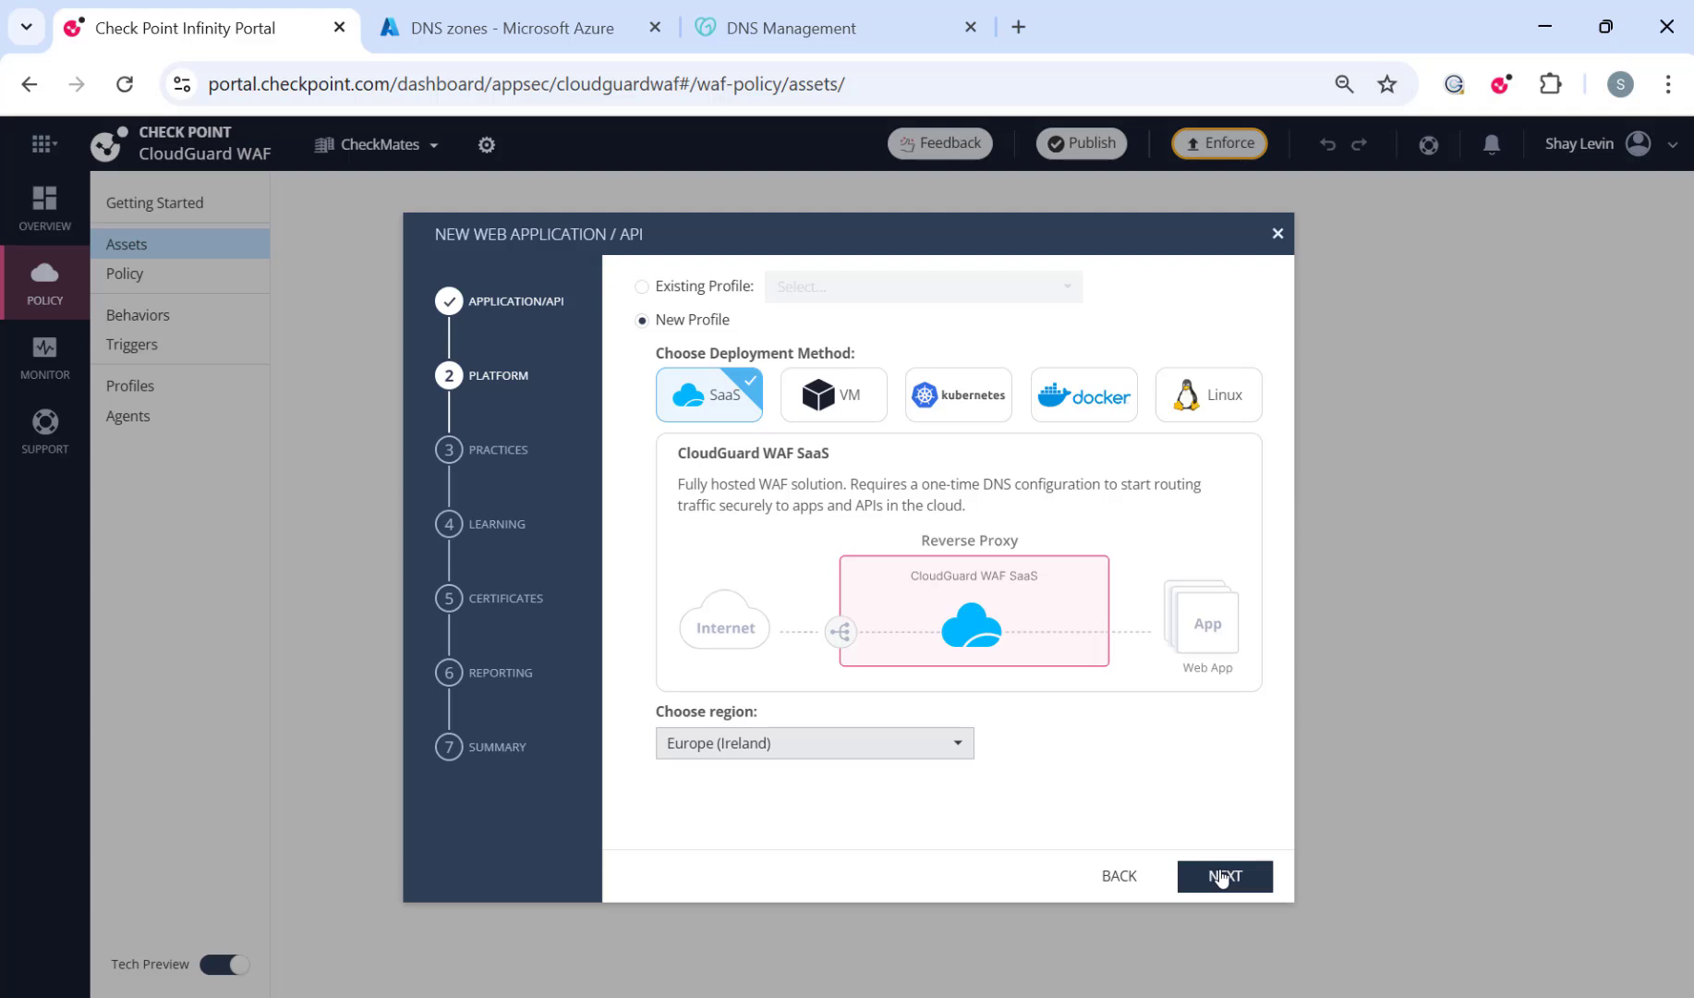
click(1223, 876)
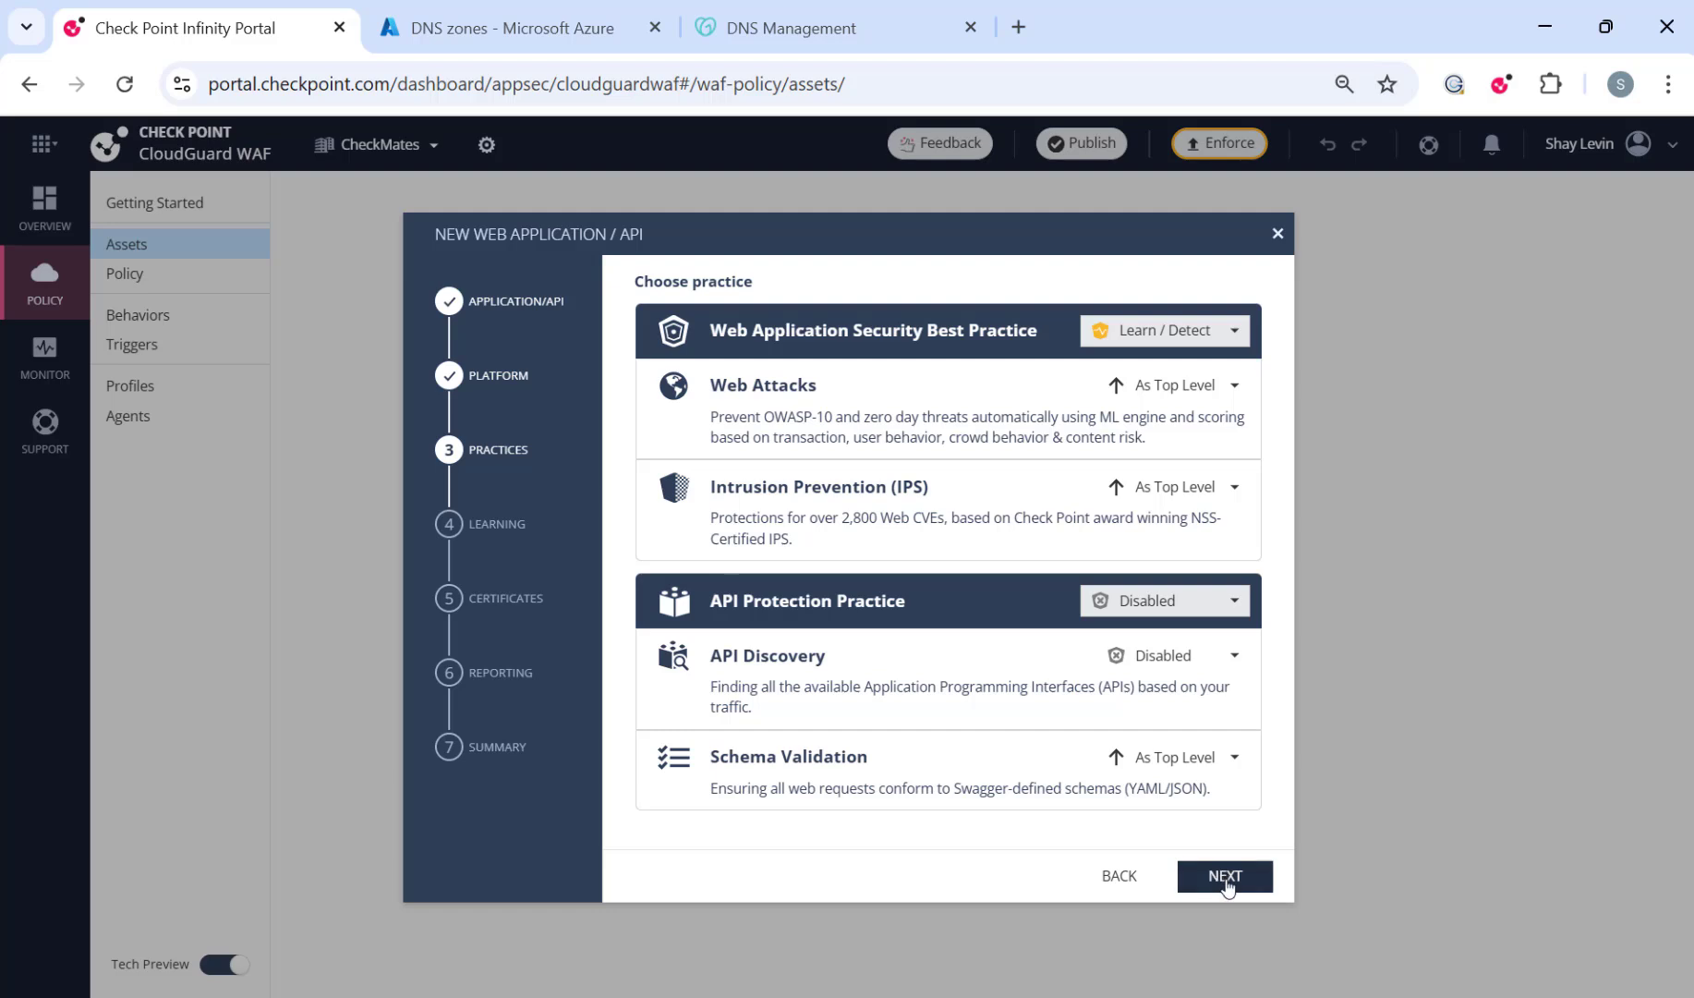
Accept the default practices and learning settings to reach the Certificates step.
click(1223, 876)
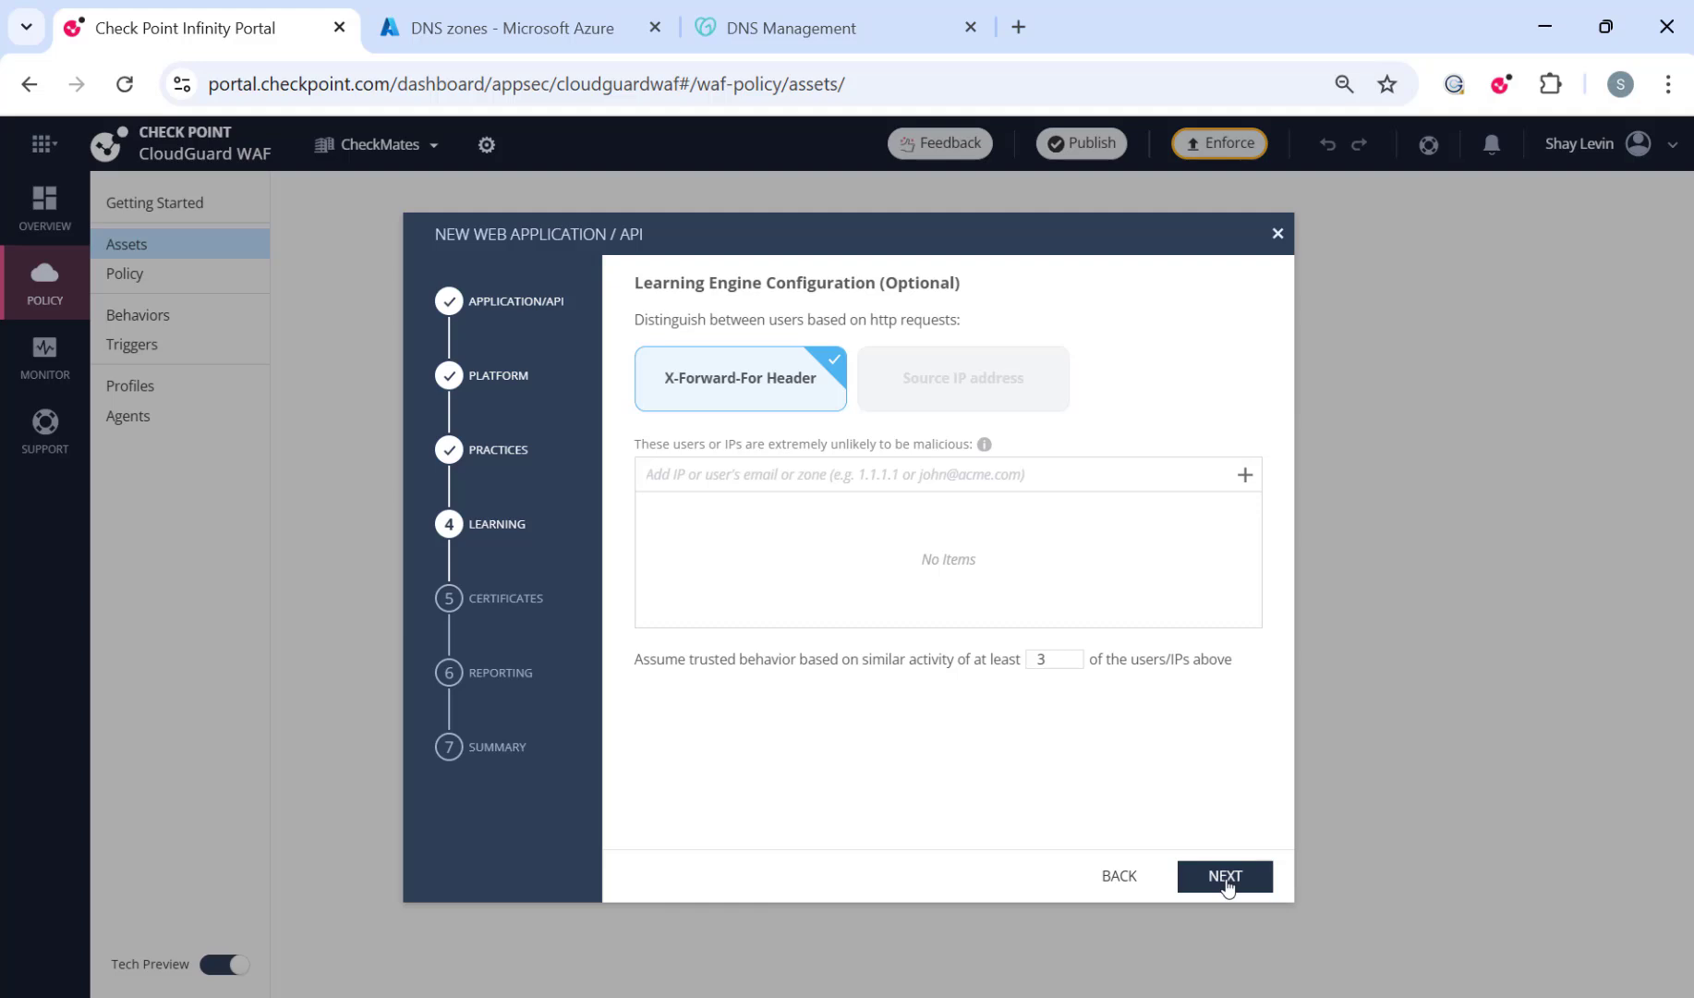
click(1223, 875)
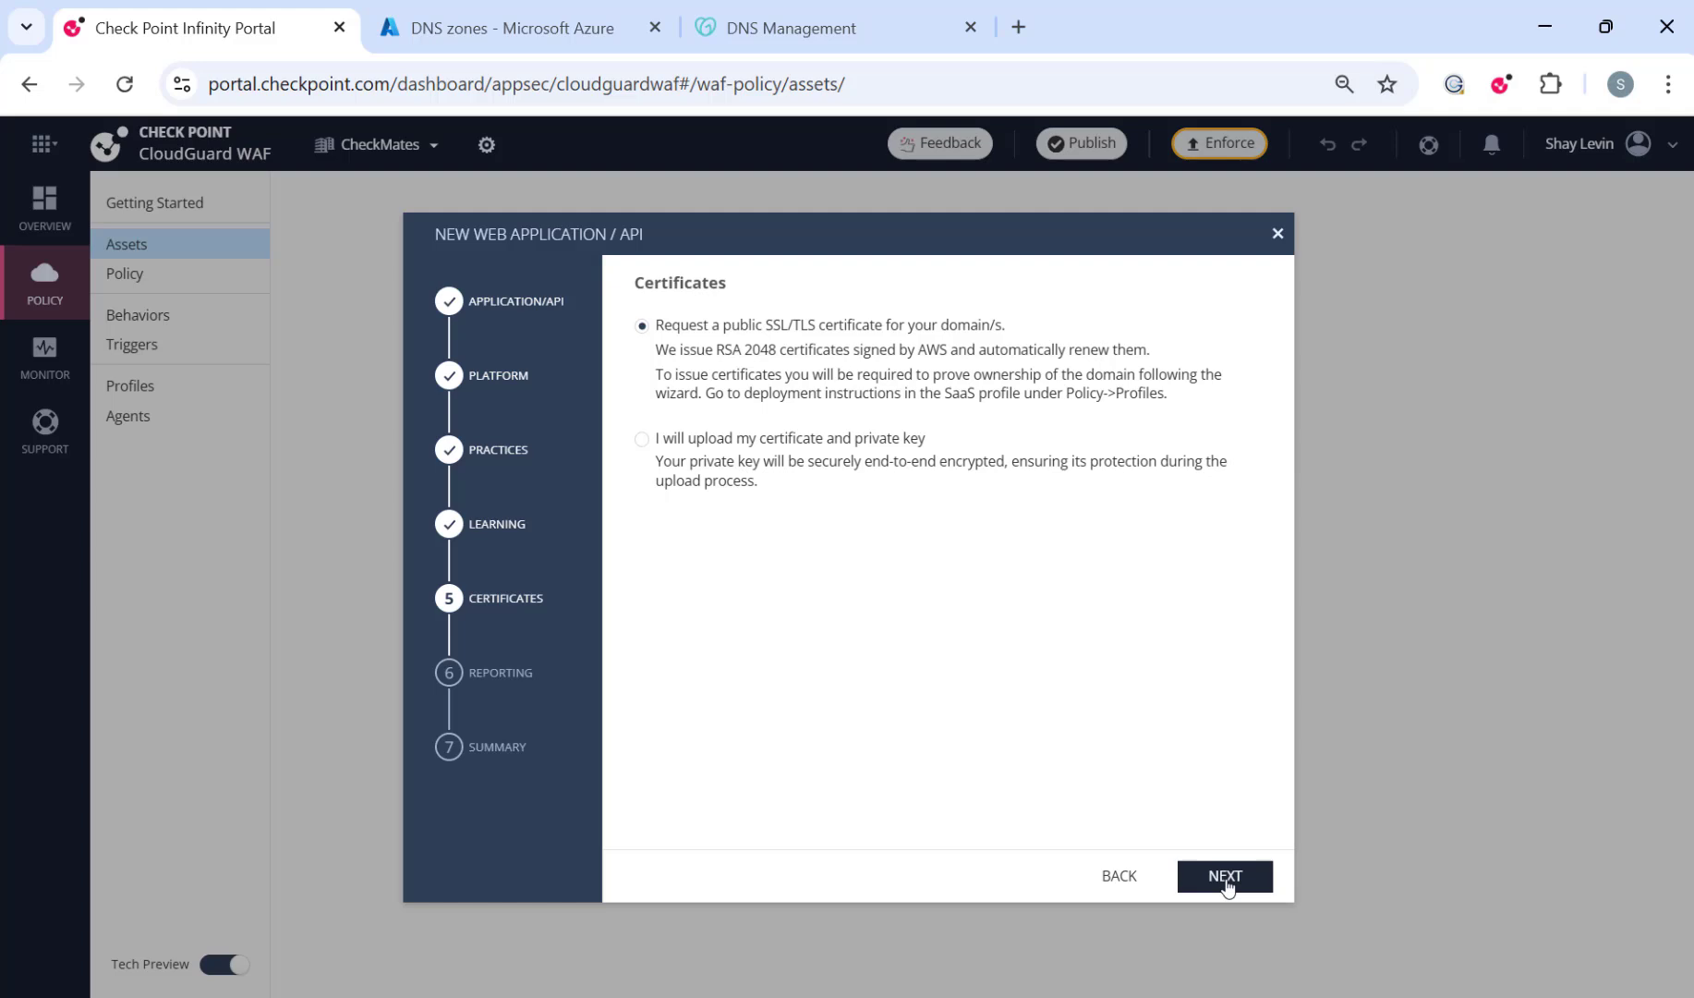
Finish the a.cpwaf.net wizard and view its pending CNAME validation record.
click(1223, 875)
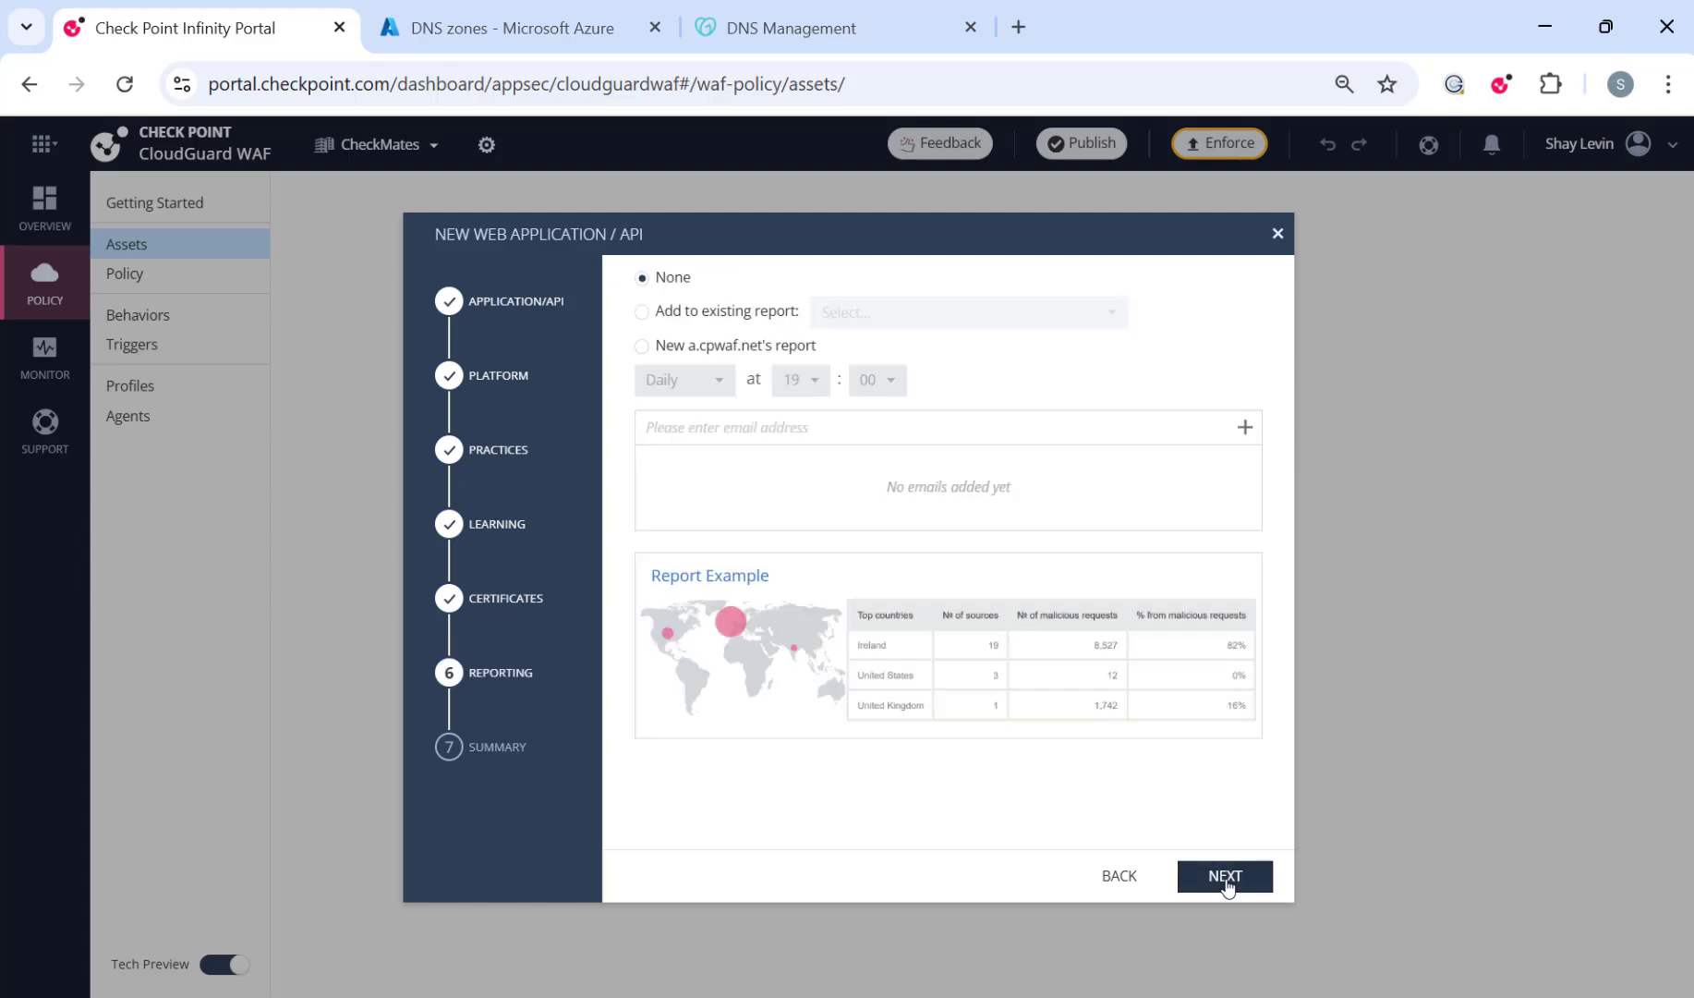
click(1224, 876)
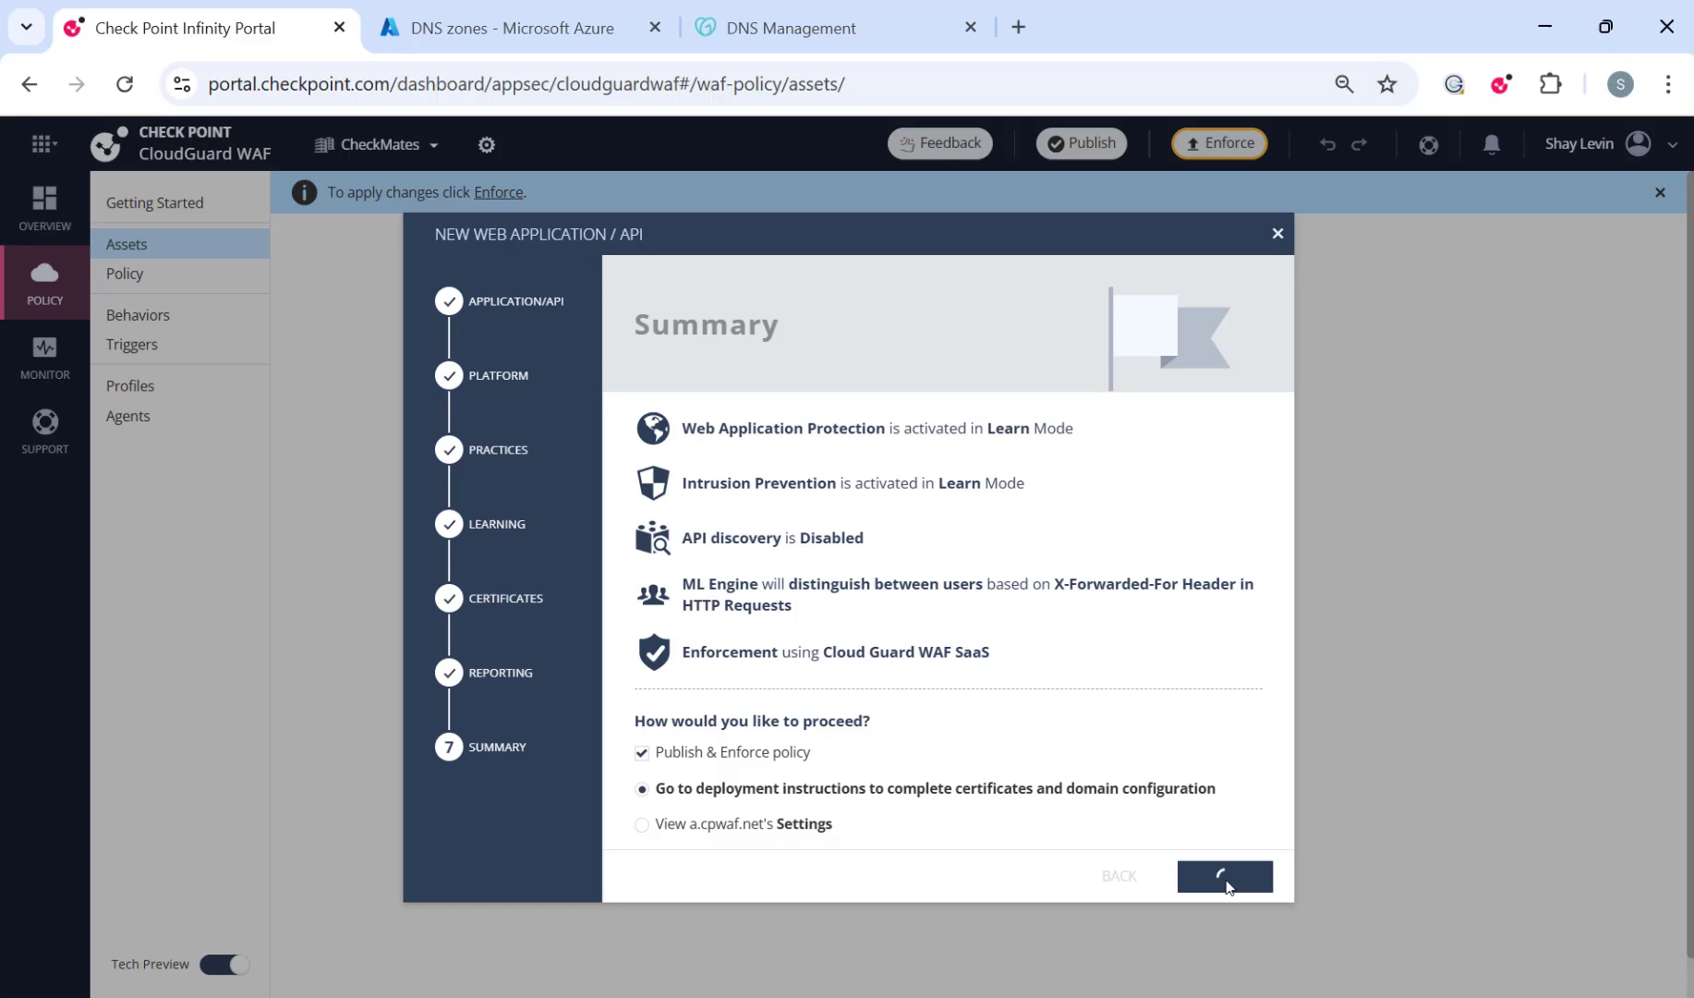
click(1224, 876)
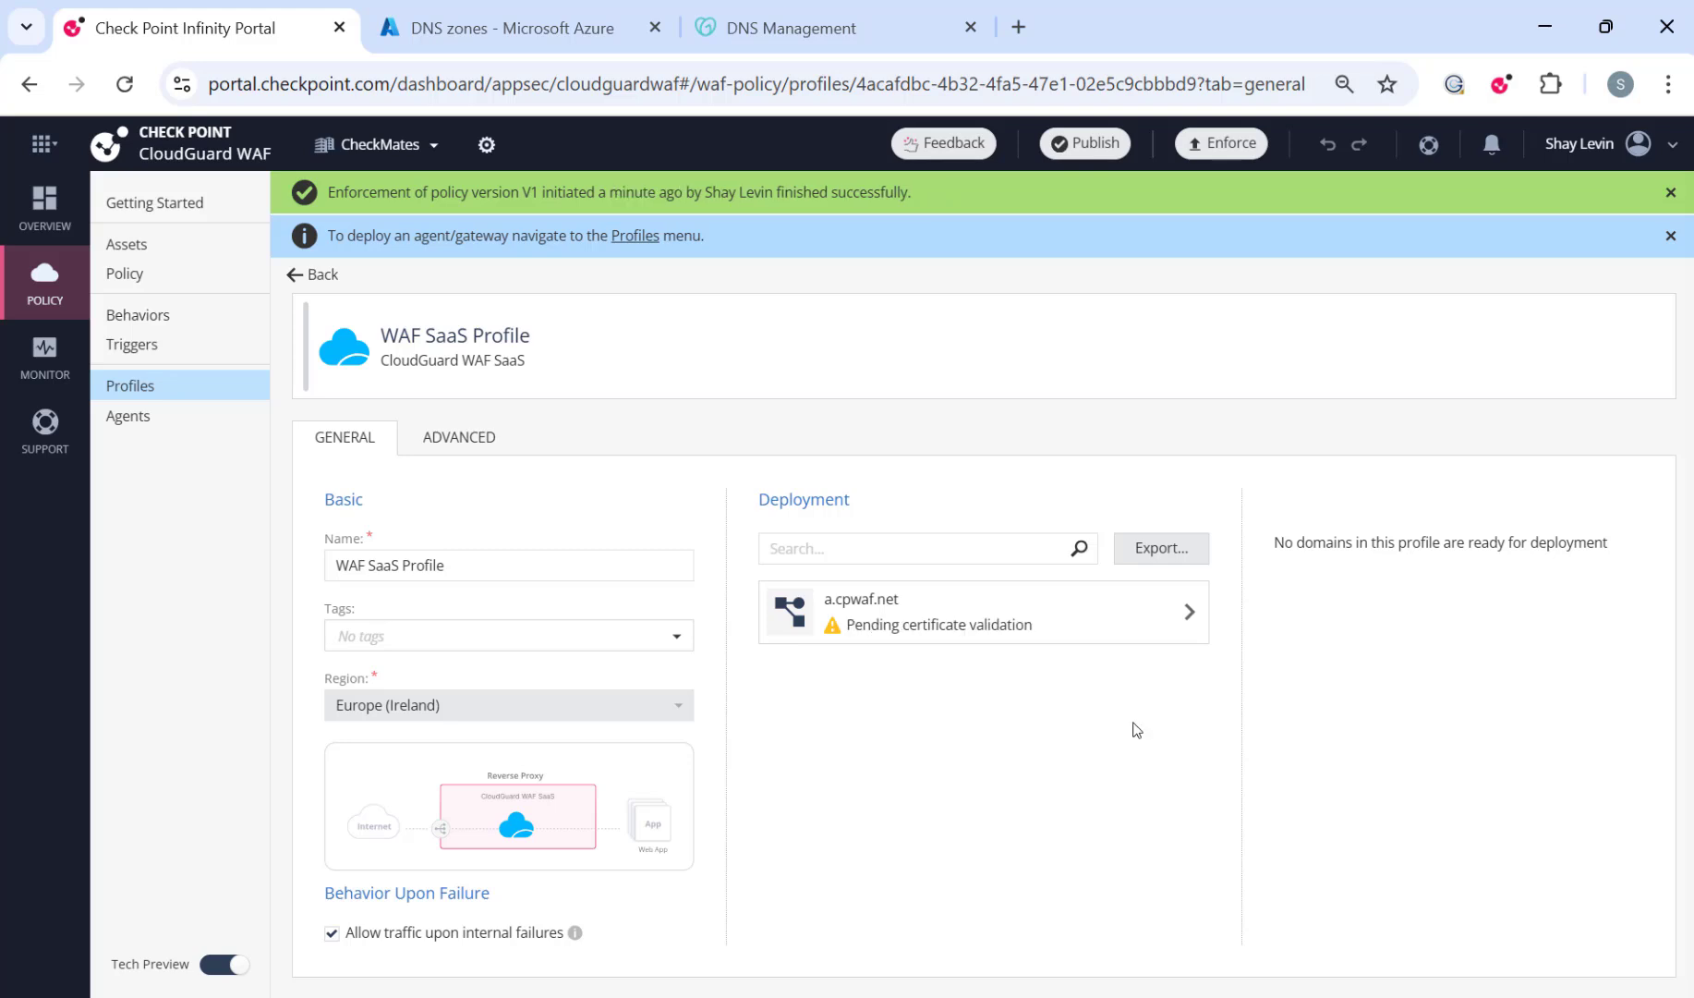
click(981, 611)
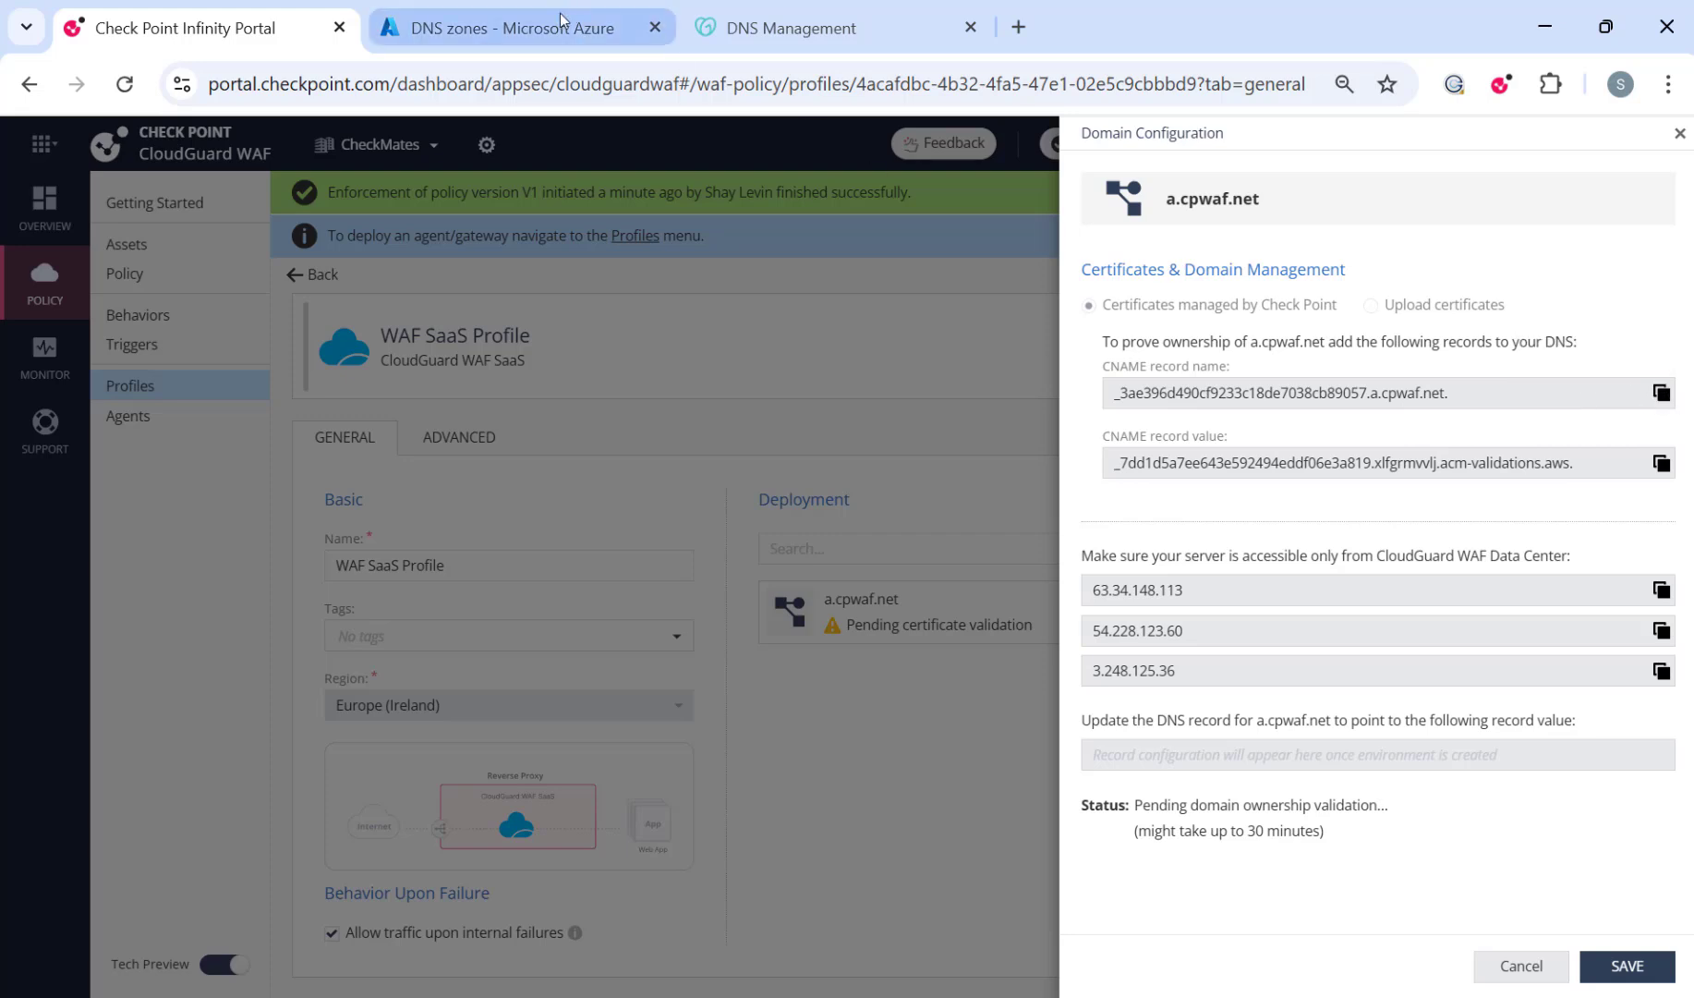
click(520, 27)
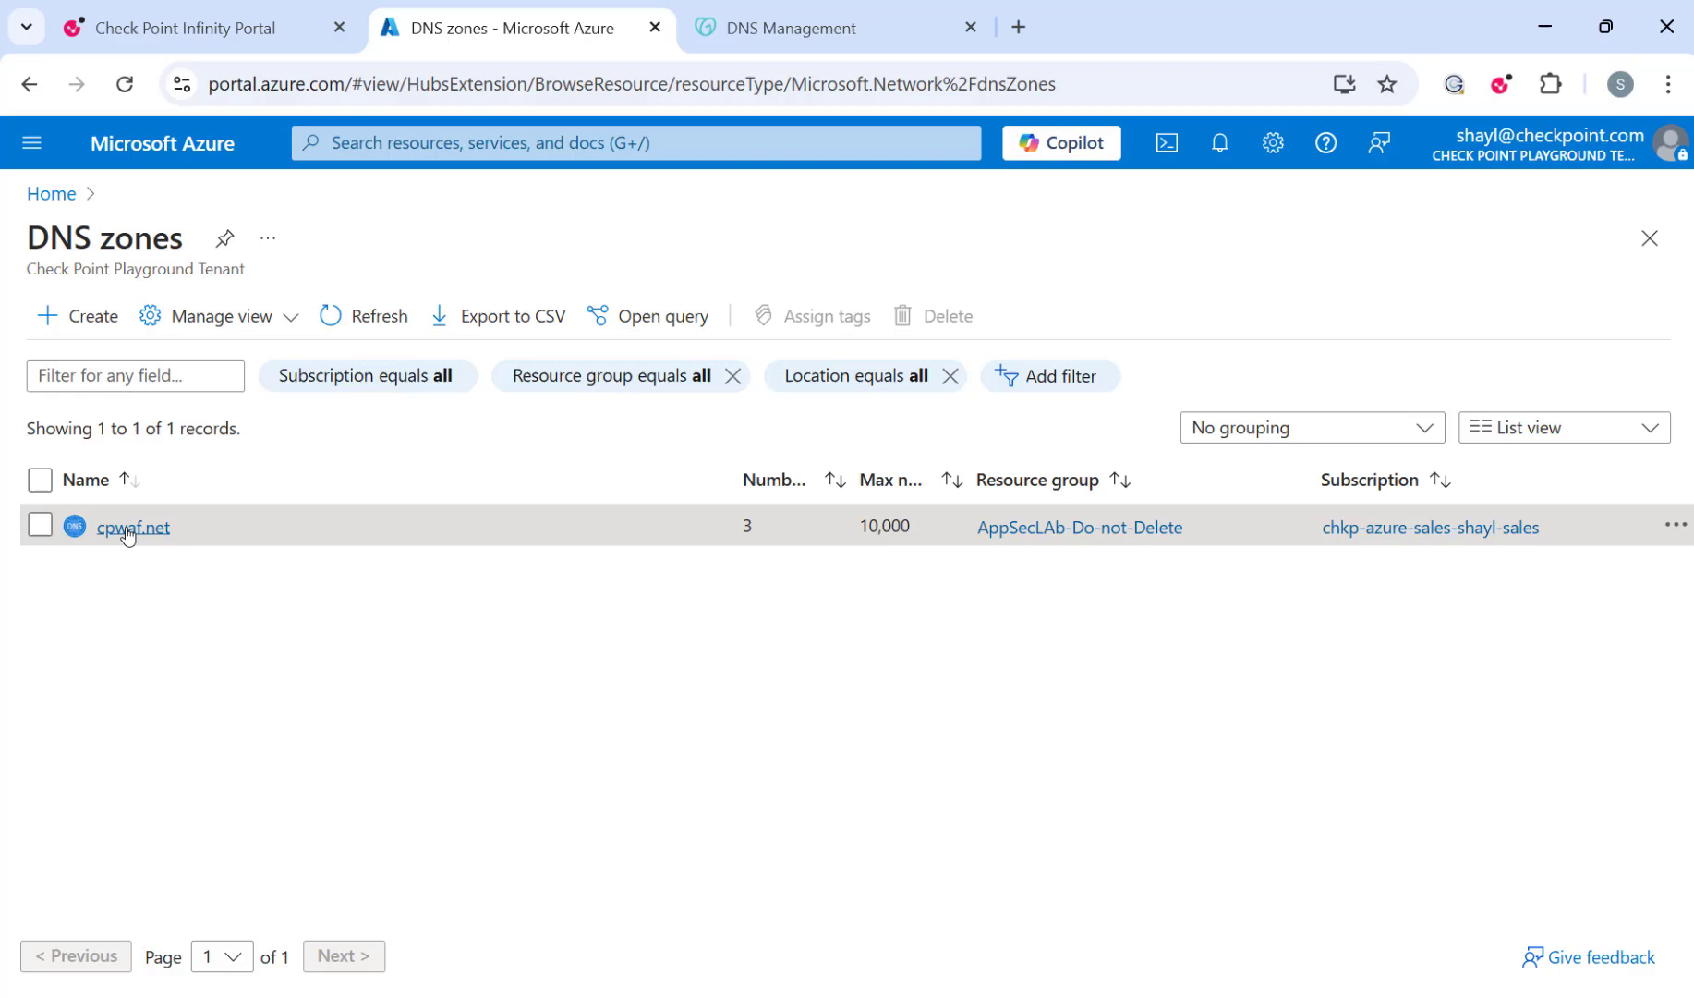
Add a CNAME in the cpwaf.net zone with the validation name and acm-validations alias.
click(132, 526)
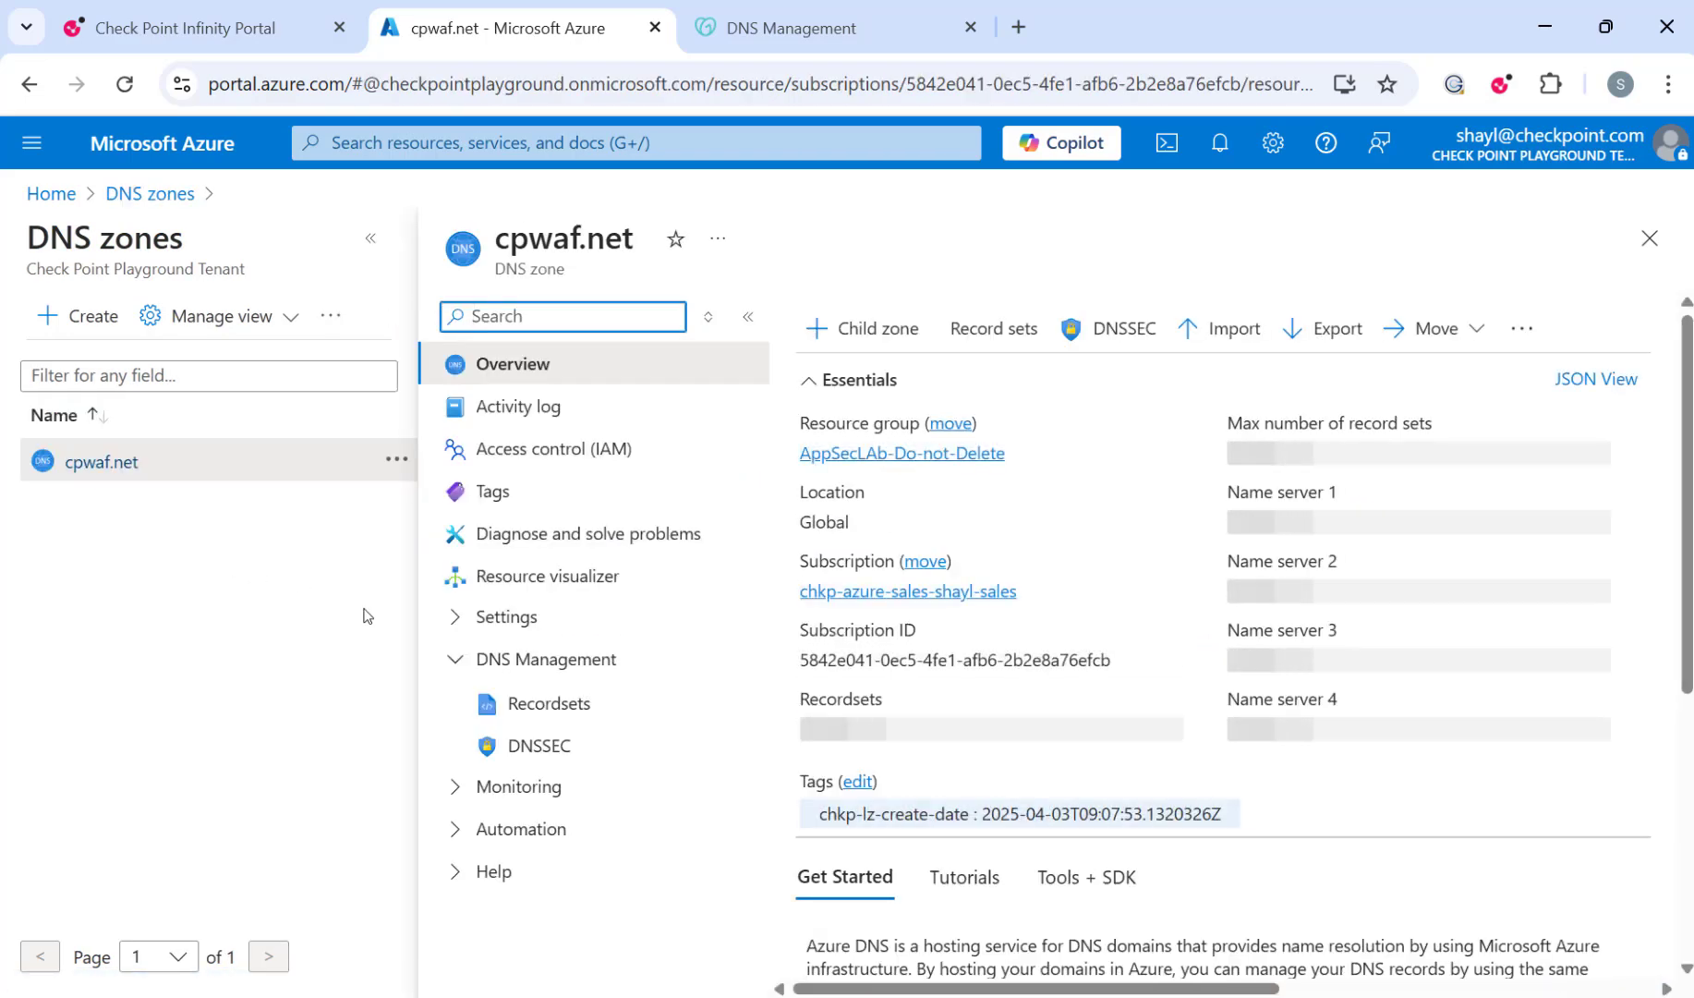
click(551, 703)
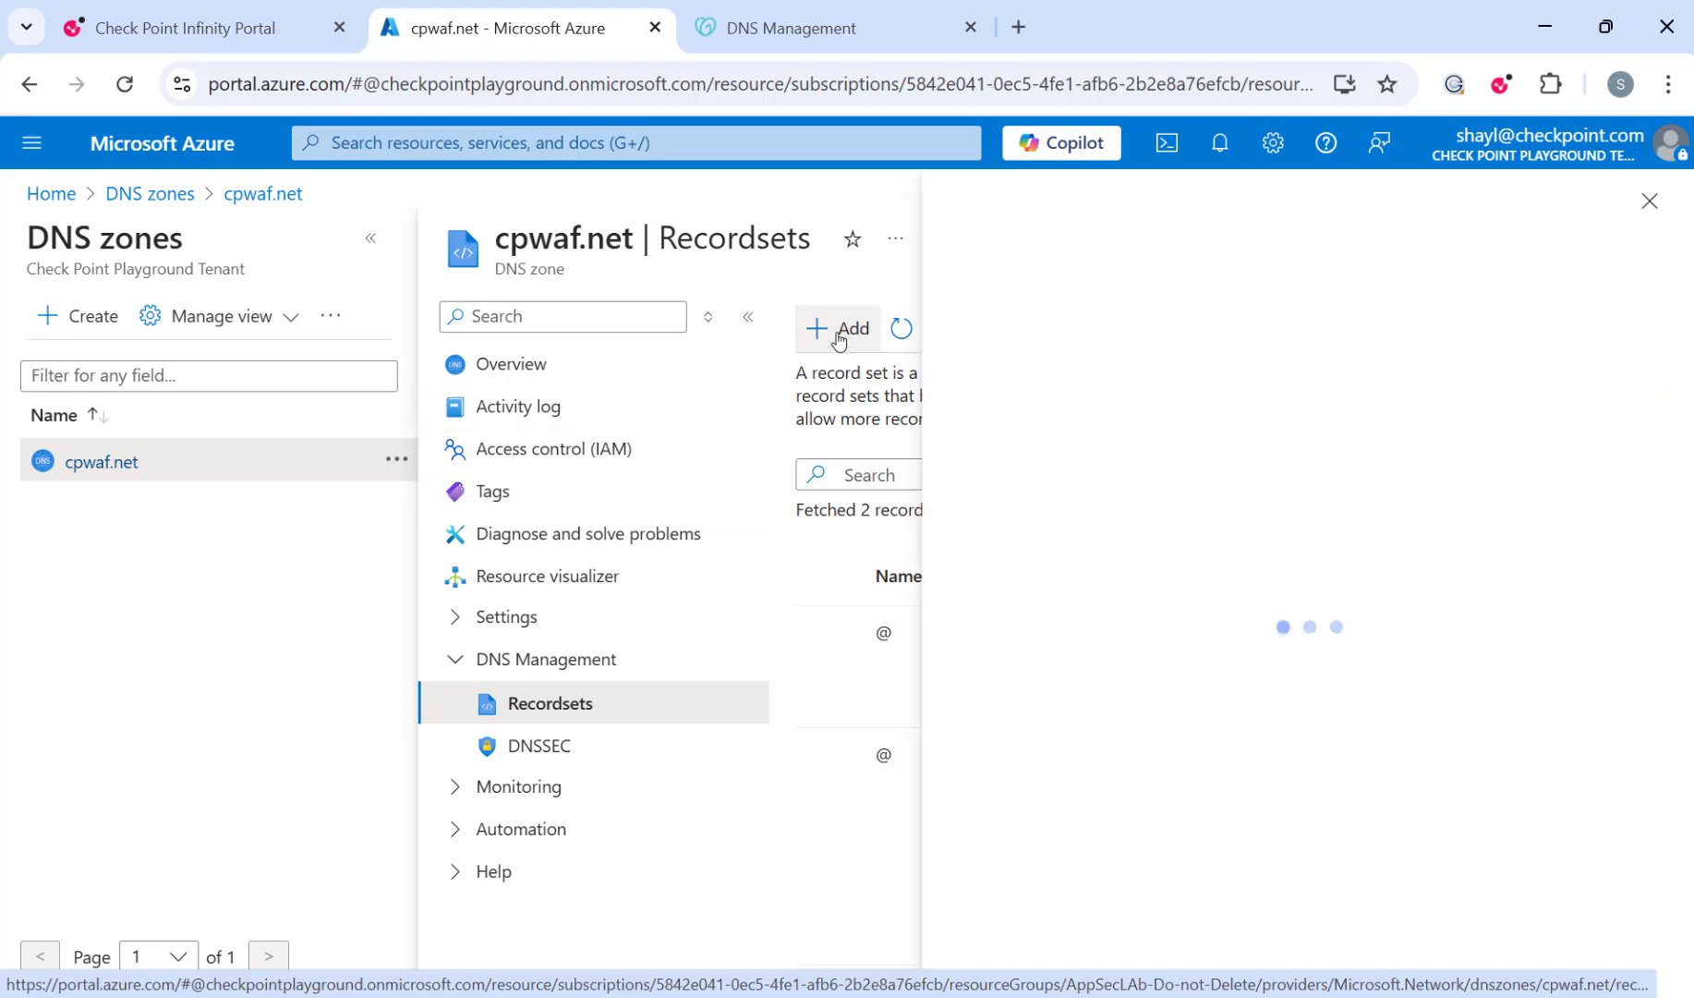
click(838, 330)
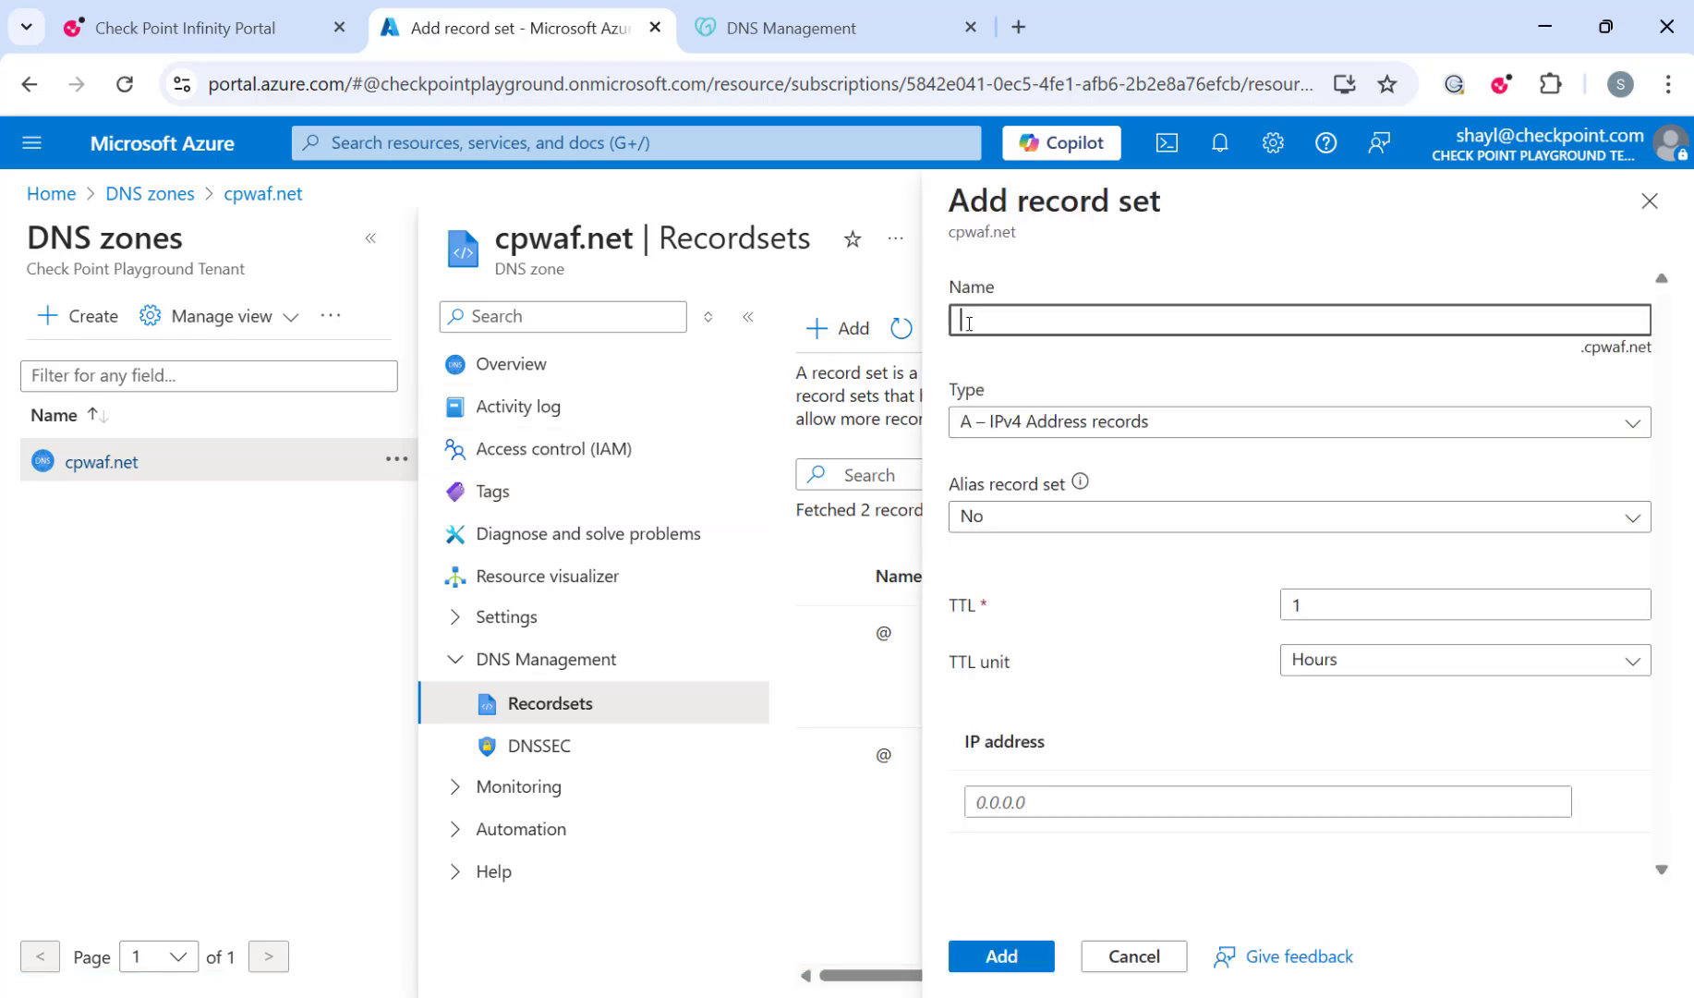
click(1295, 421)
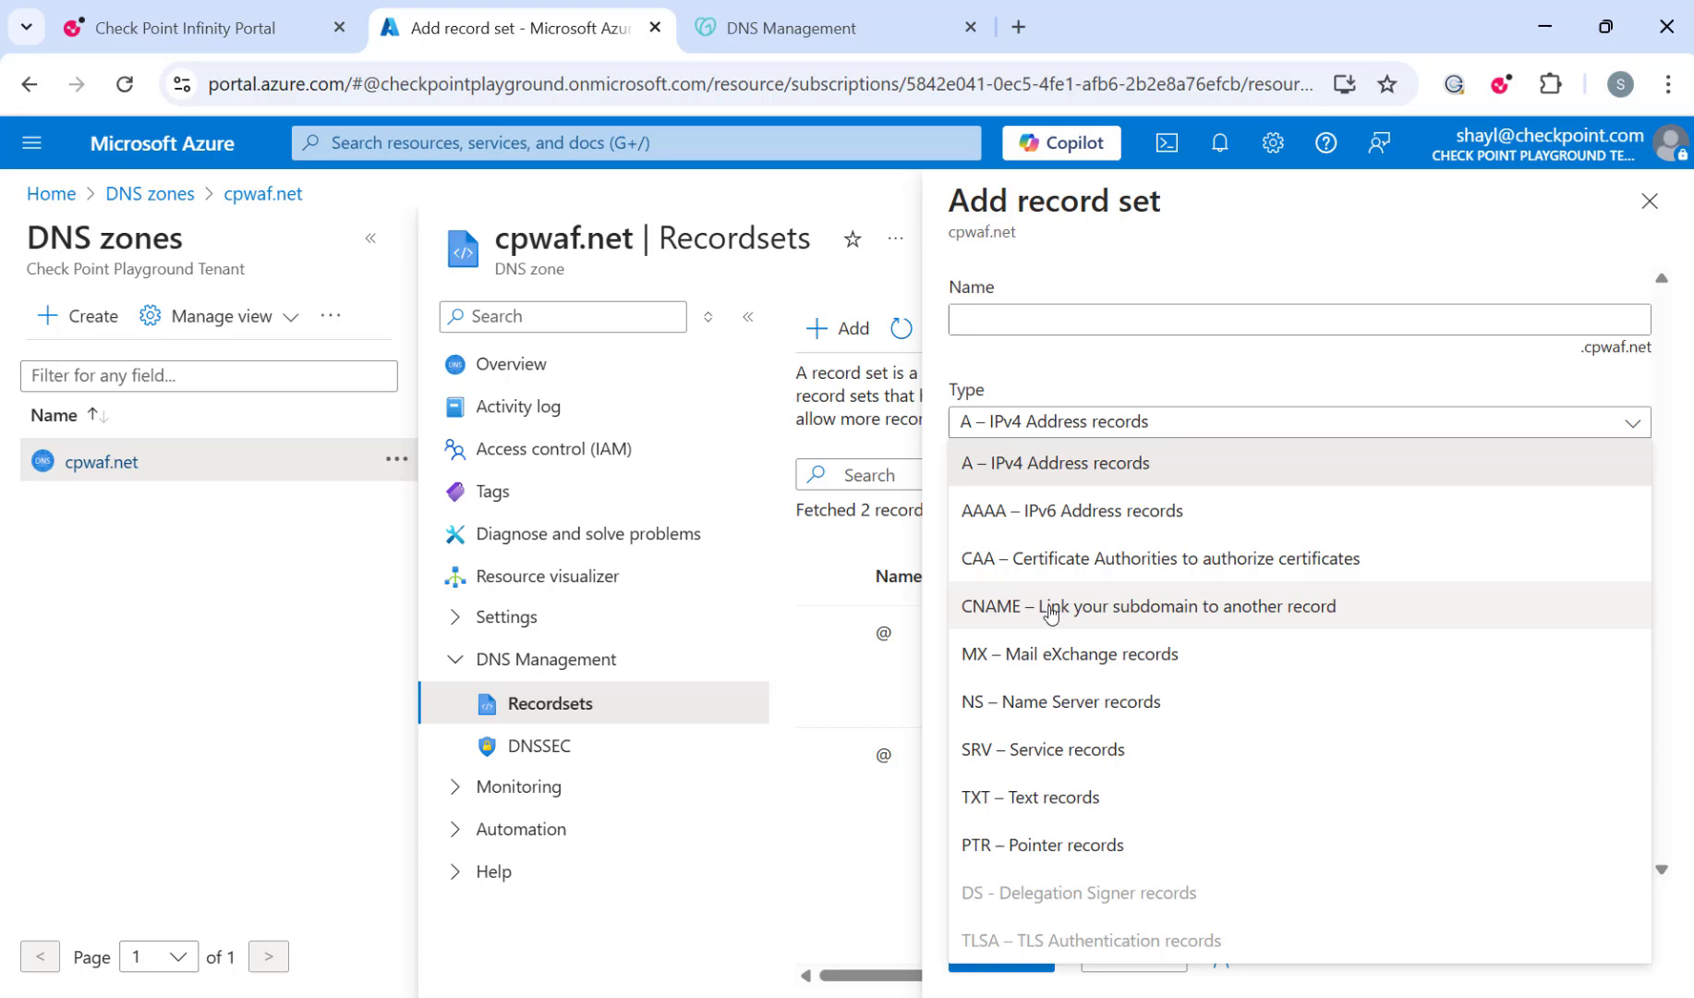
click(1148, 605)
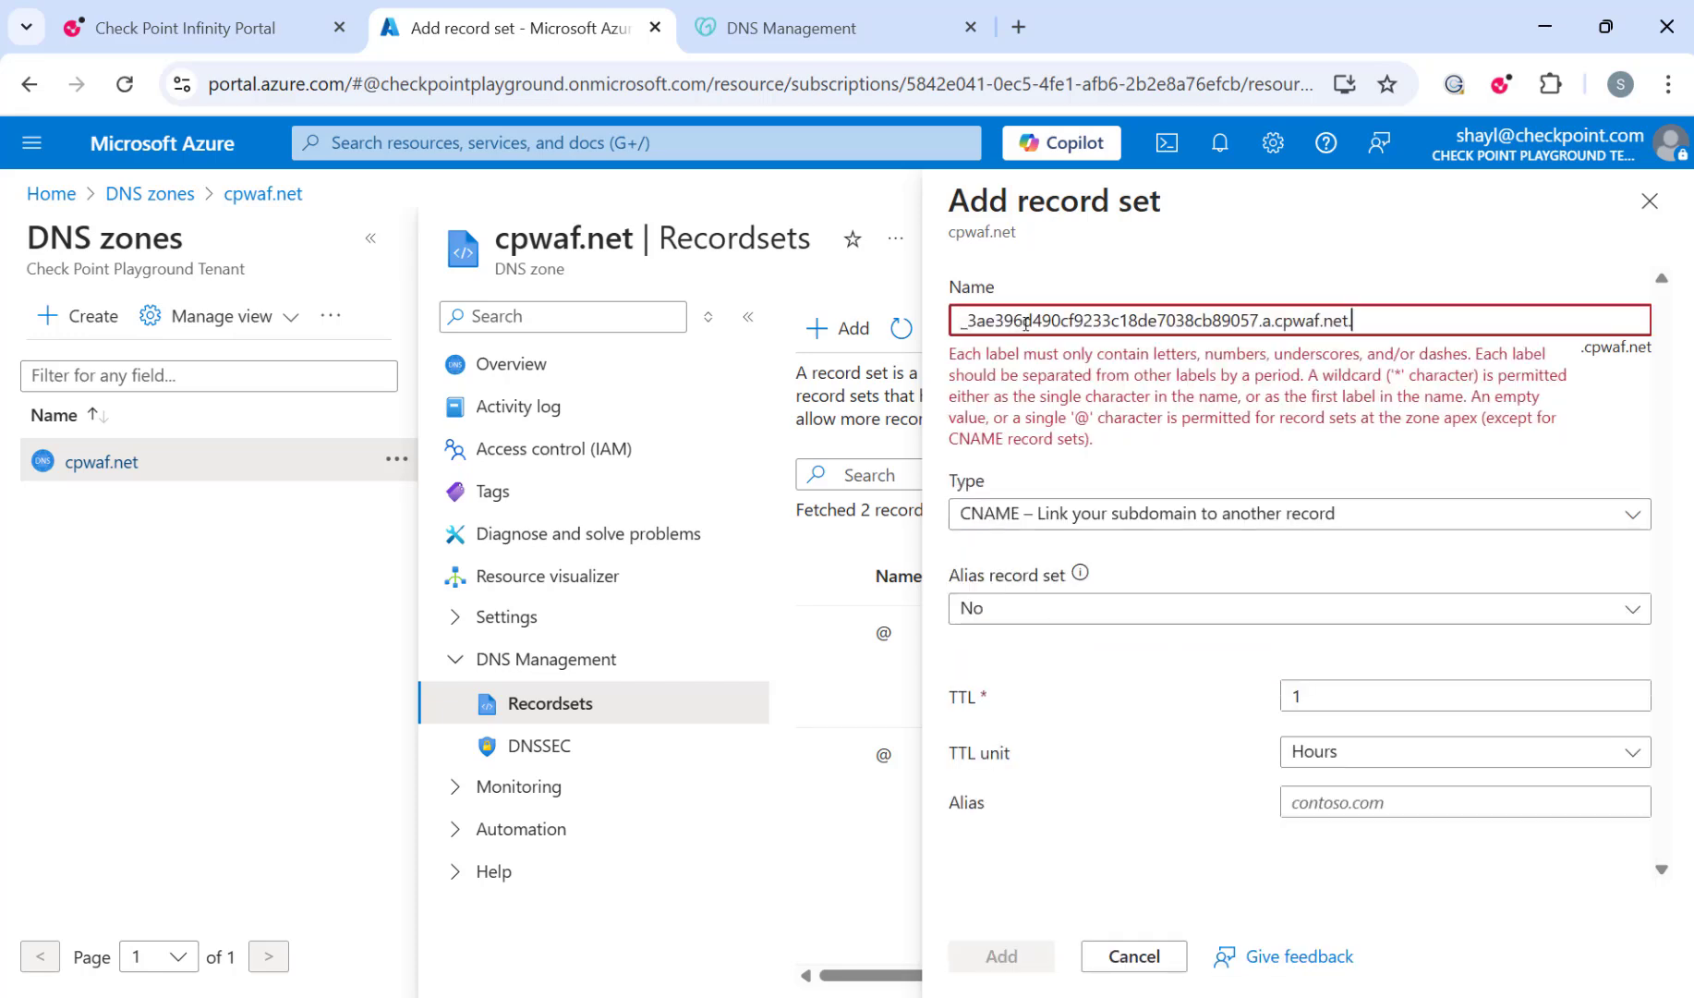
double_click(1337, 320)
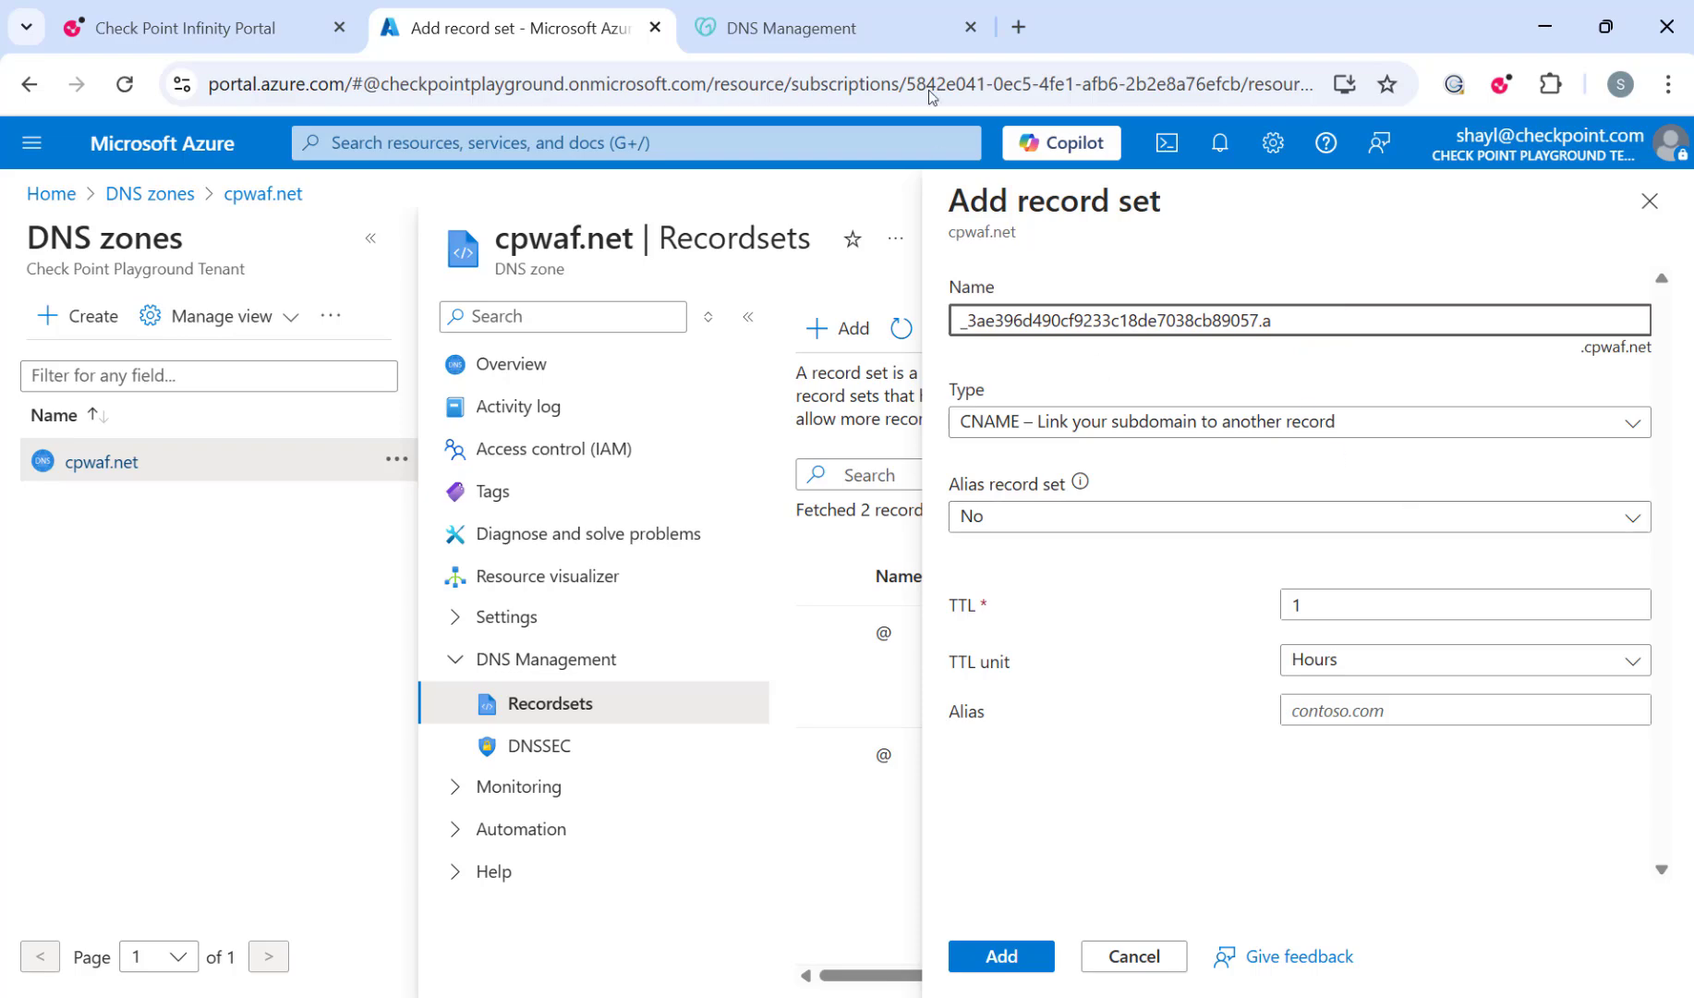
click(184, 28)
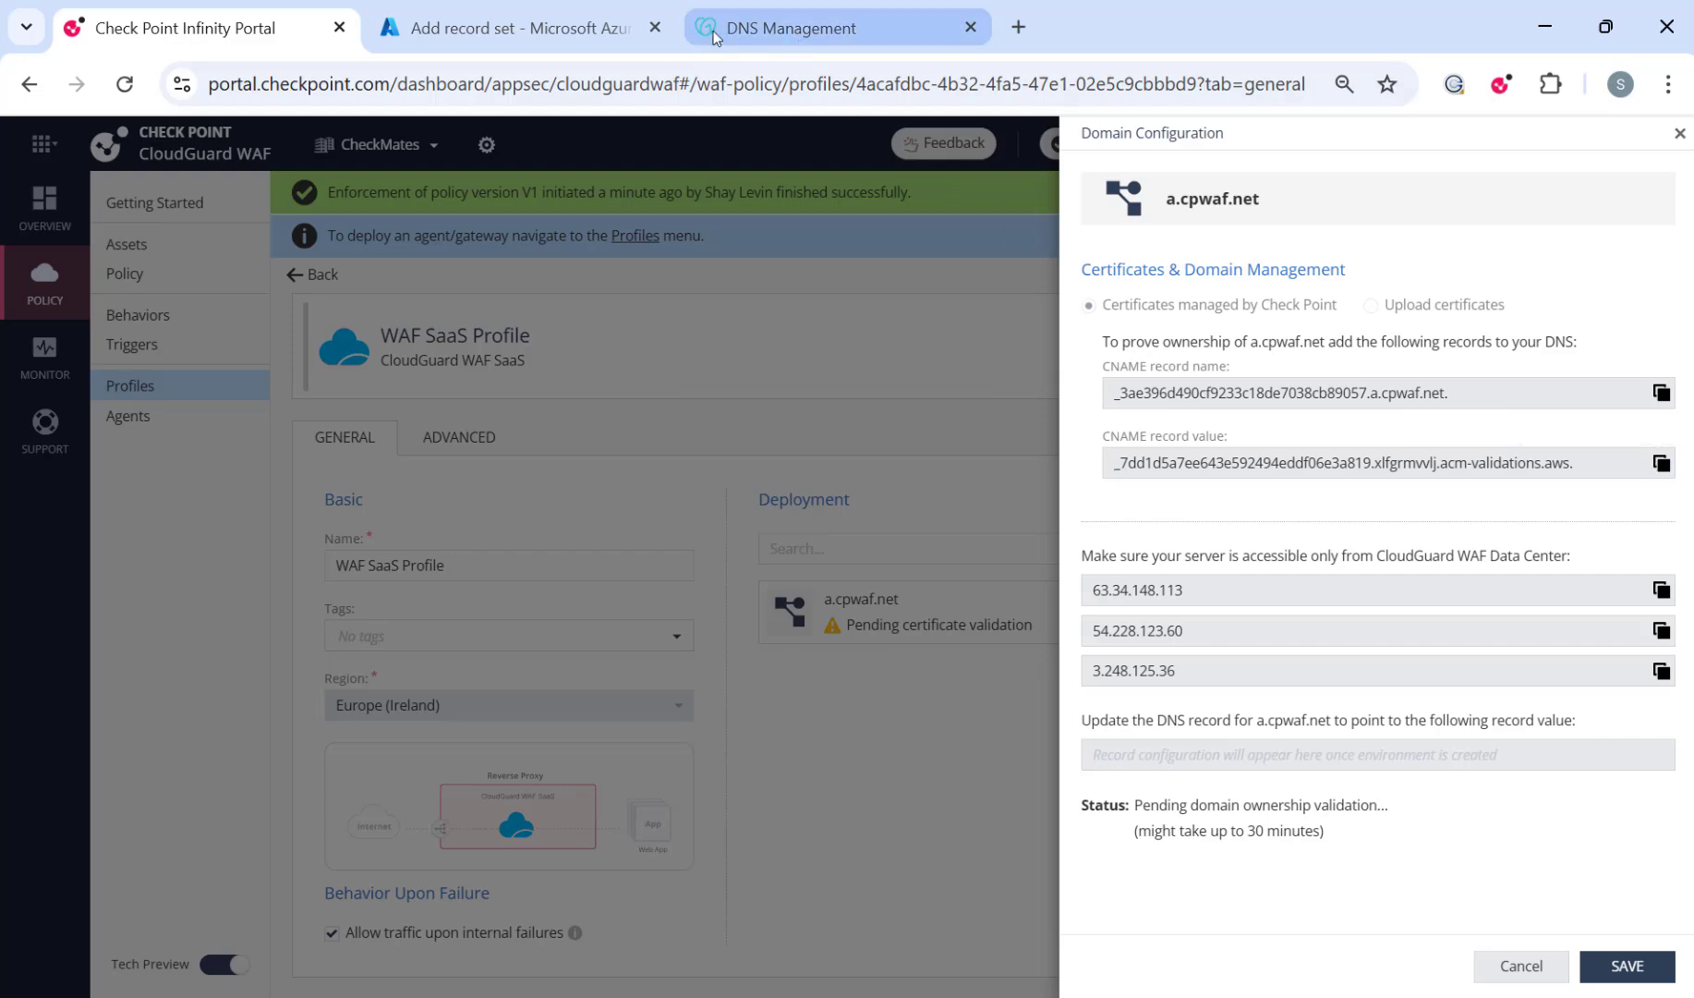
click(516, 28)
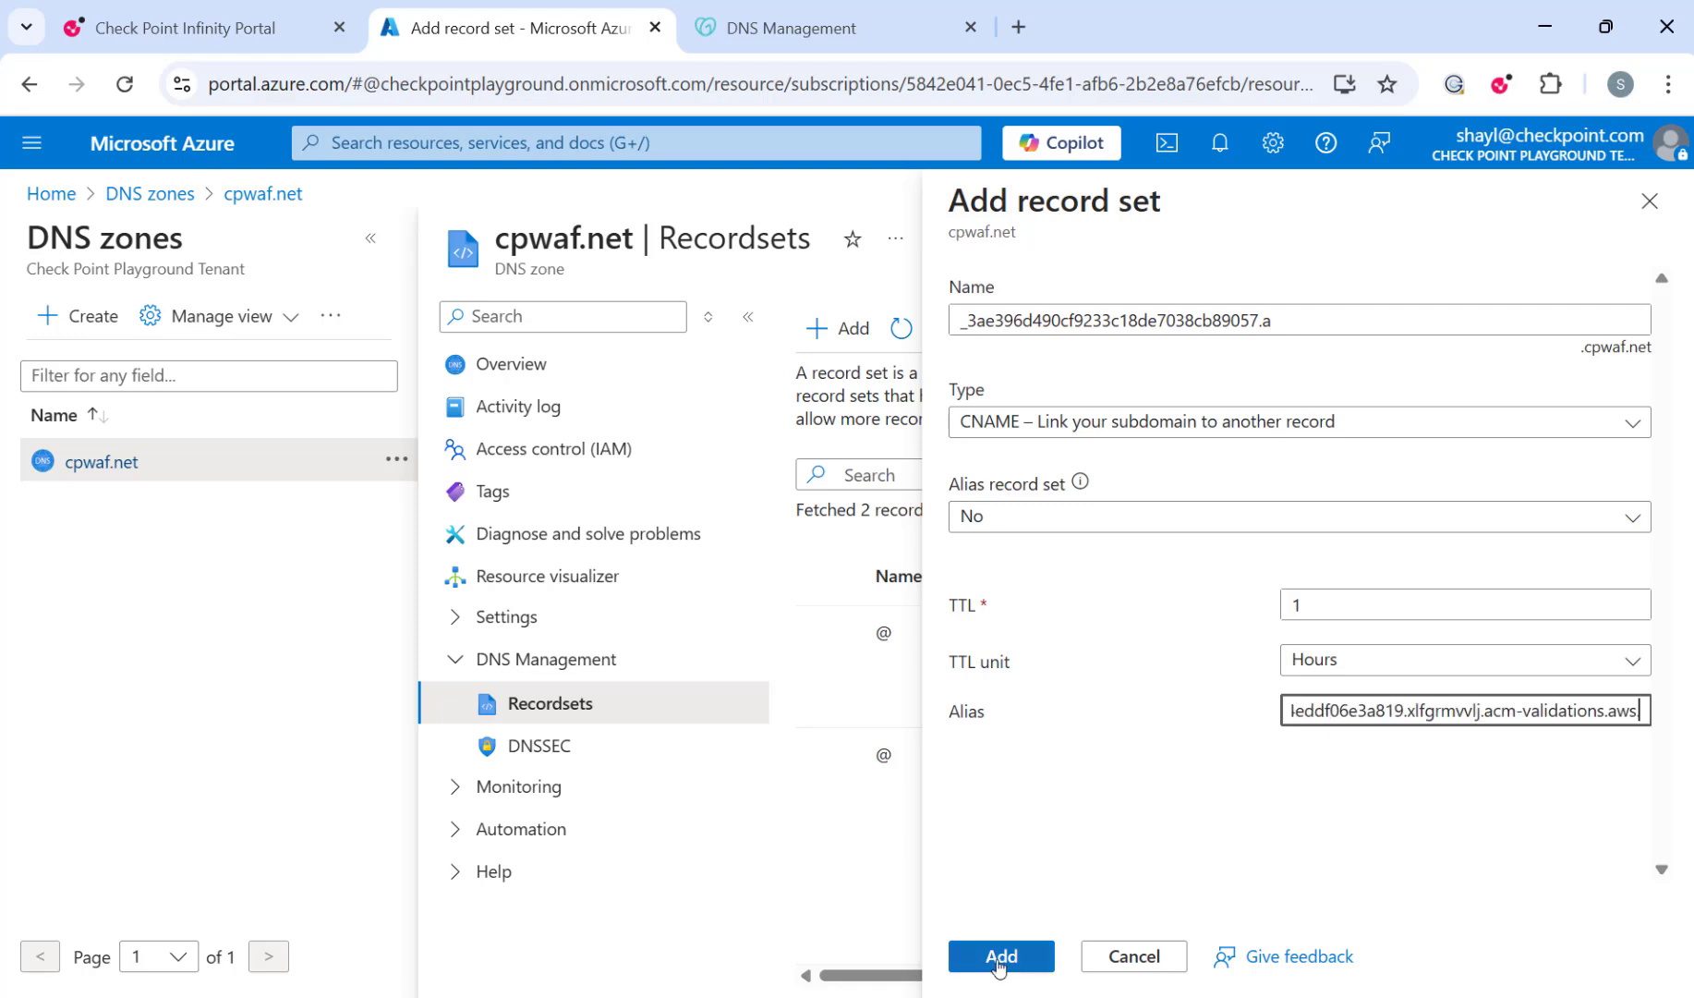
click(999, 955)
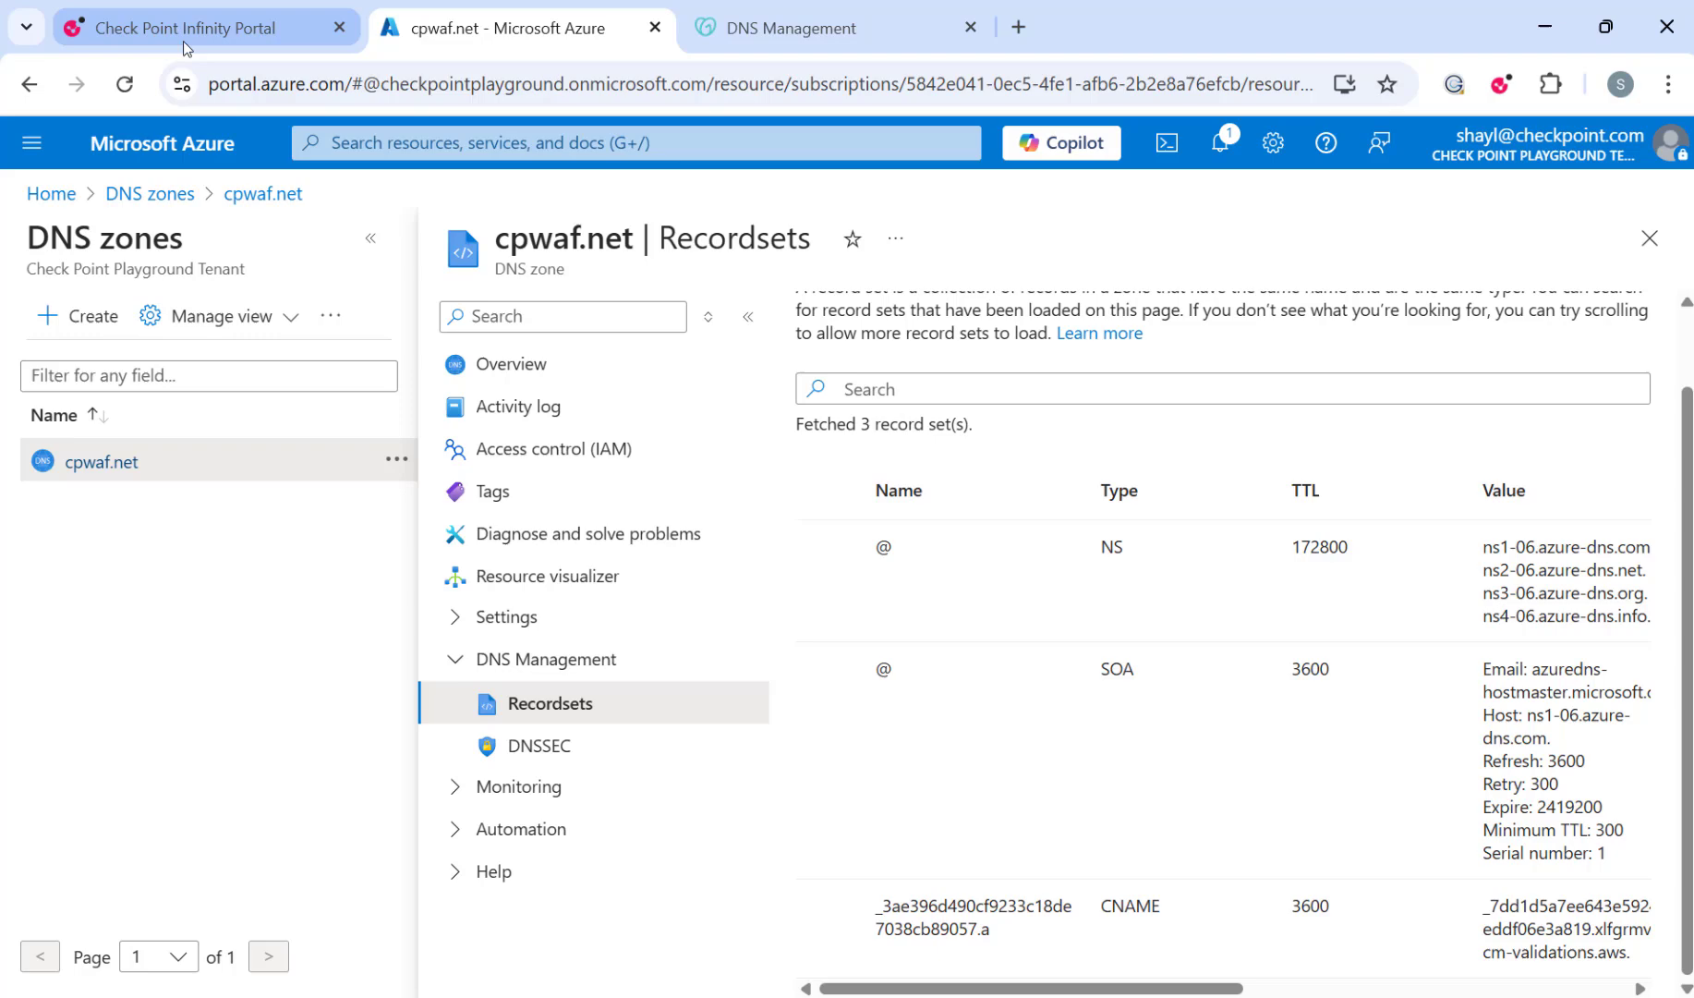
Copy the CNAME value from a.cpwaf.net's enabled domain configuration.
click(195, 28)
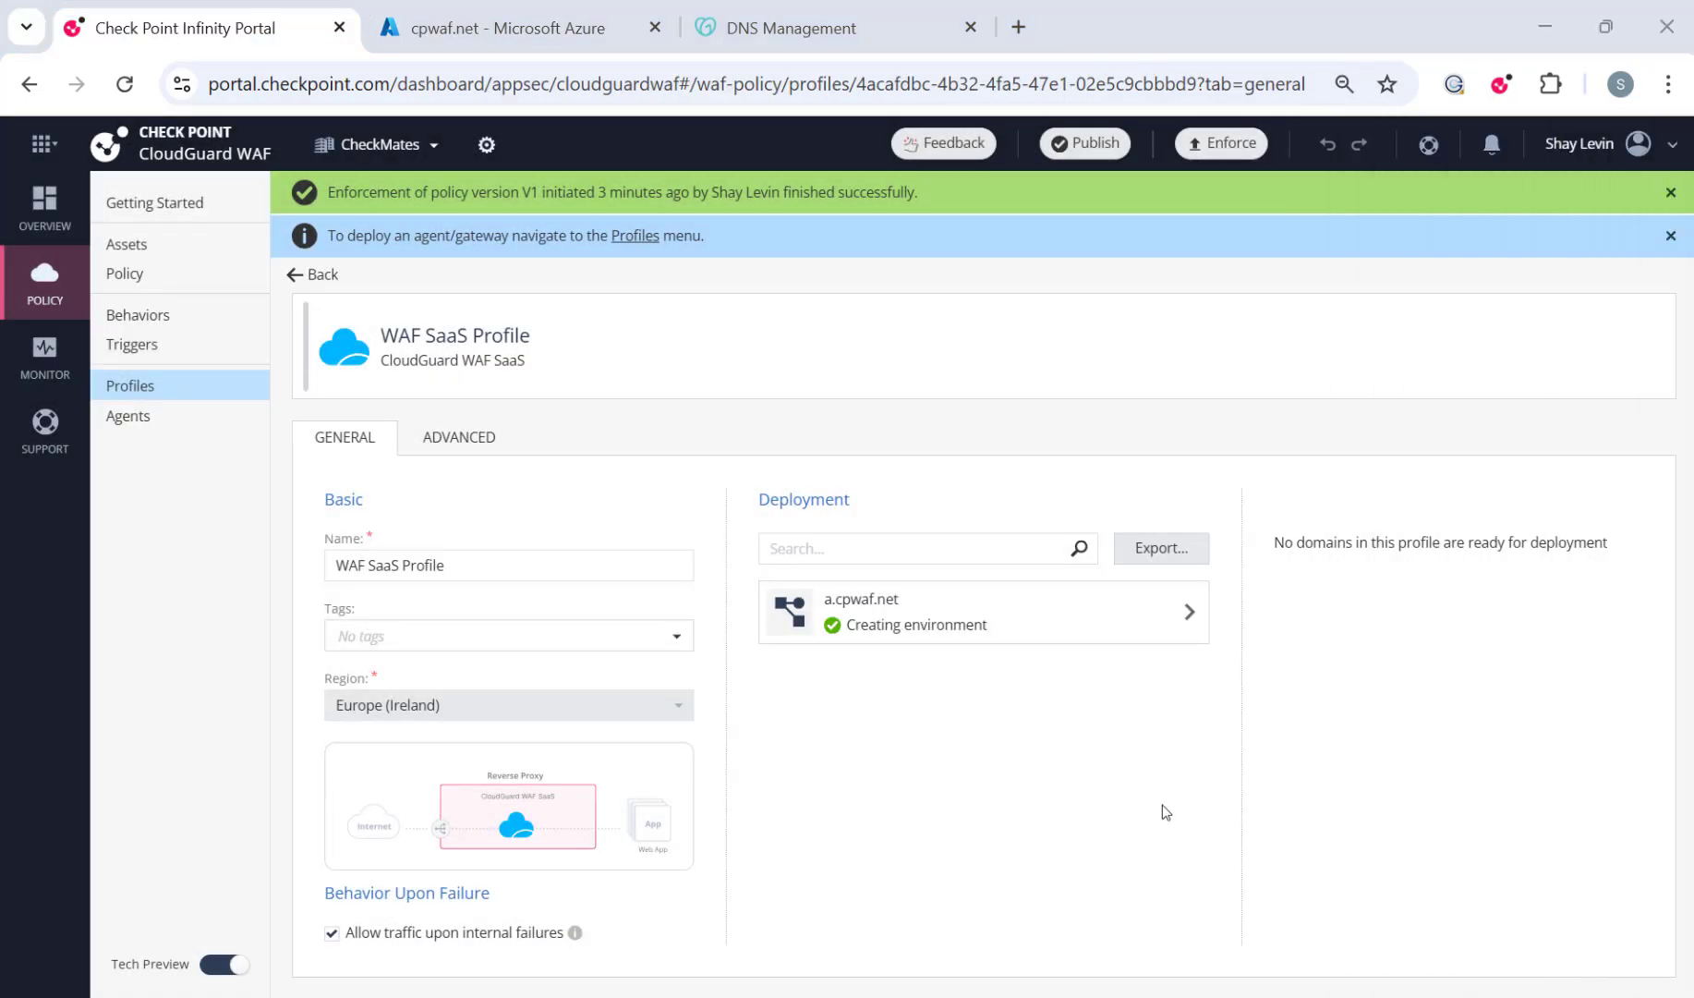
click(981, 610)
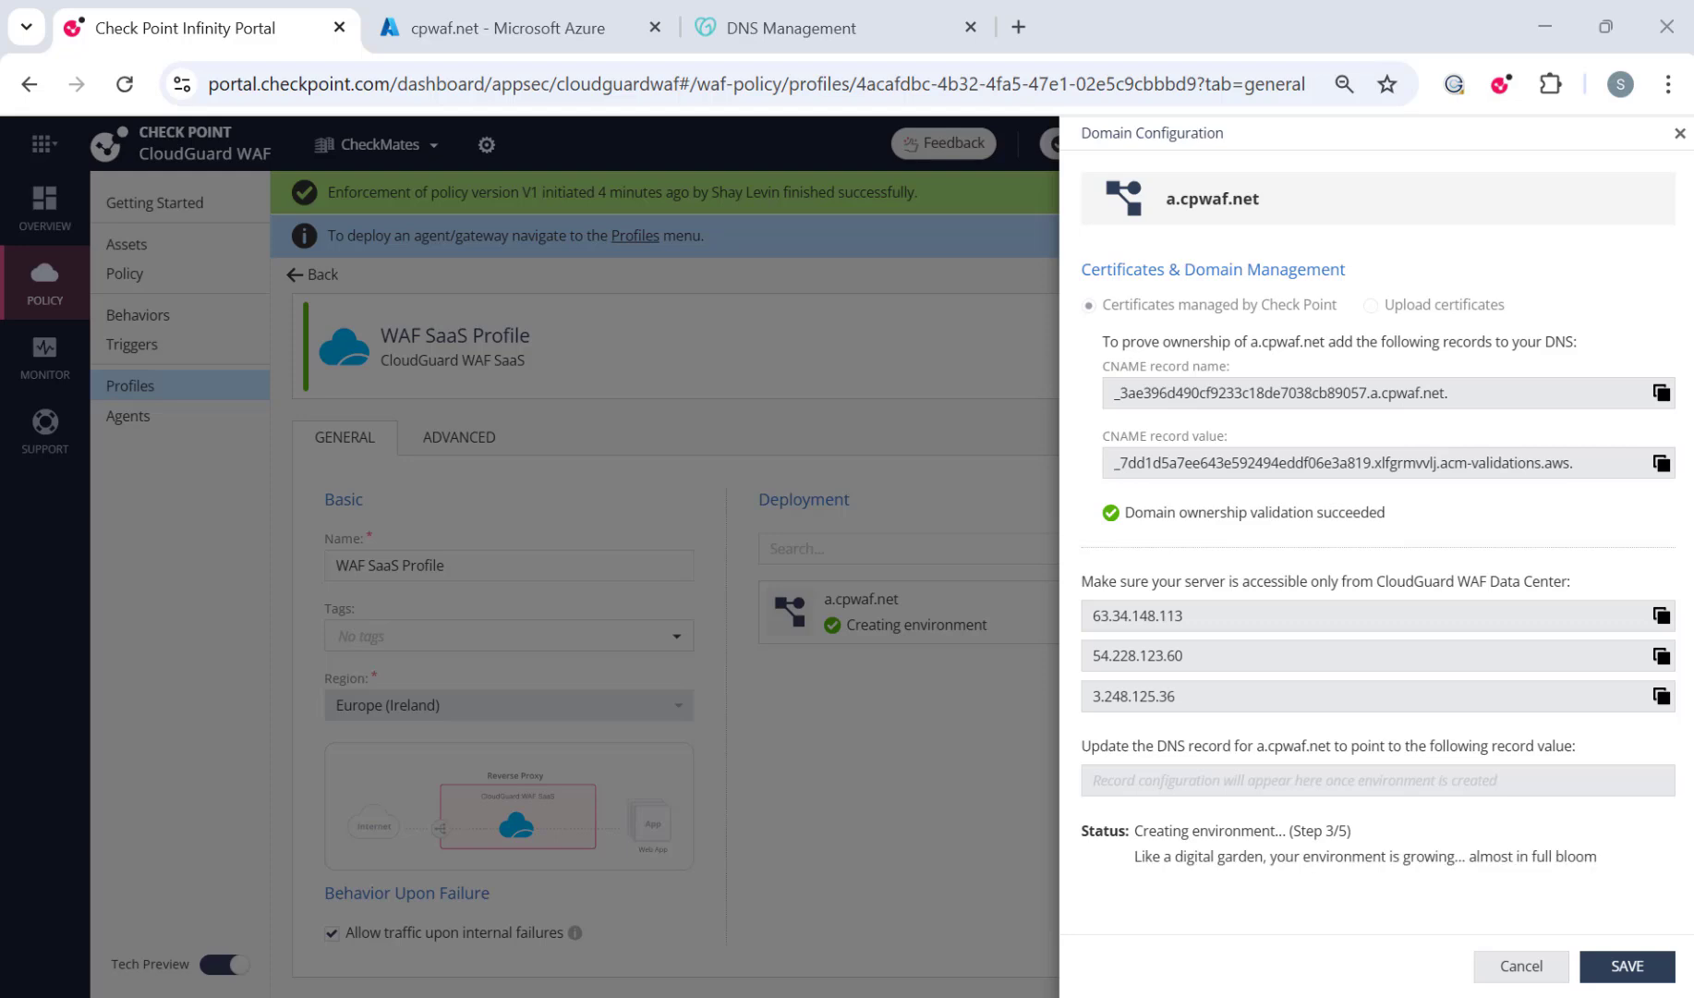
click(1658, 780)
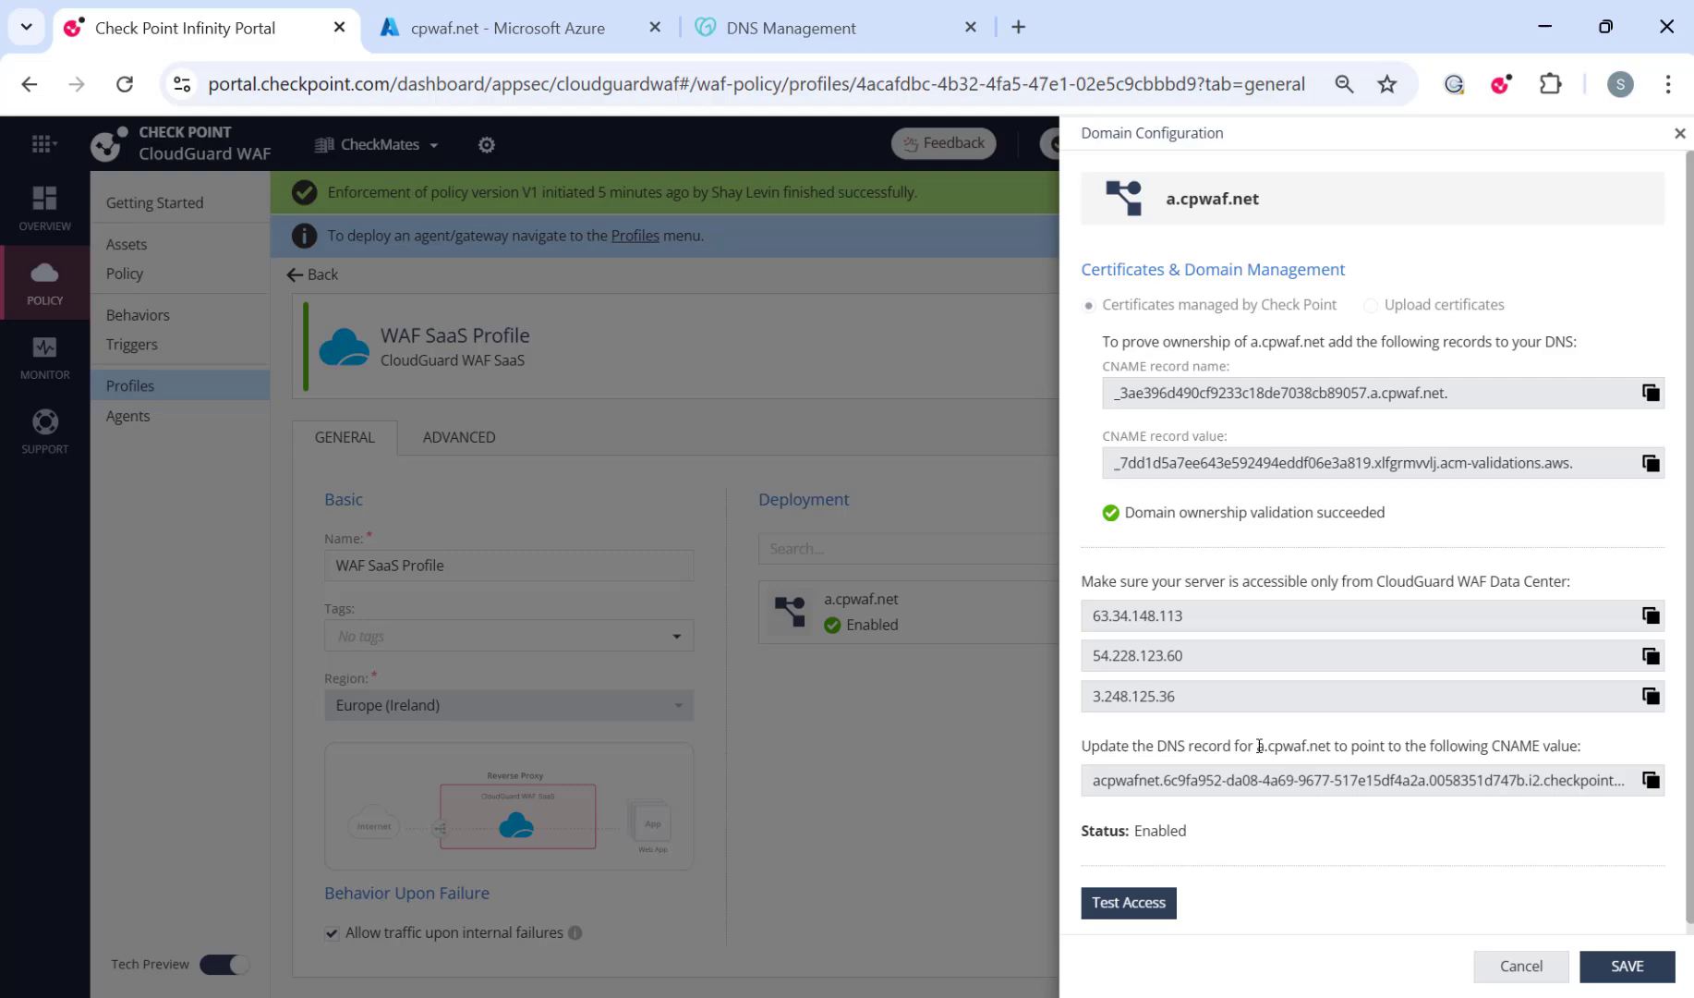
double_click(1302, 745)
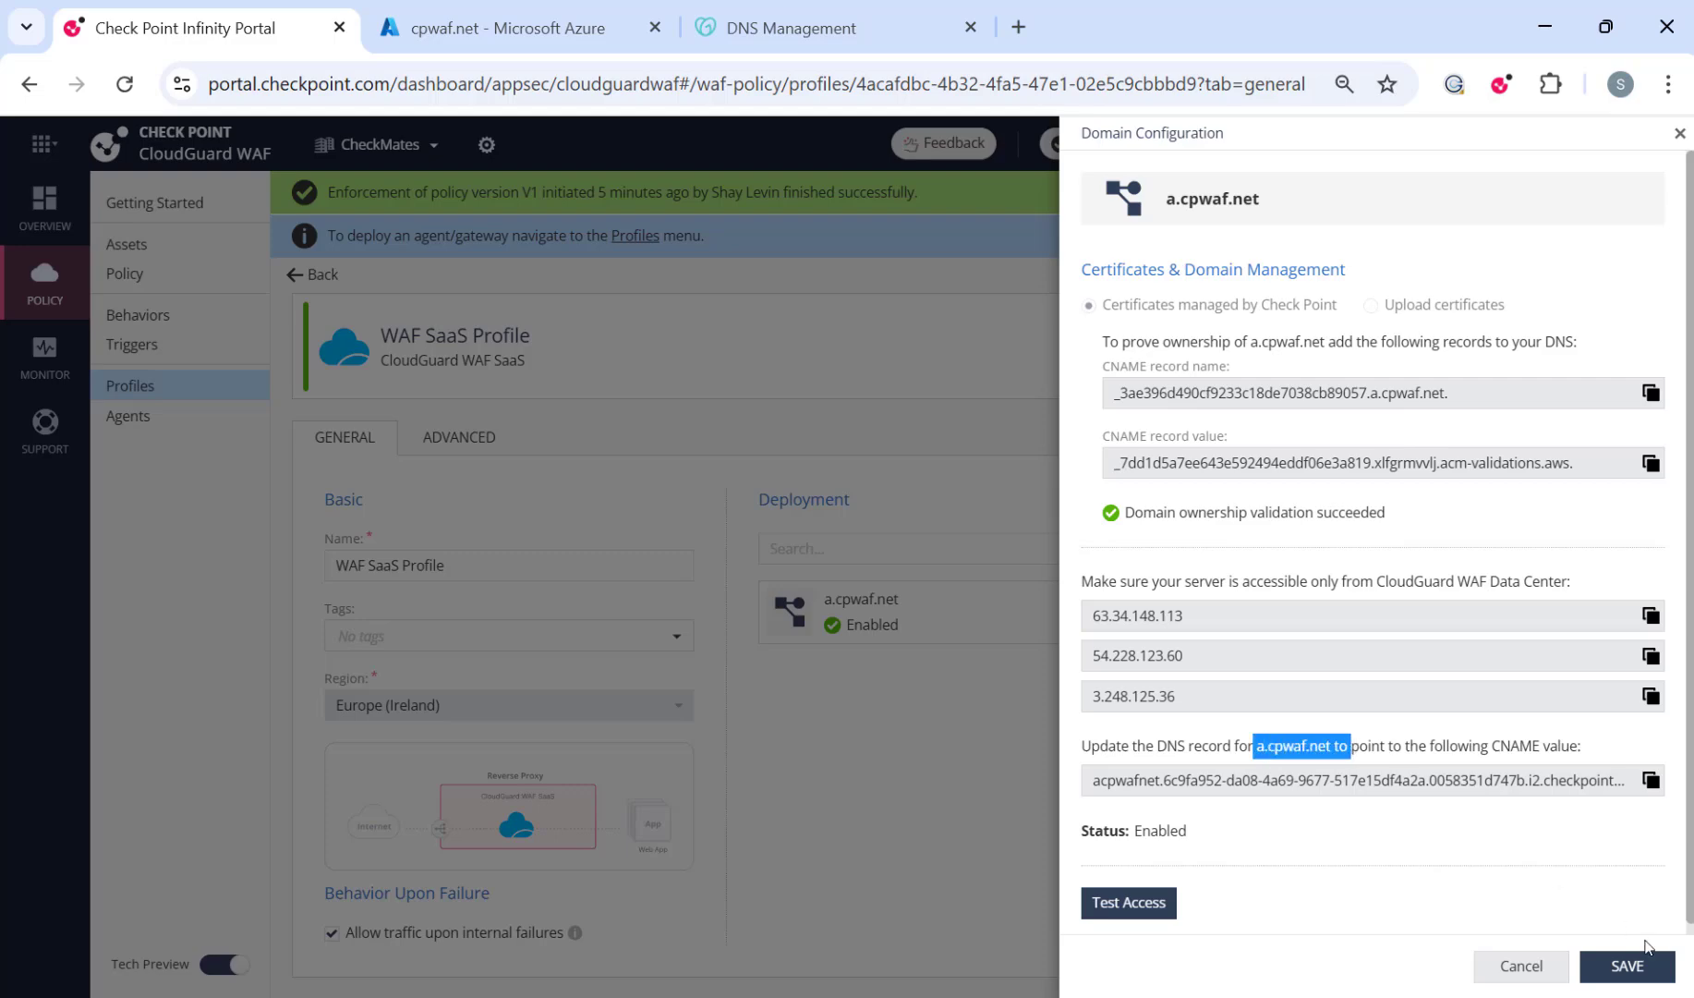
click(491, 28)
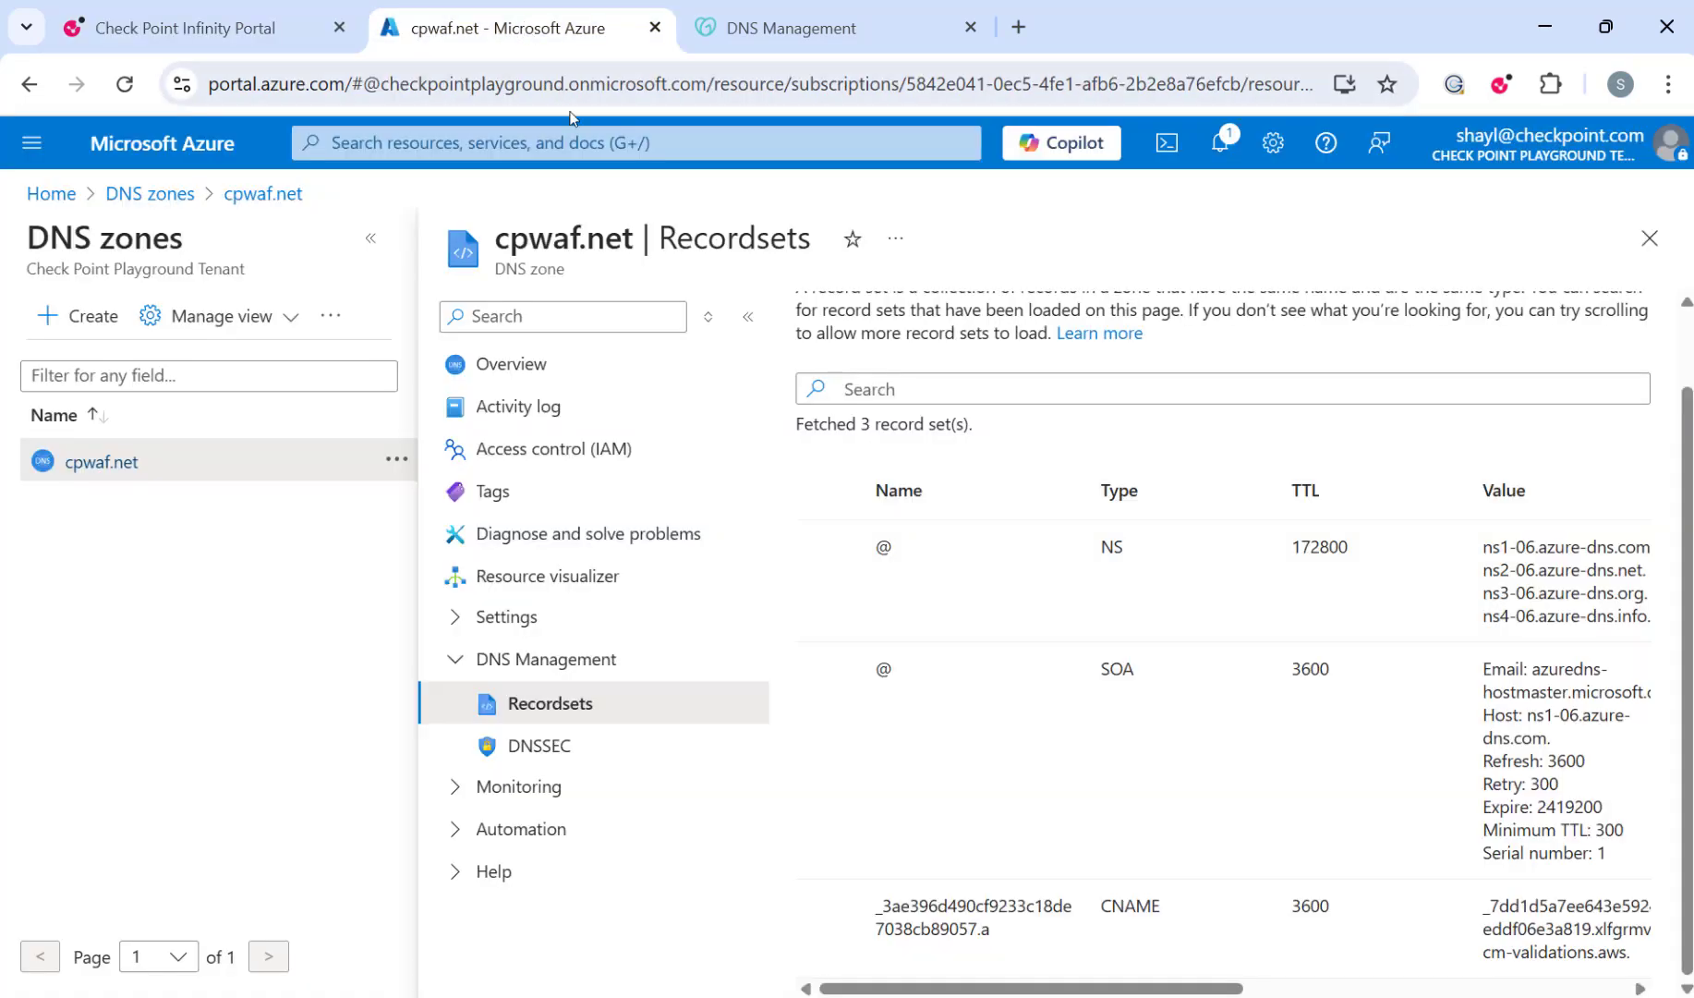
Add CNAME record 'a' pointing to 7e15df4a2a.0058351d747b.i2.checkpoint.com.
click(852, 329)
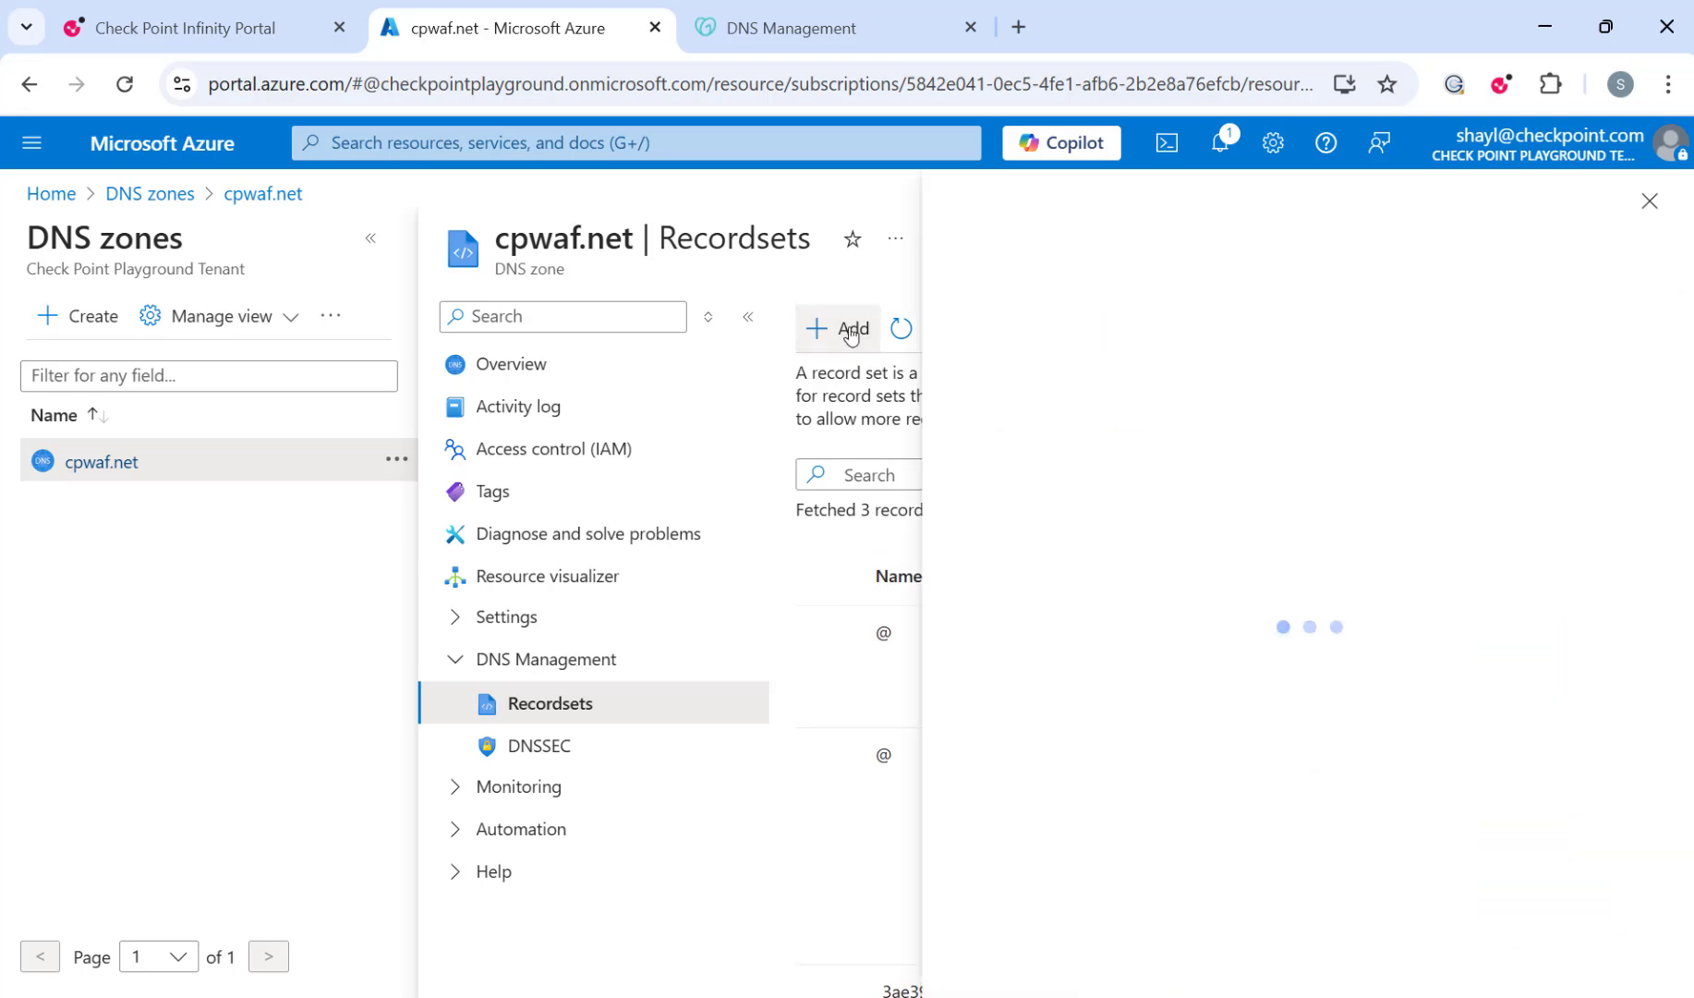
click(852, 329)
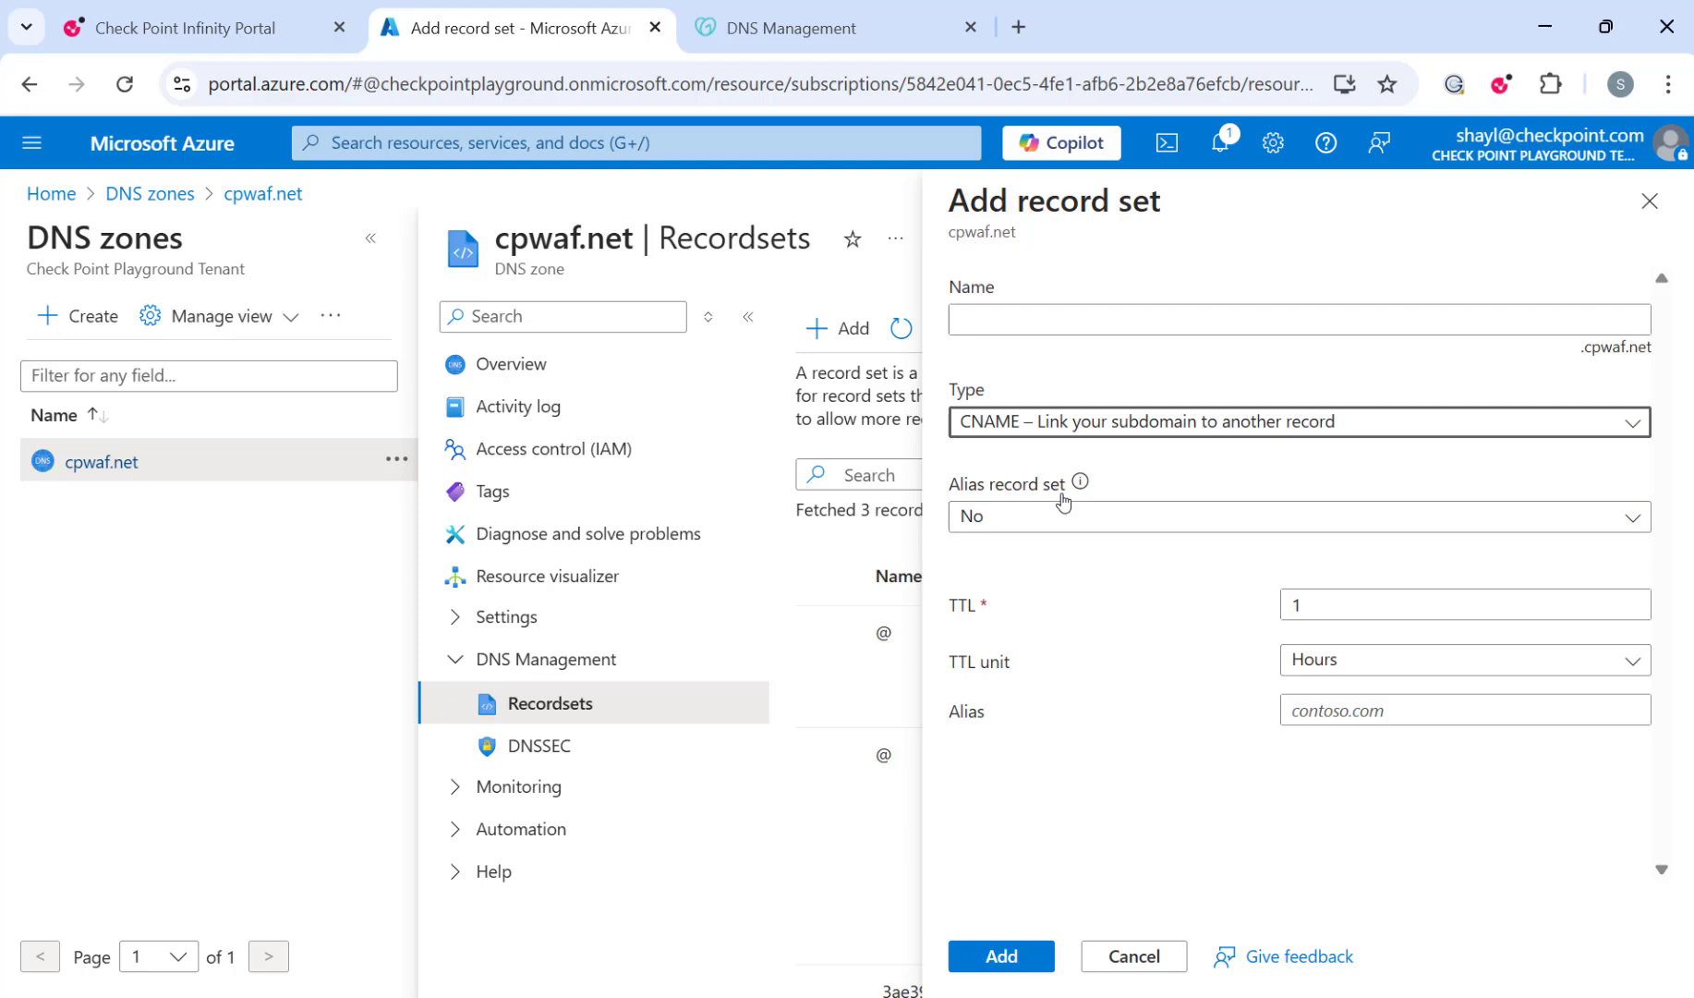
text(a)
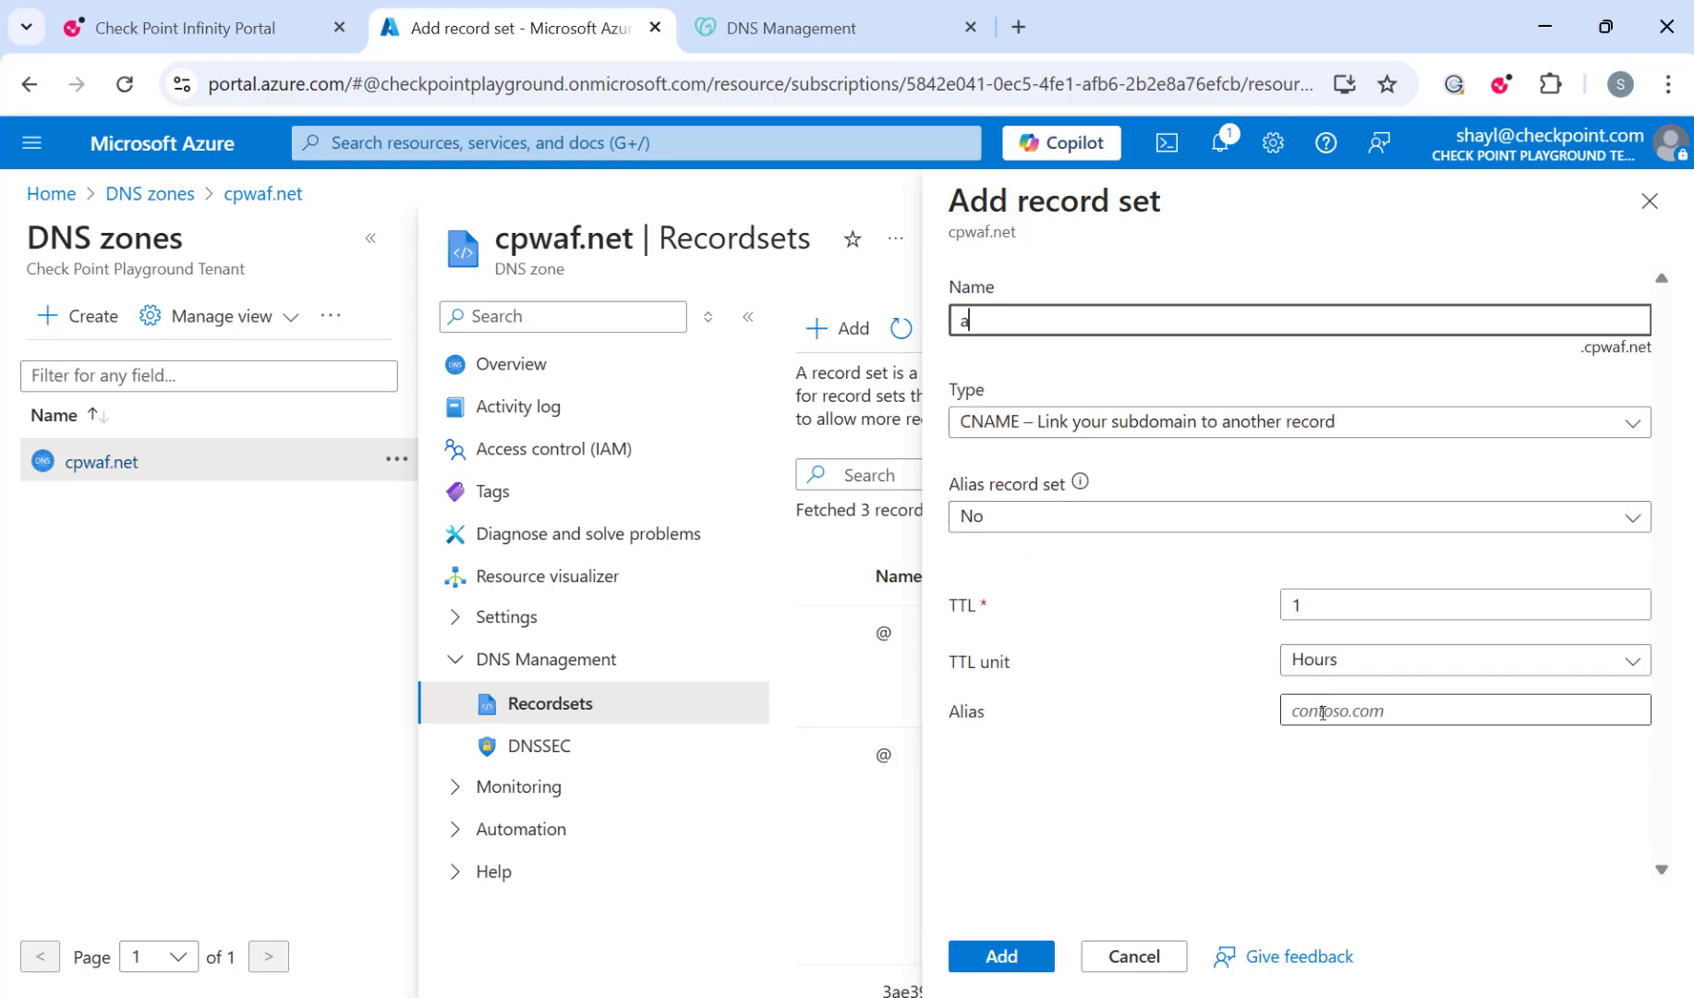
text(7e15df4a2a.0058351d747b.i2.checkpoint.com)
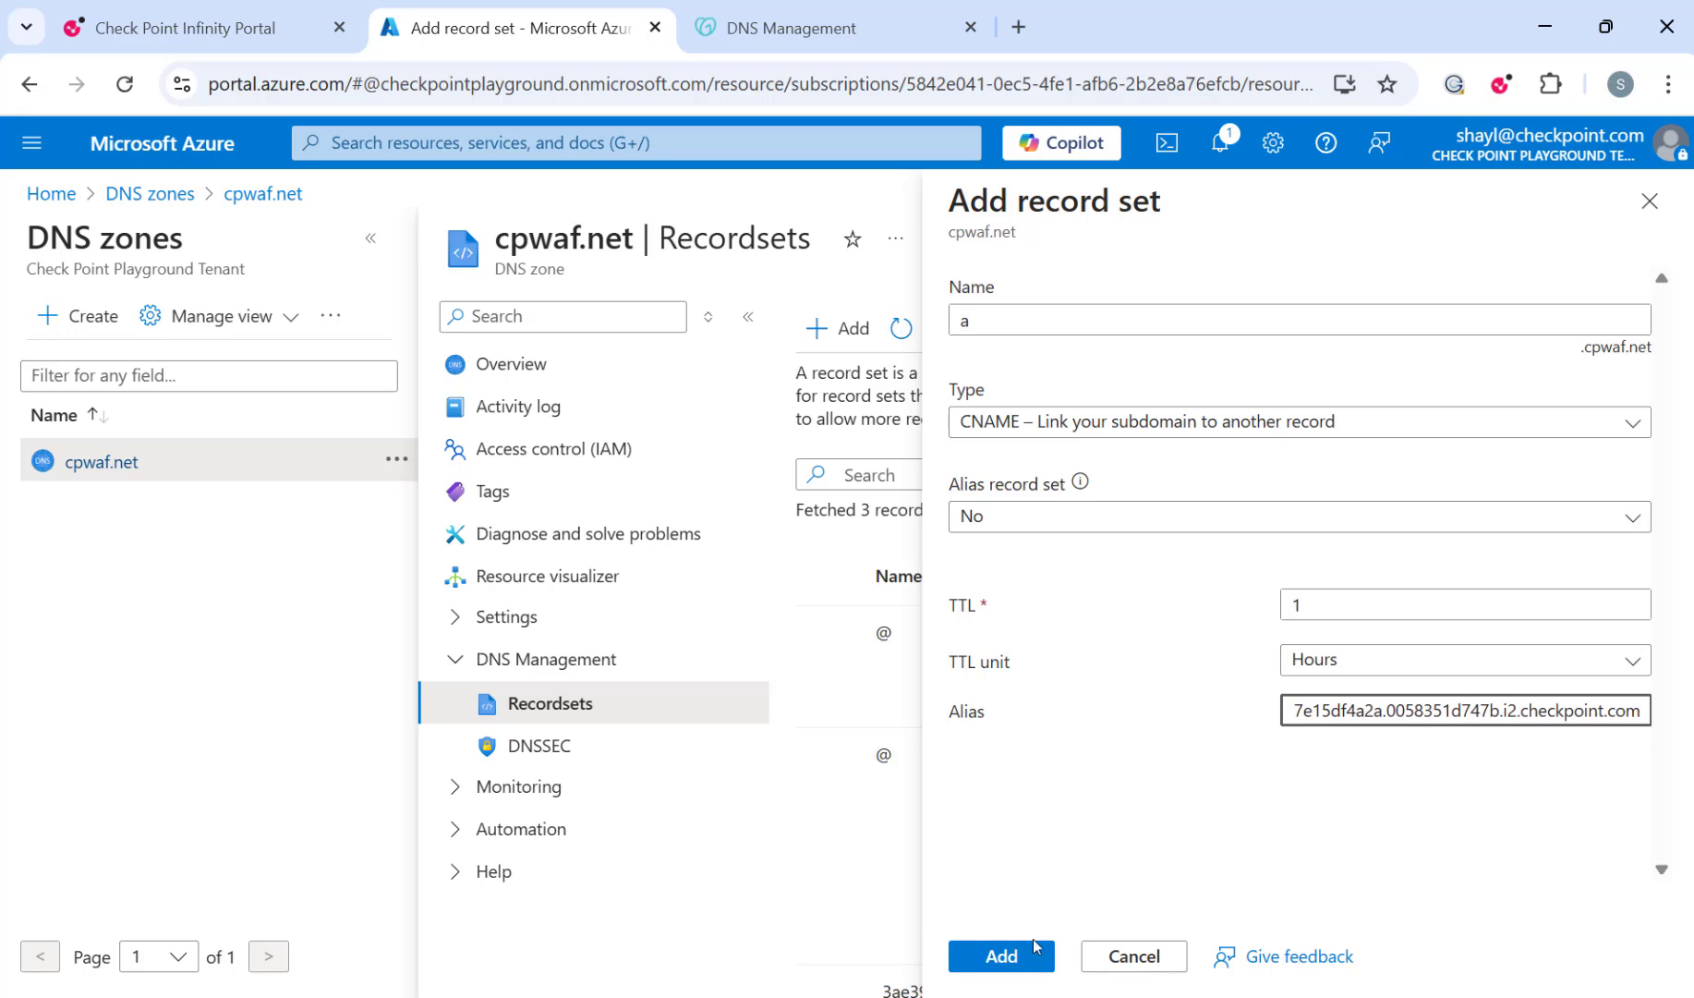
click(998, 955)
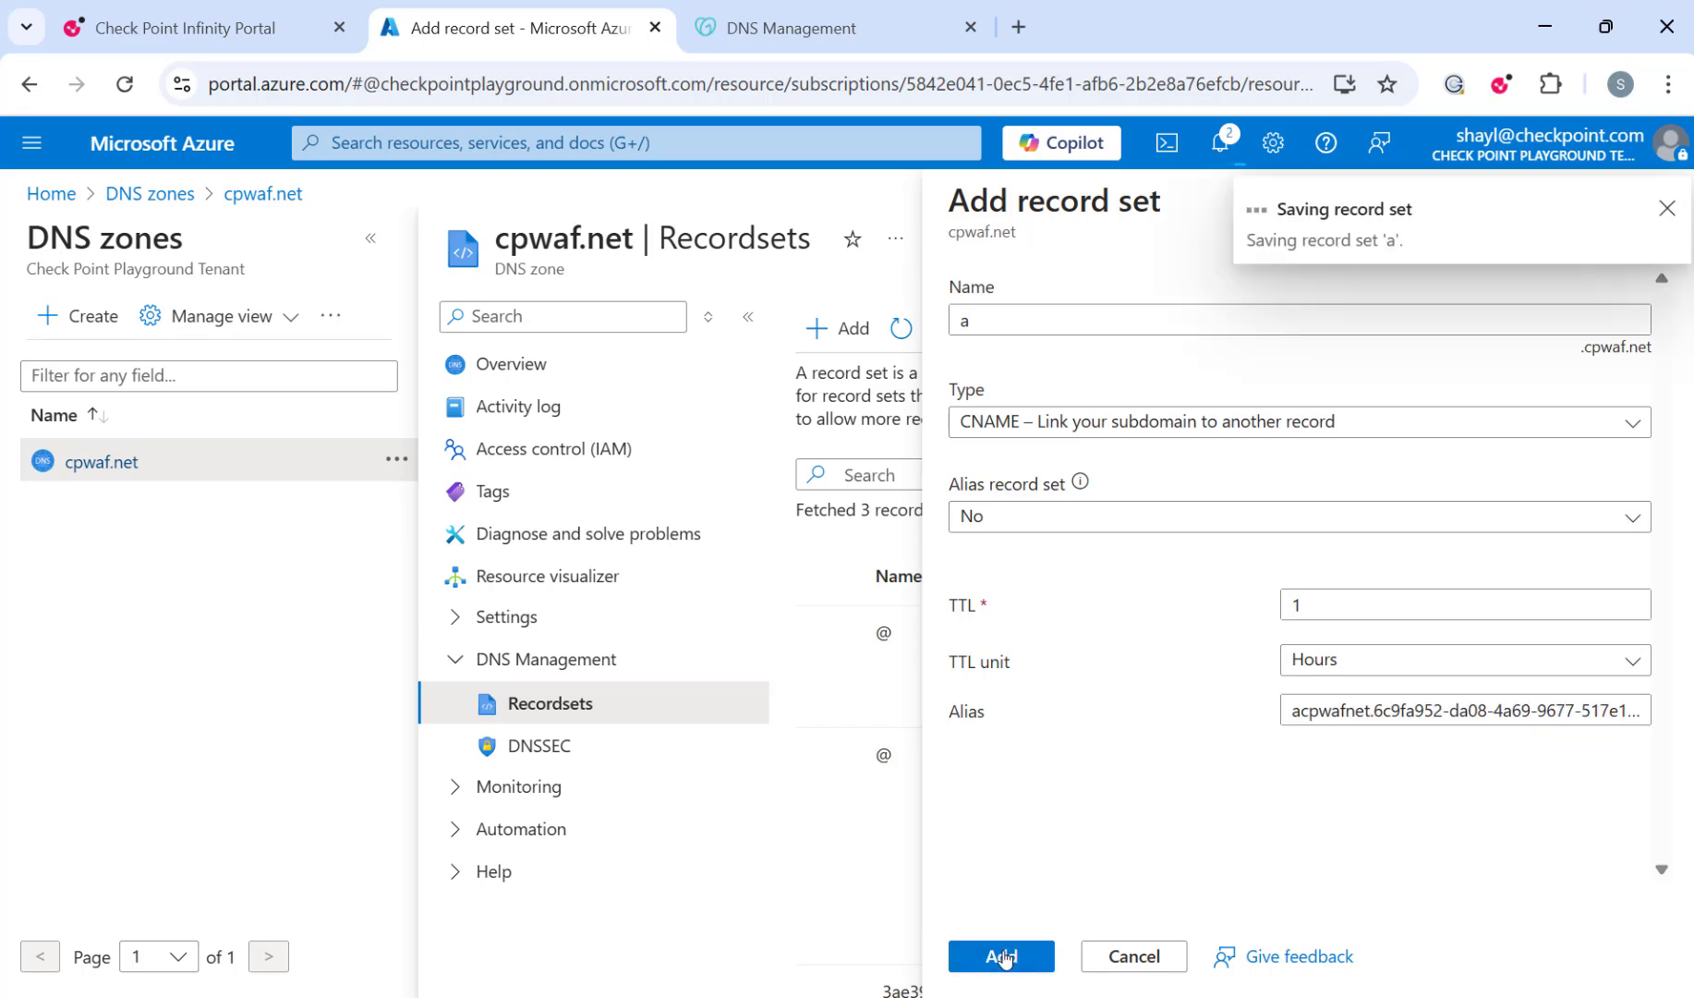
click(999, 955)
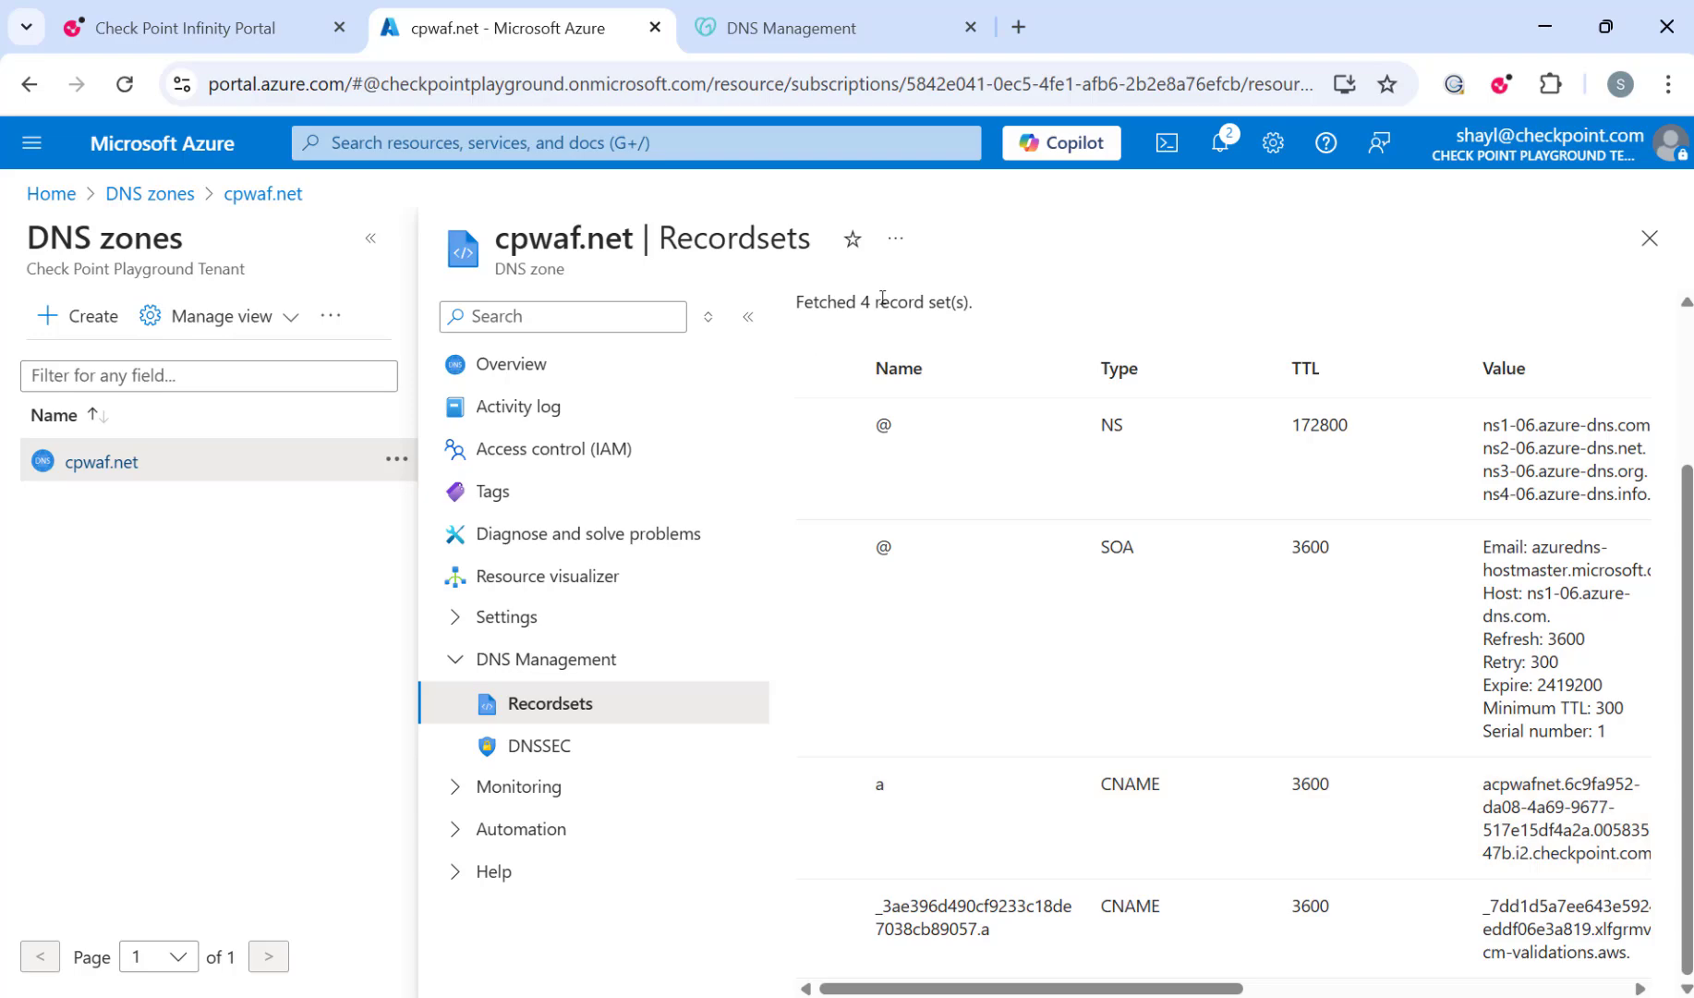
click(184, 27)
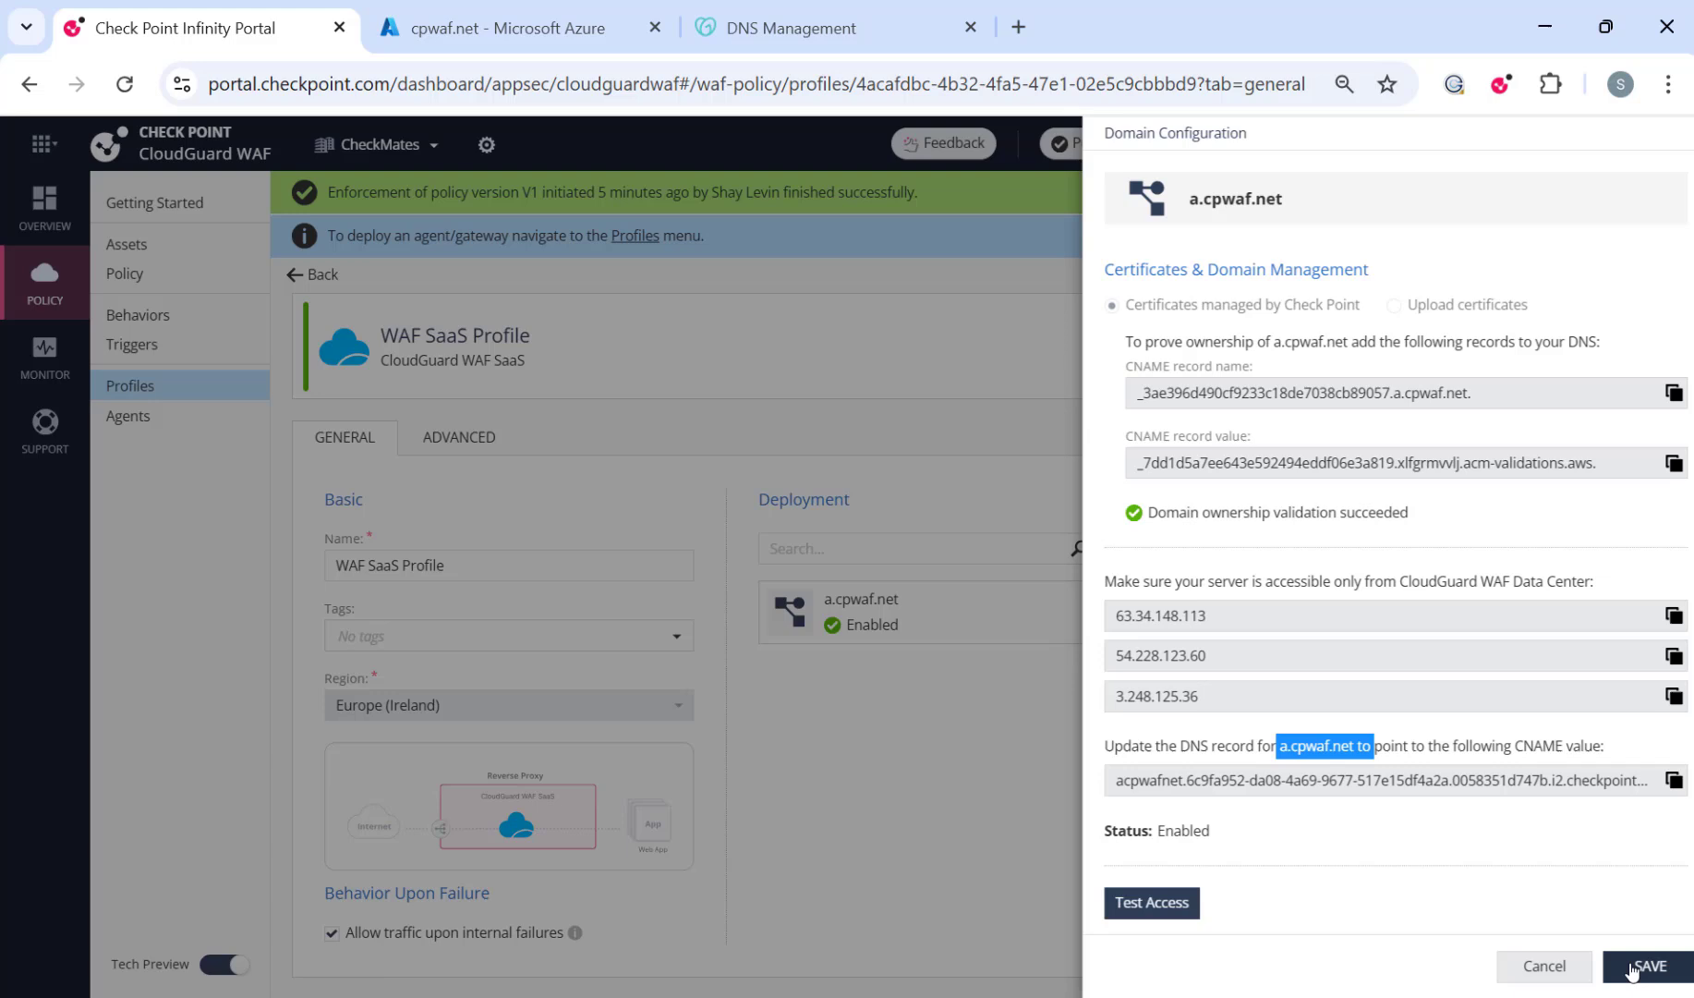
Save a.cpwaf.net's domain configuration, run the failing access test, and open Assets.
click(1648, 965)
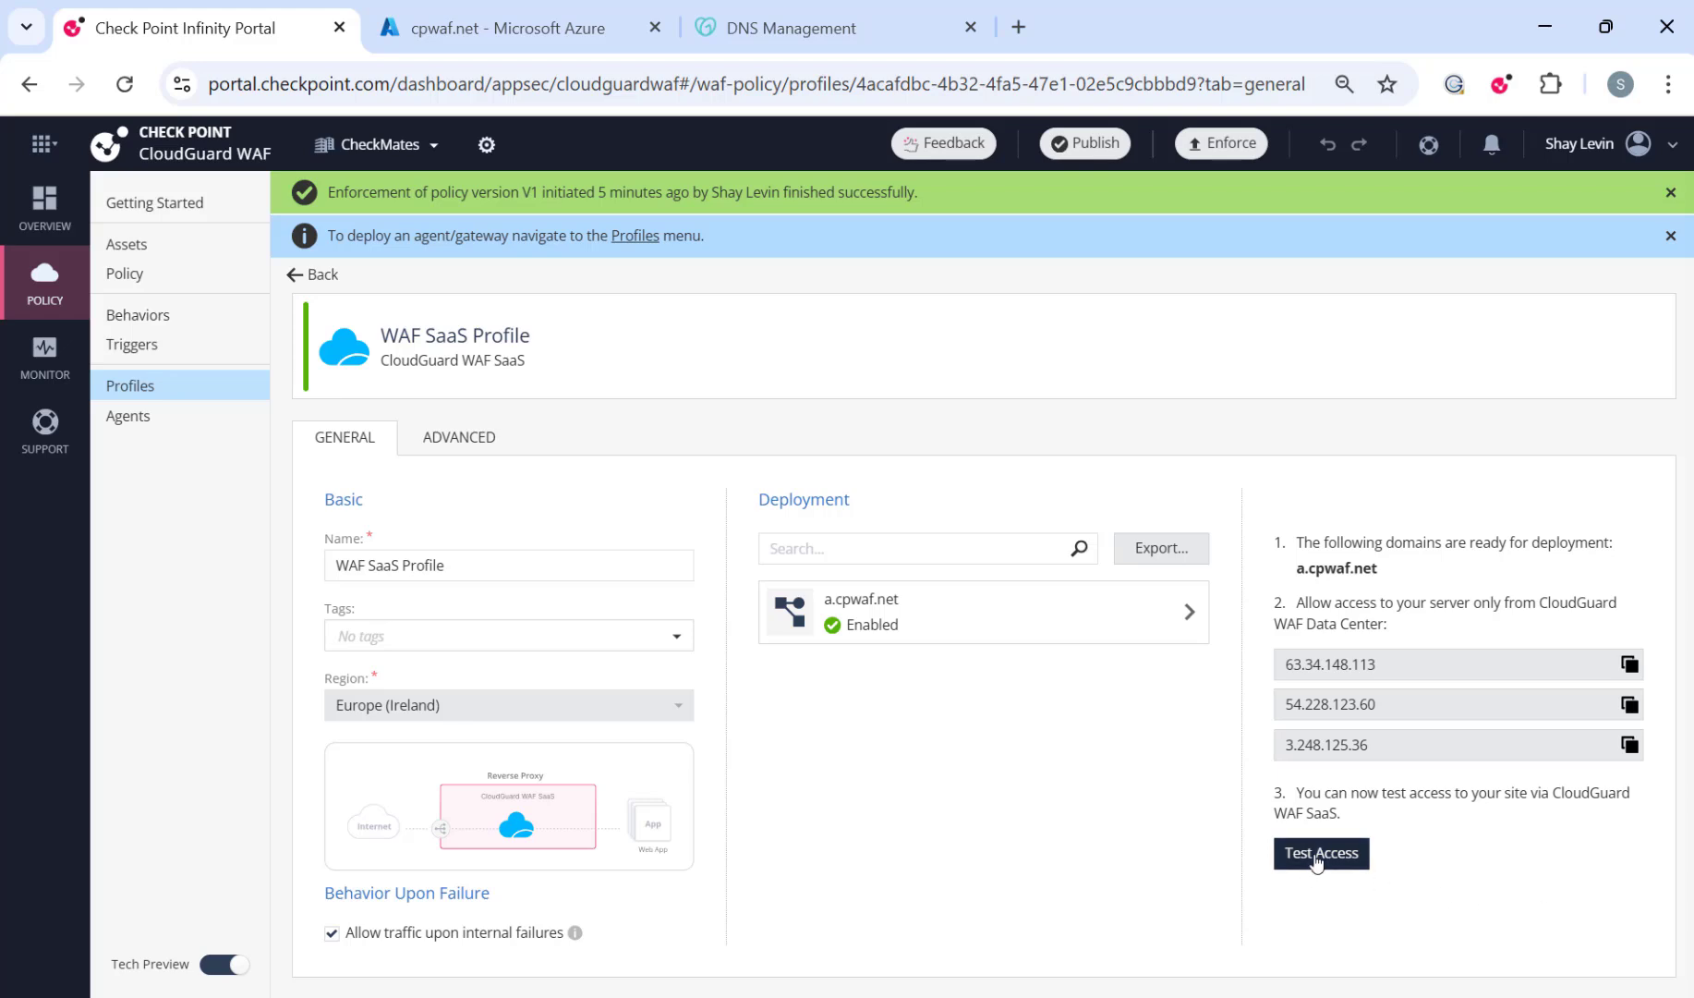
click(1319, 853)
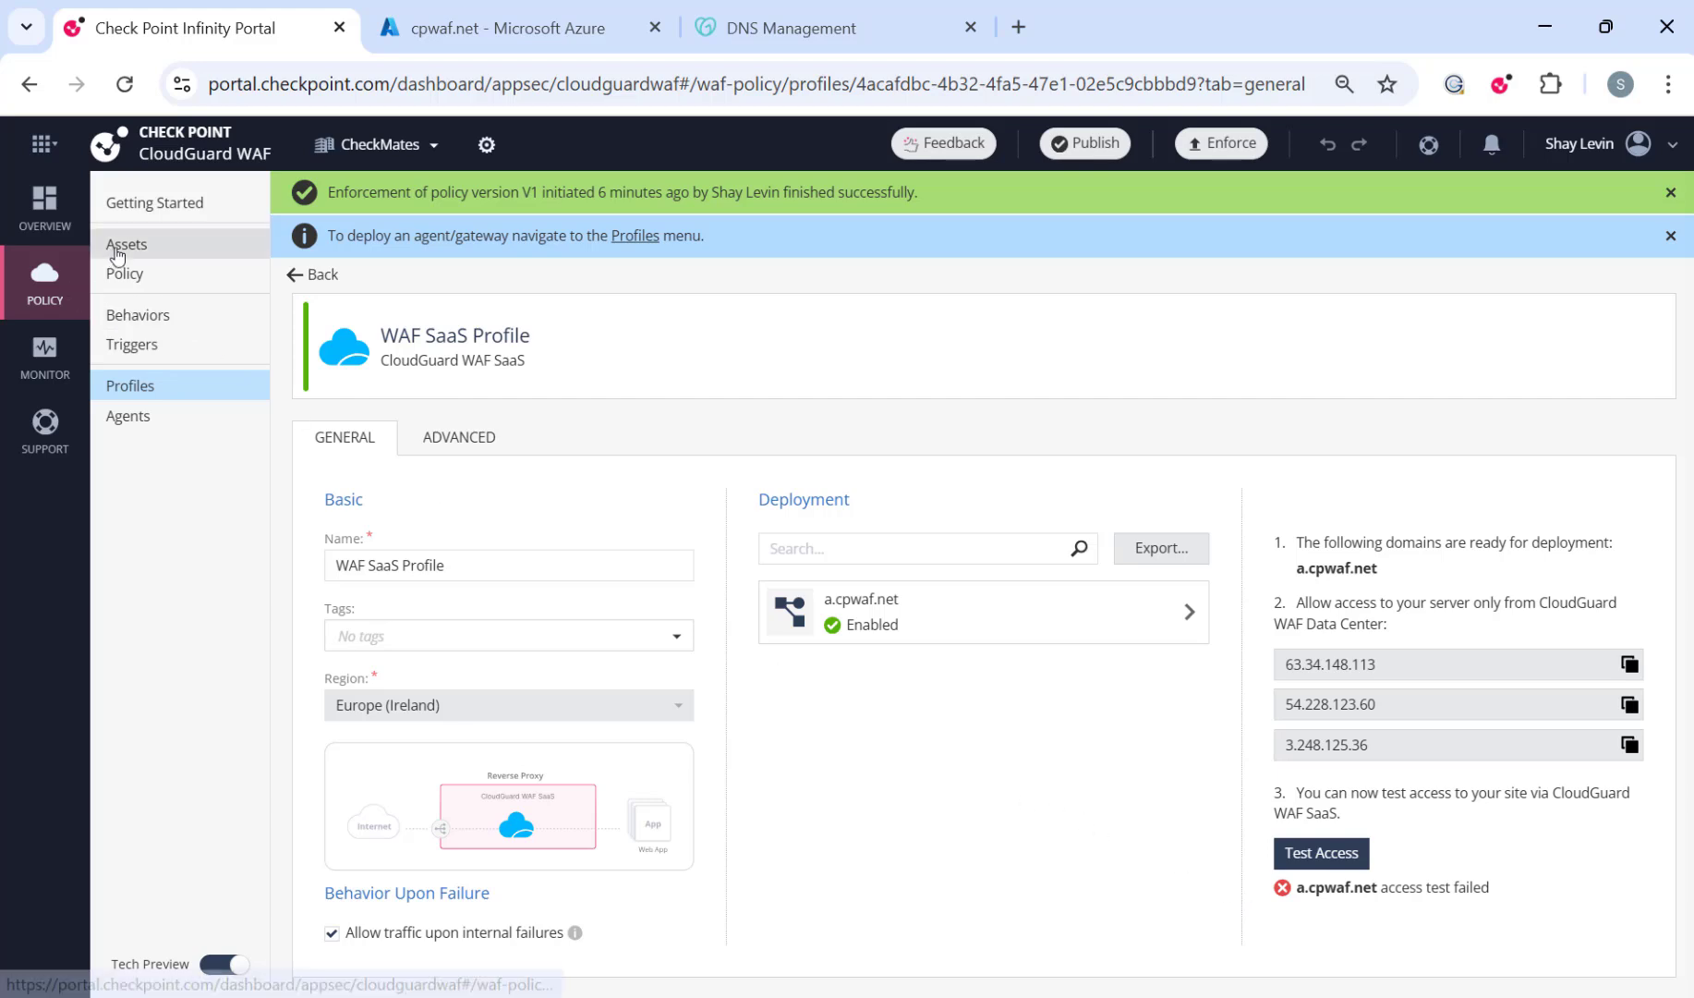
click(126, 243)
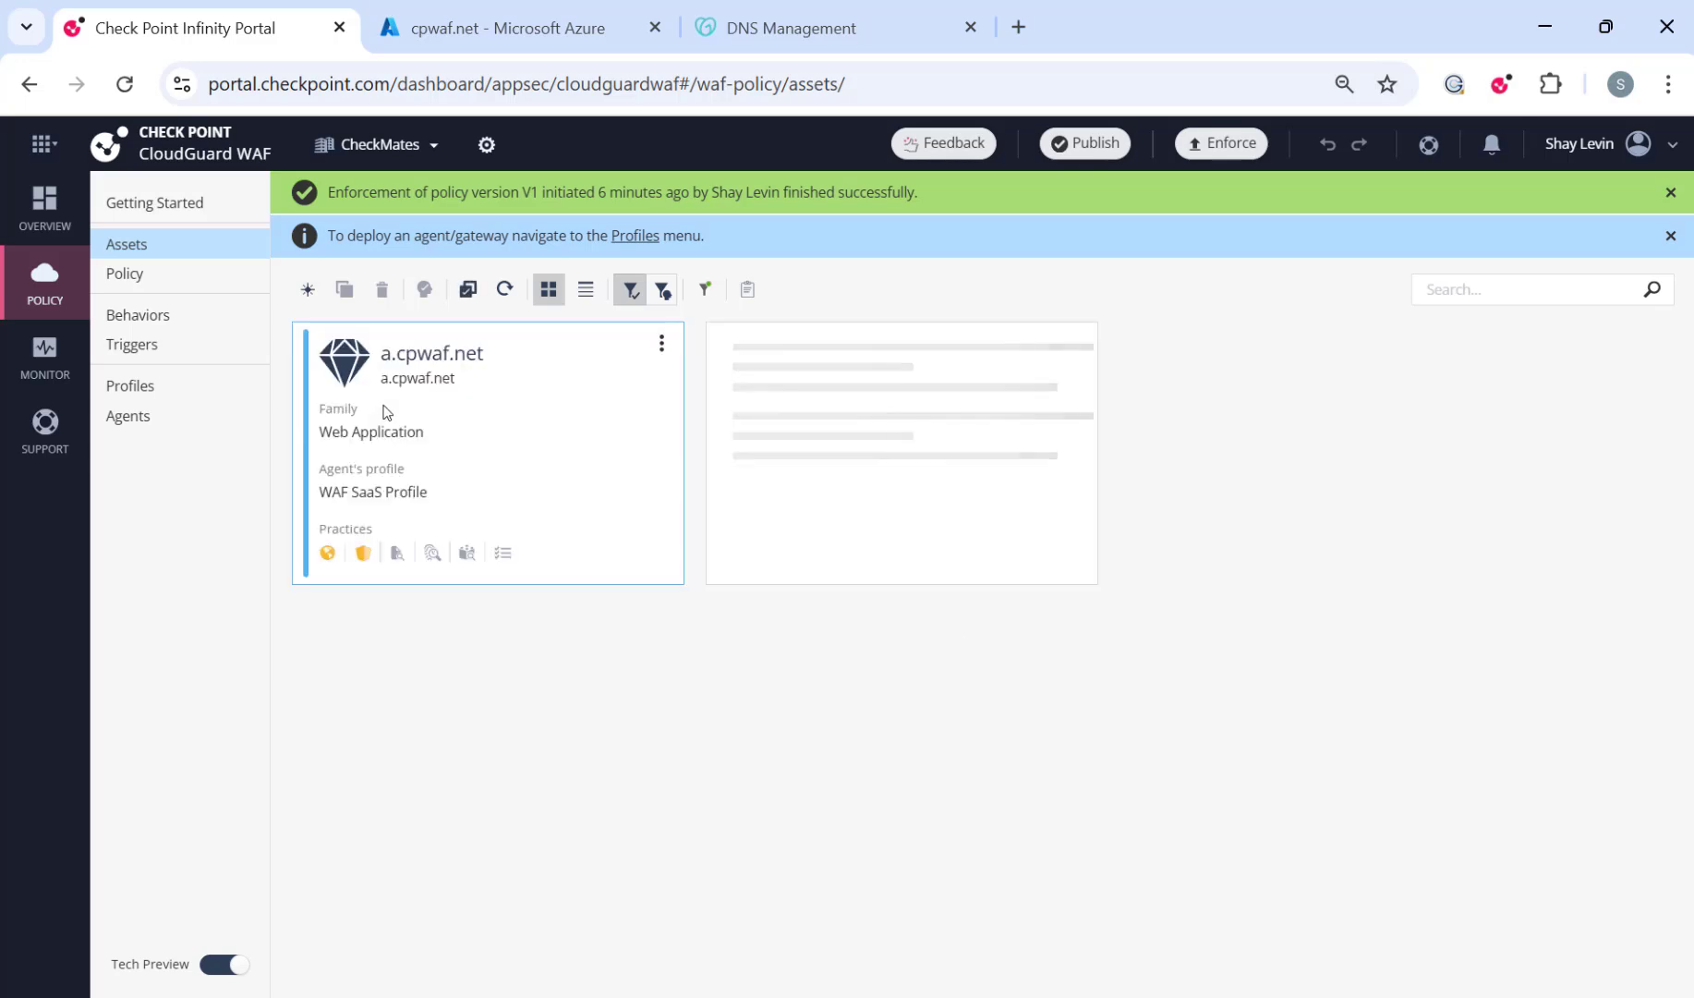
click(307, 288)
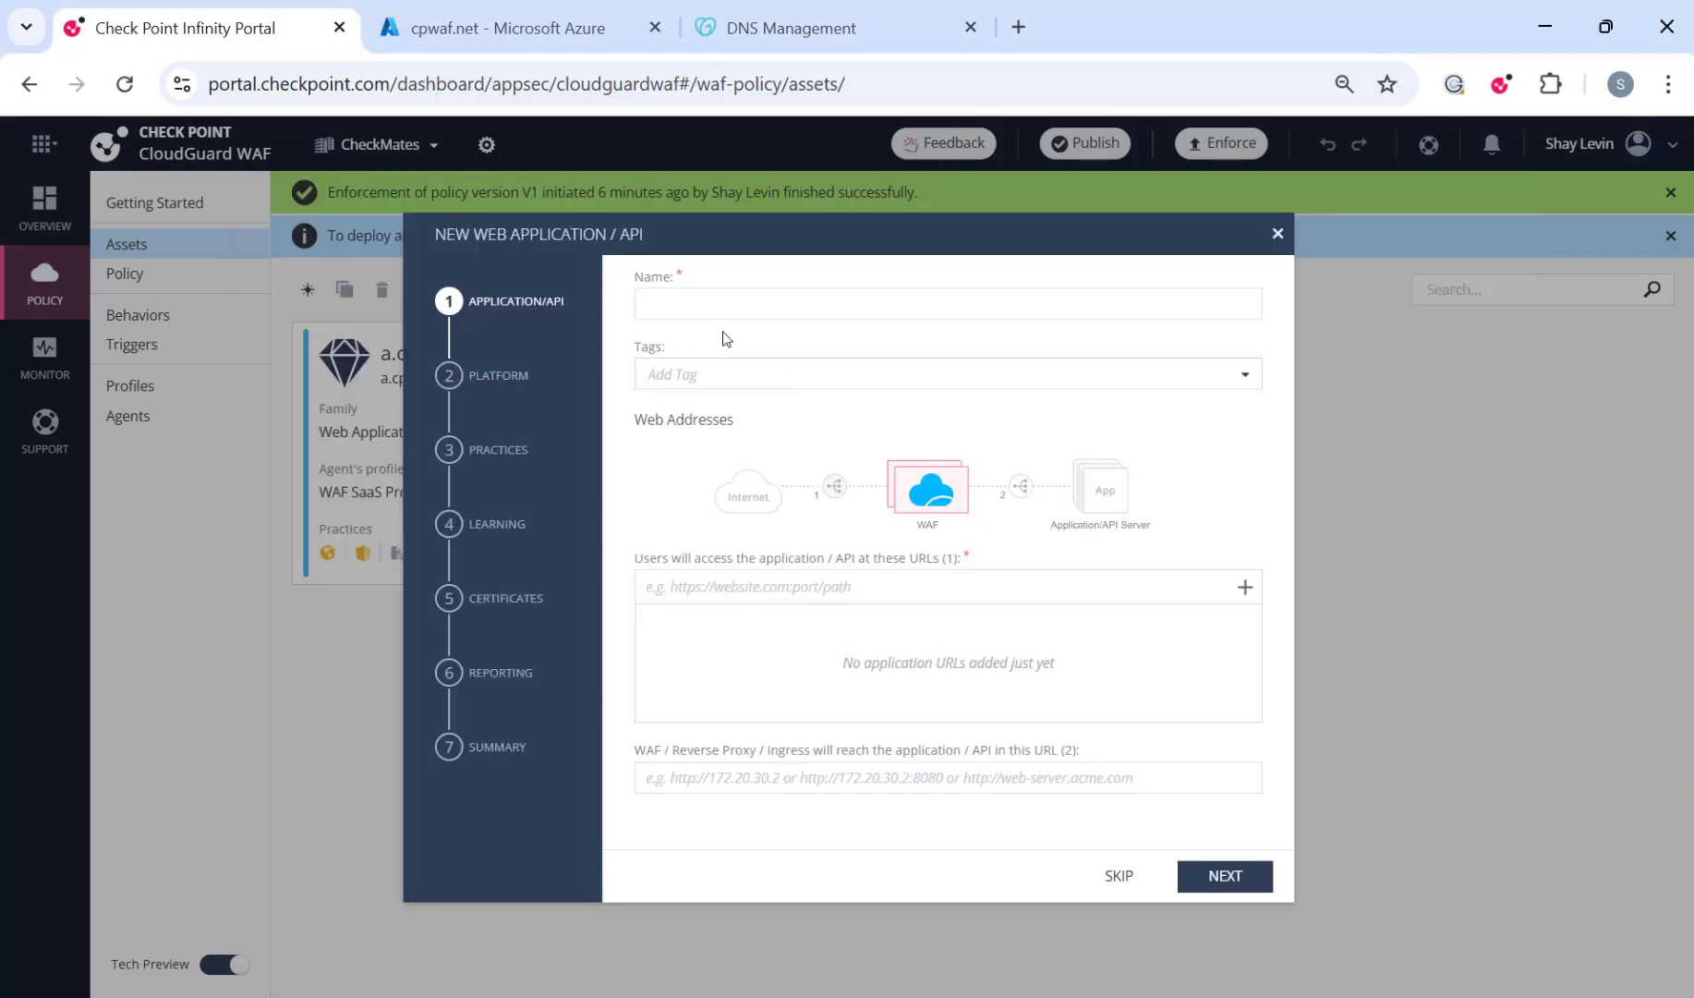
text(b.mytestnet.com)
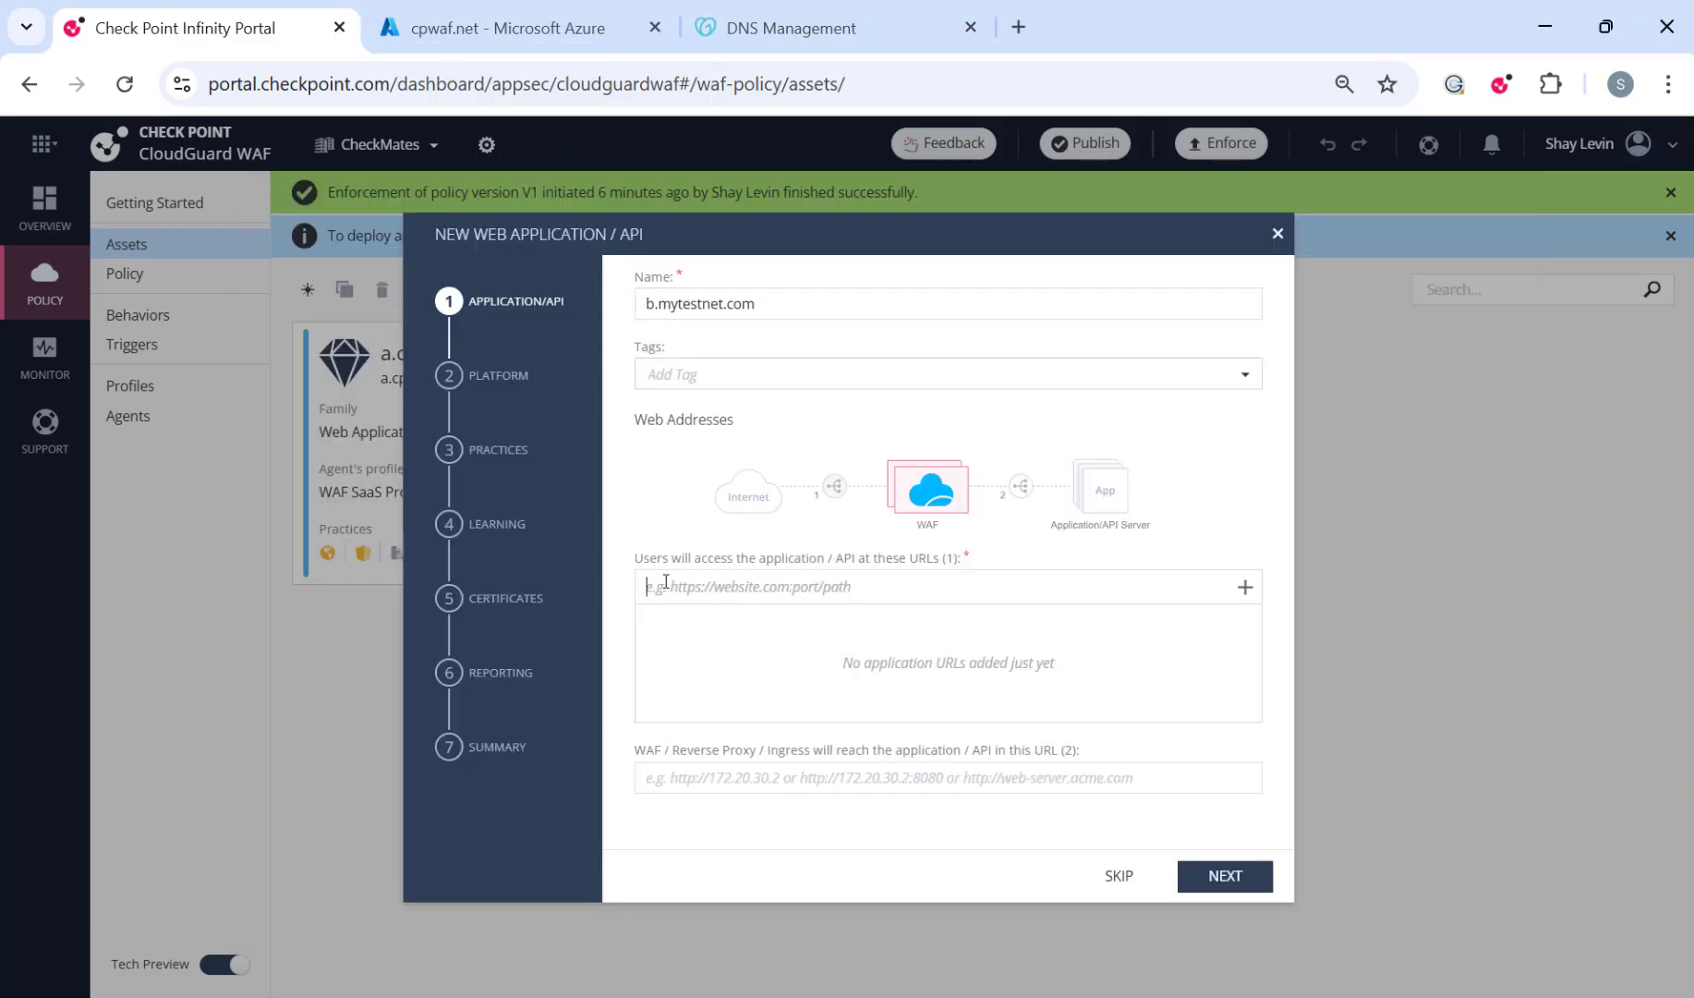
text(https://)
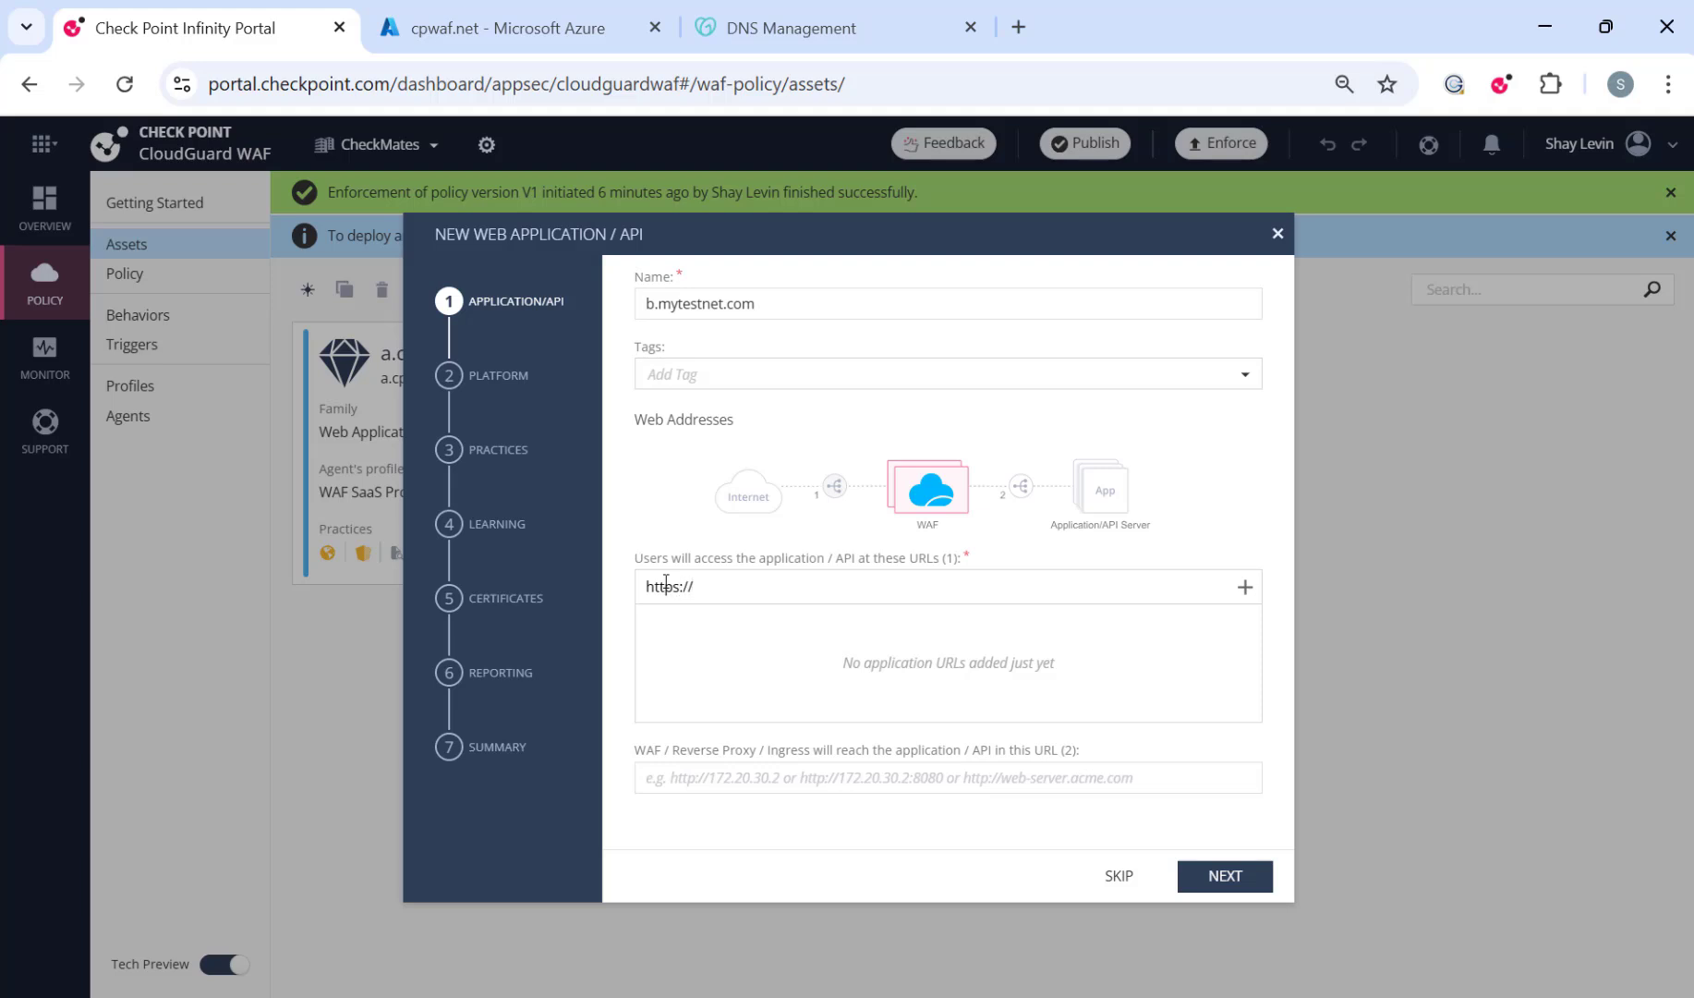
text(b.mytestnet.com)
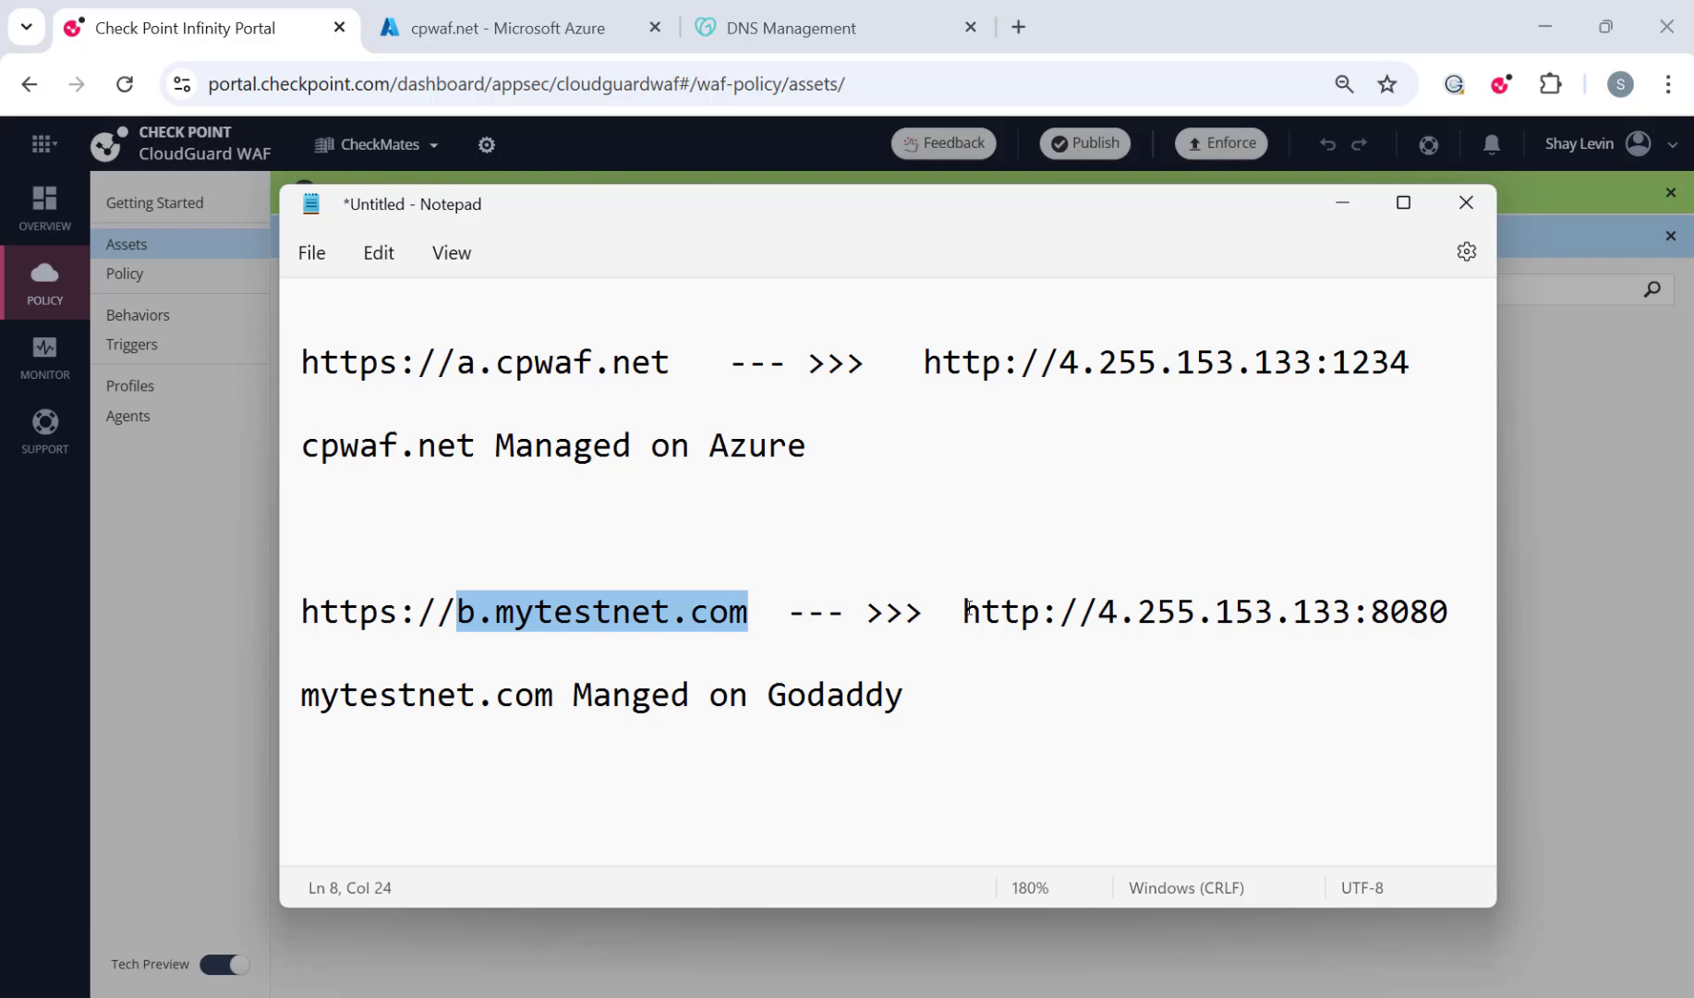
drag(962, 612, 1448, 612)
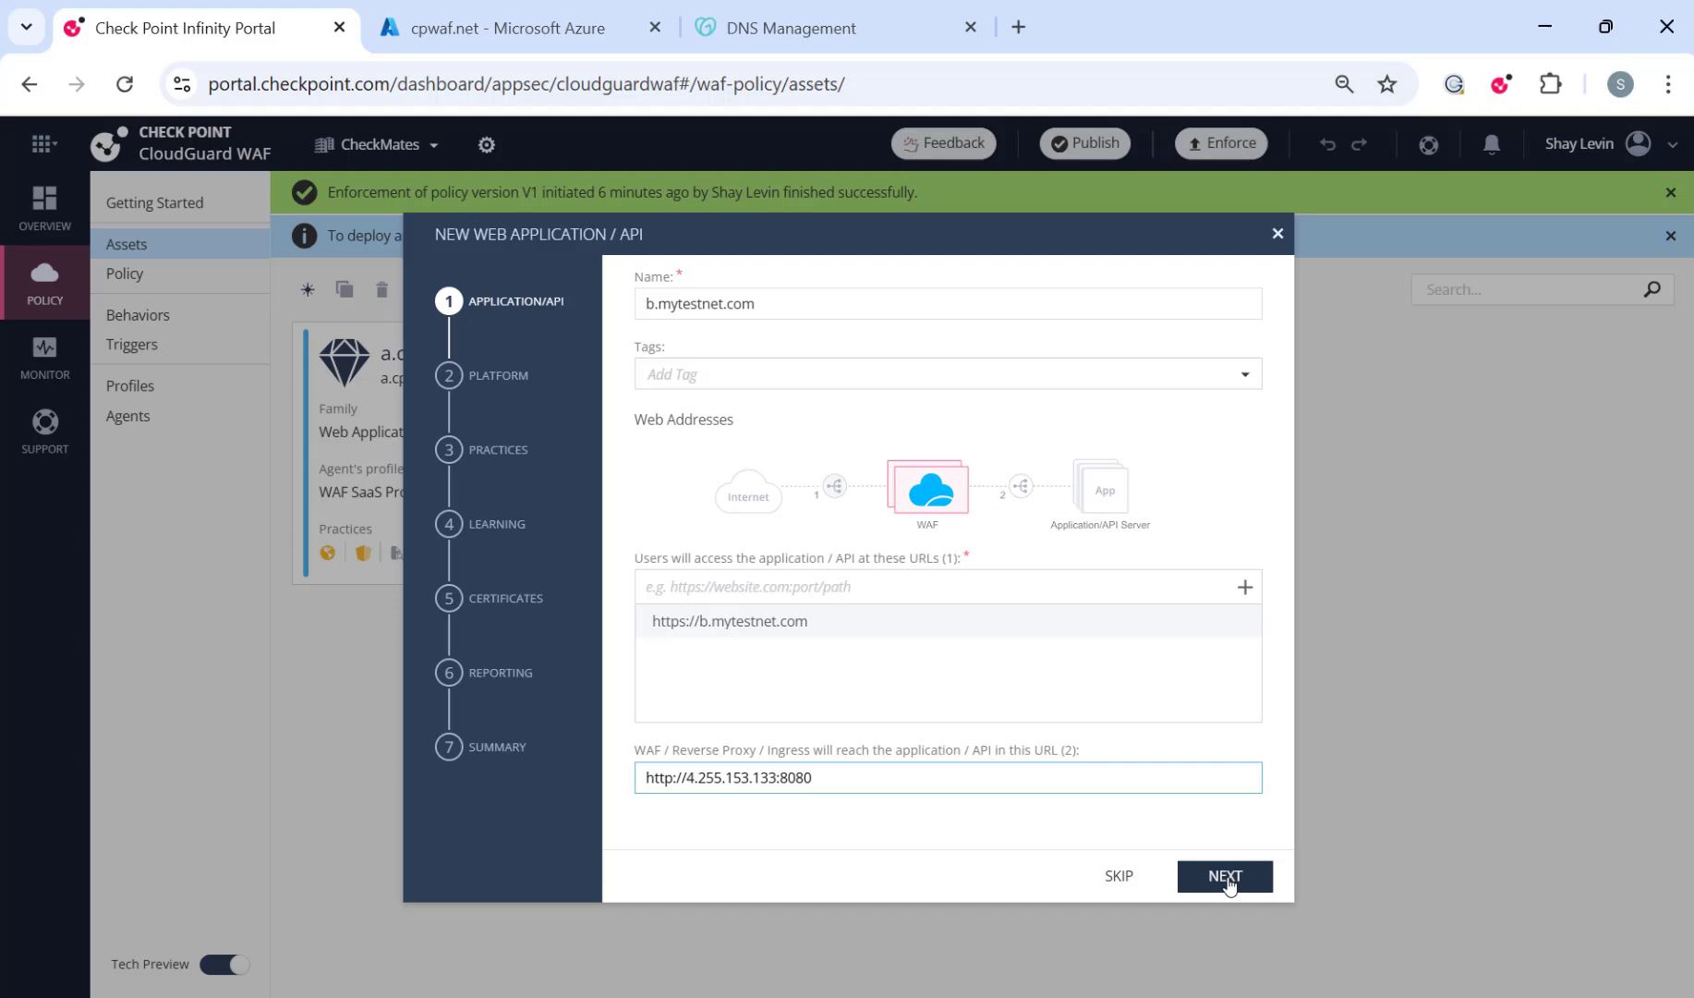
Keep the SaaS Europe (Ireland) profile and default settings, and finish the wizard.
click(1224, 876)
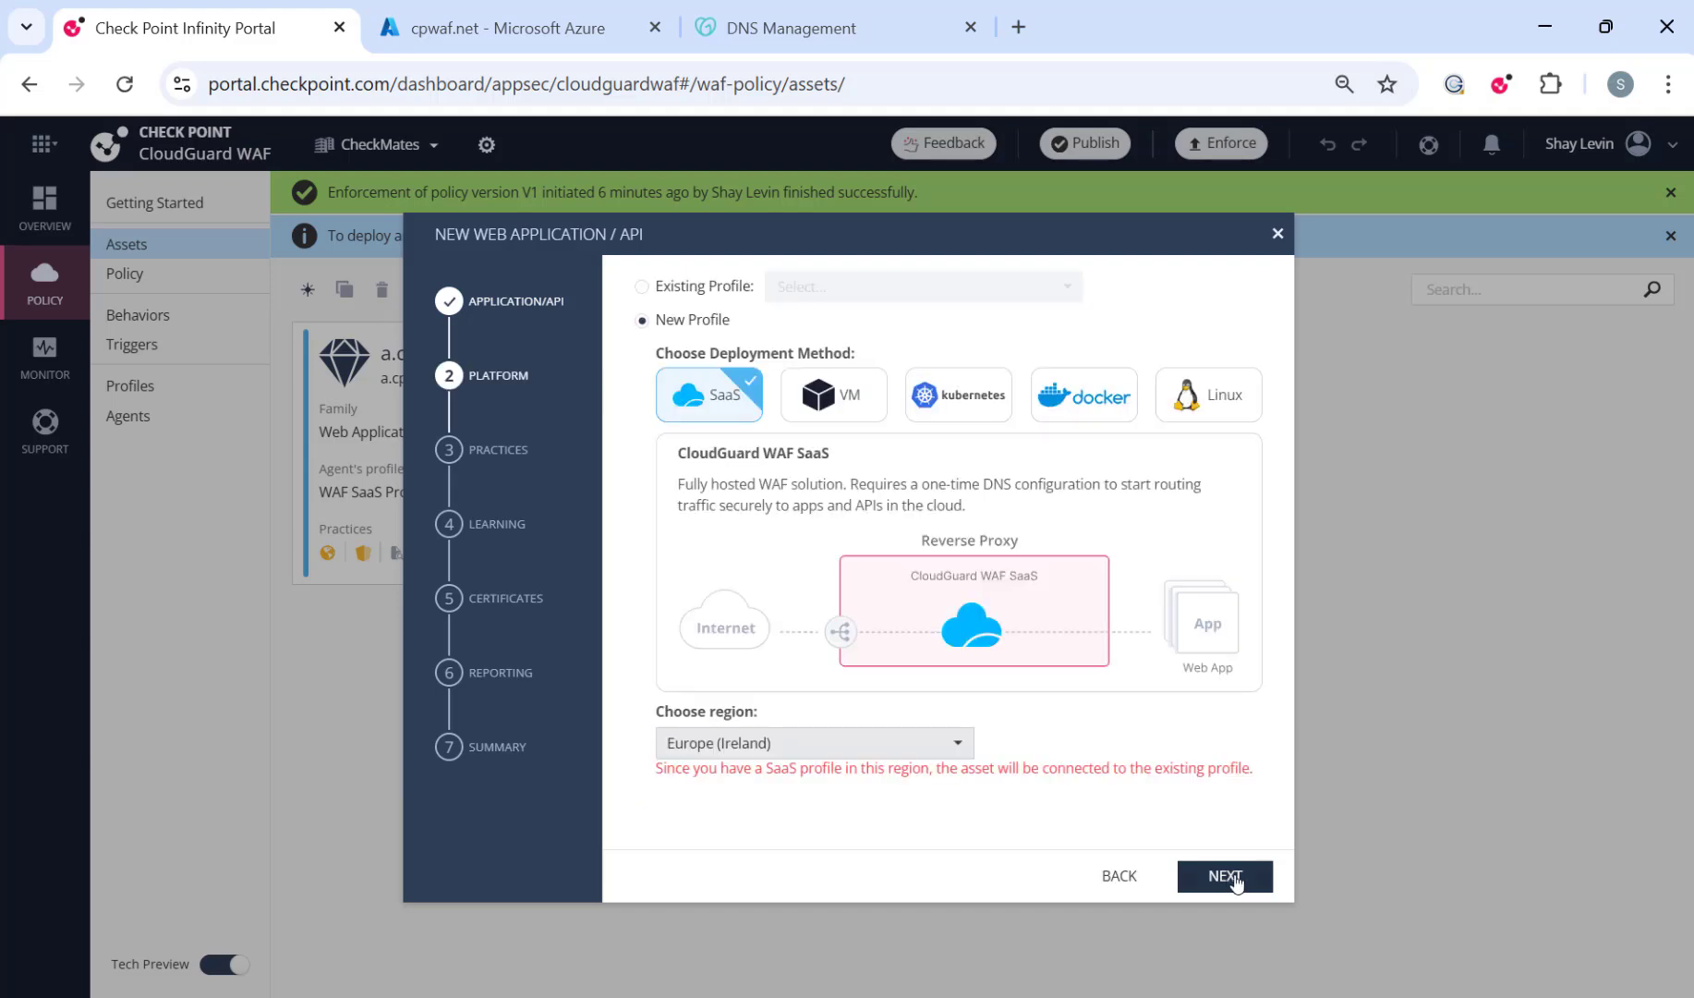
click(1223, 876)
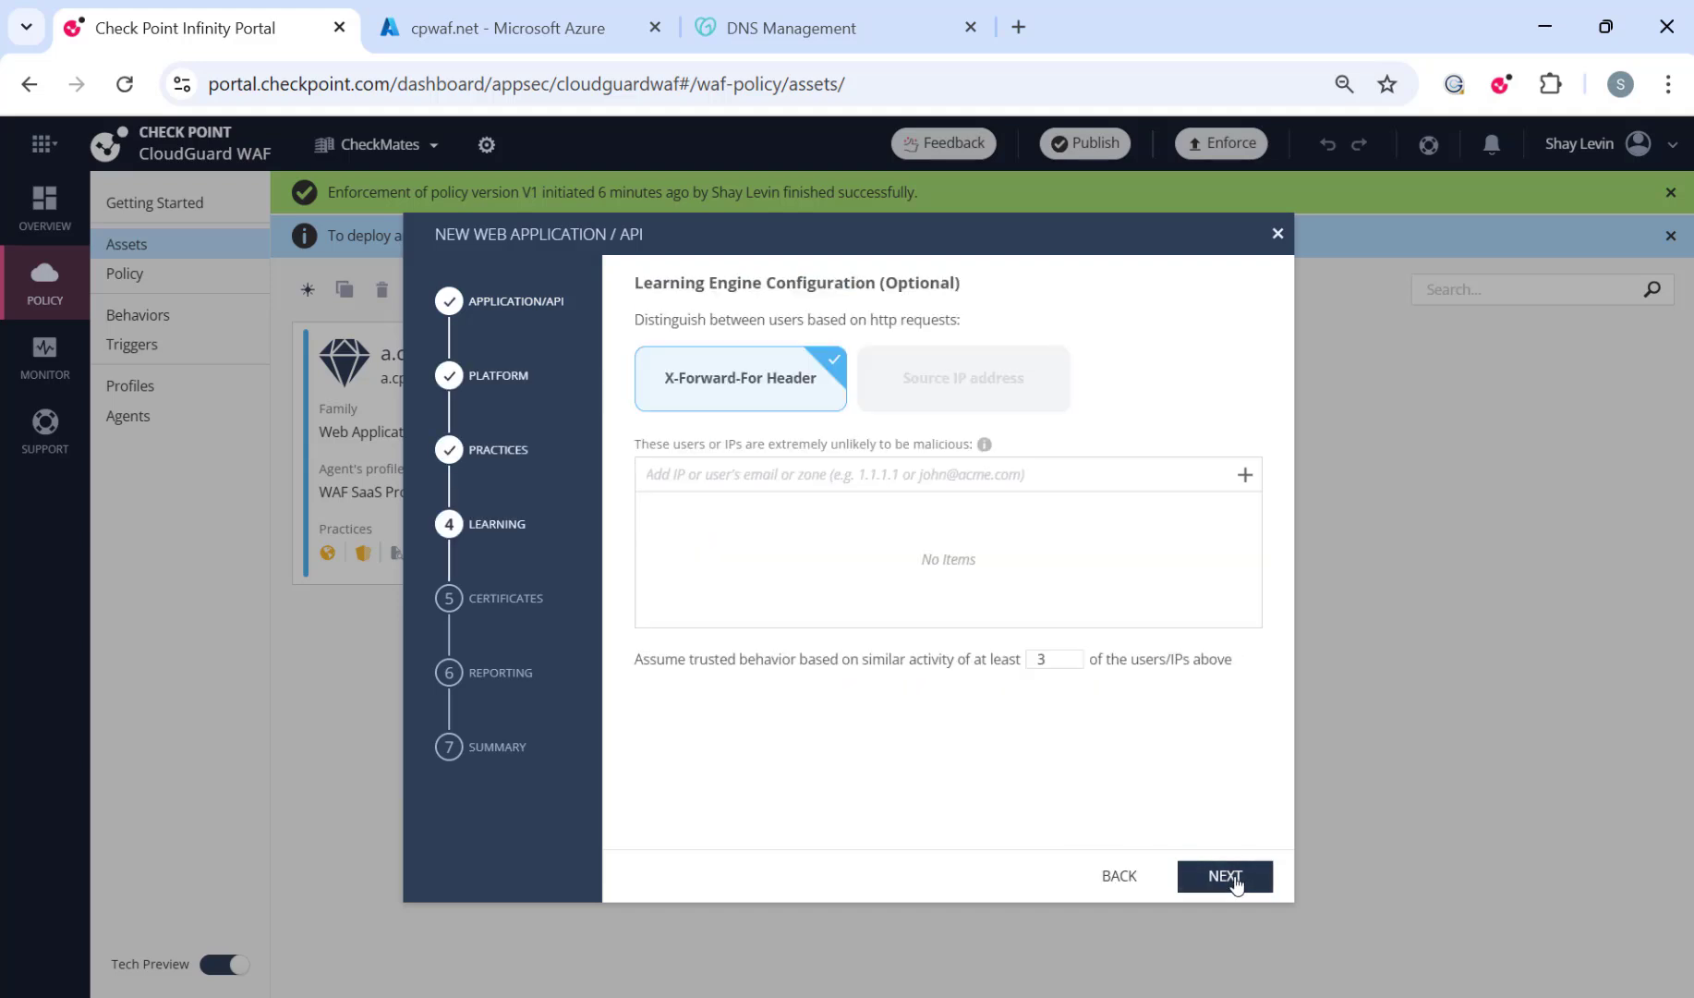
click(1224, 876)
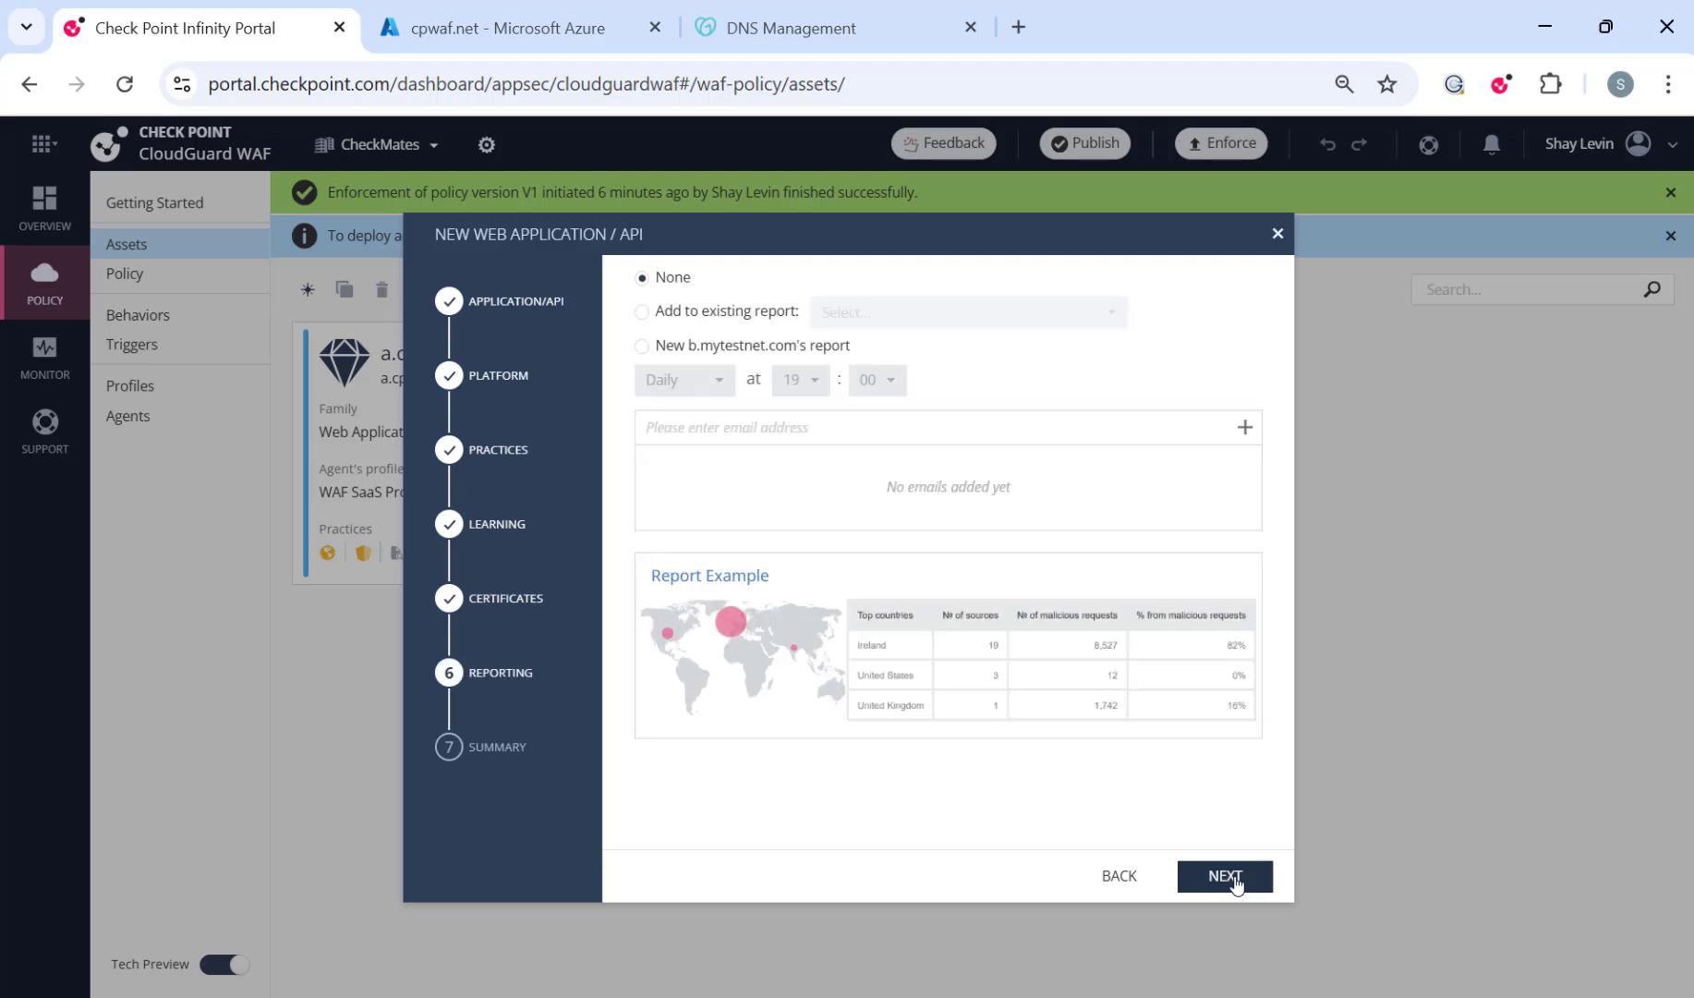
click(1224, 875)
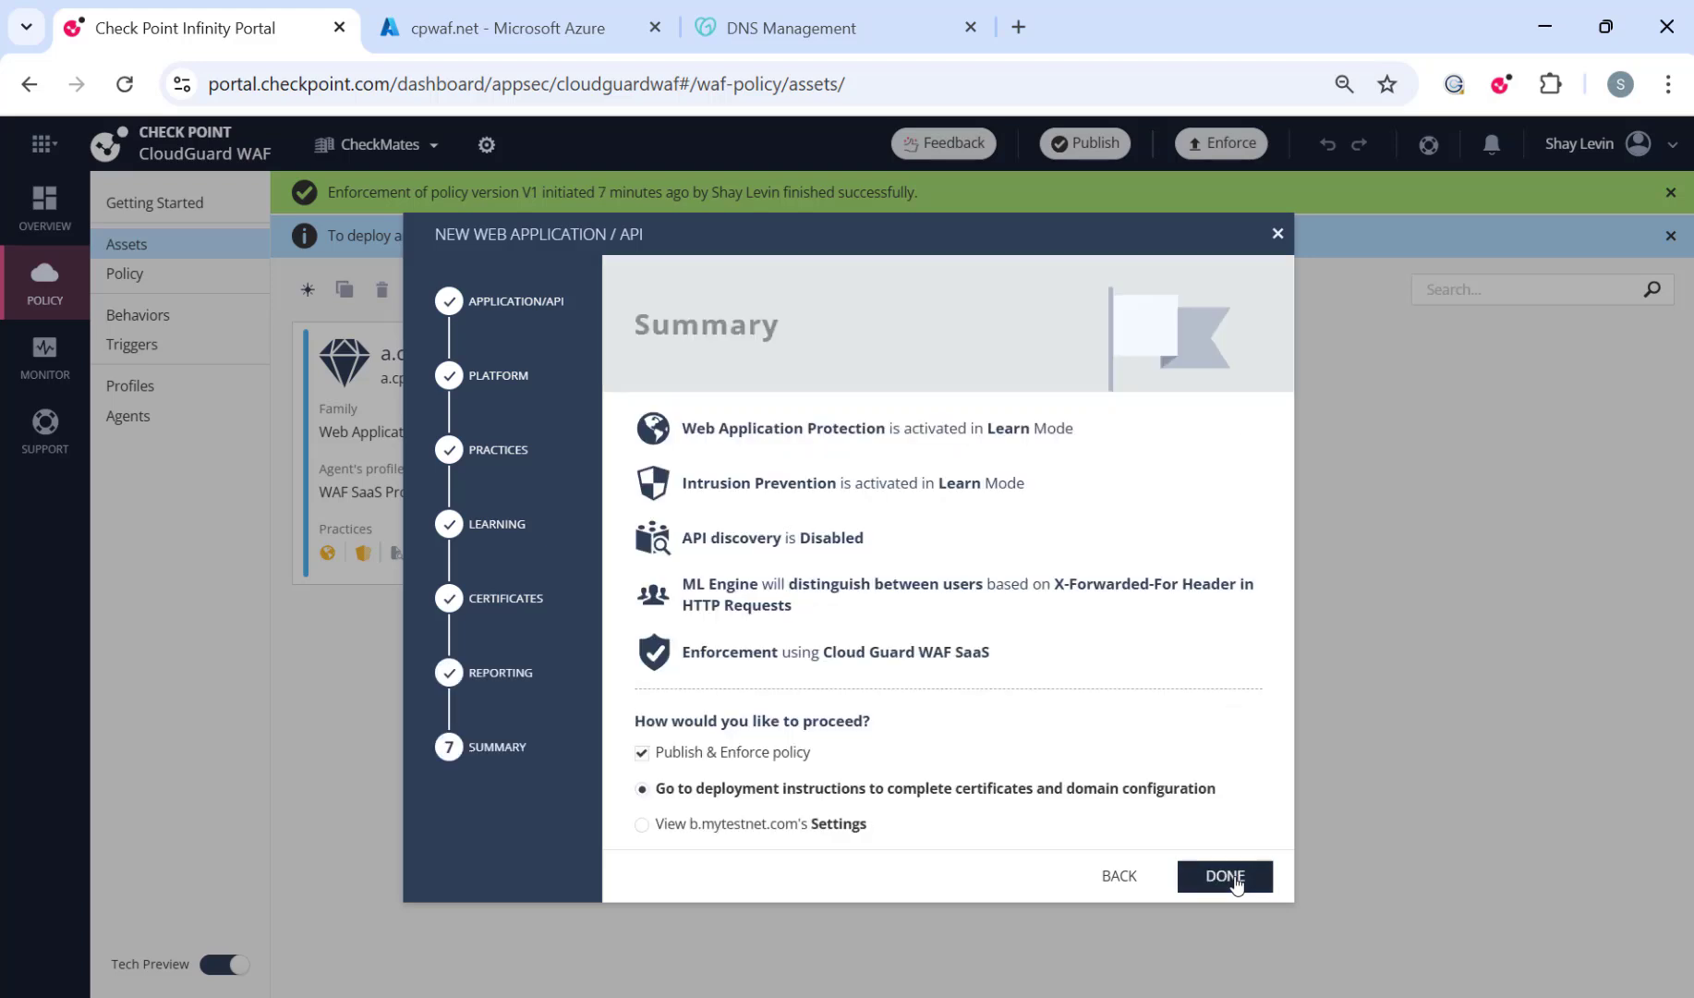
click(1223, 876)
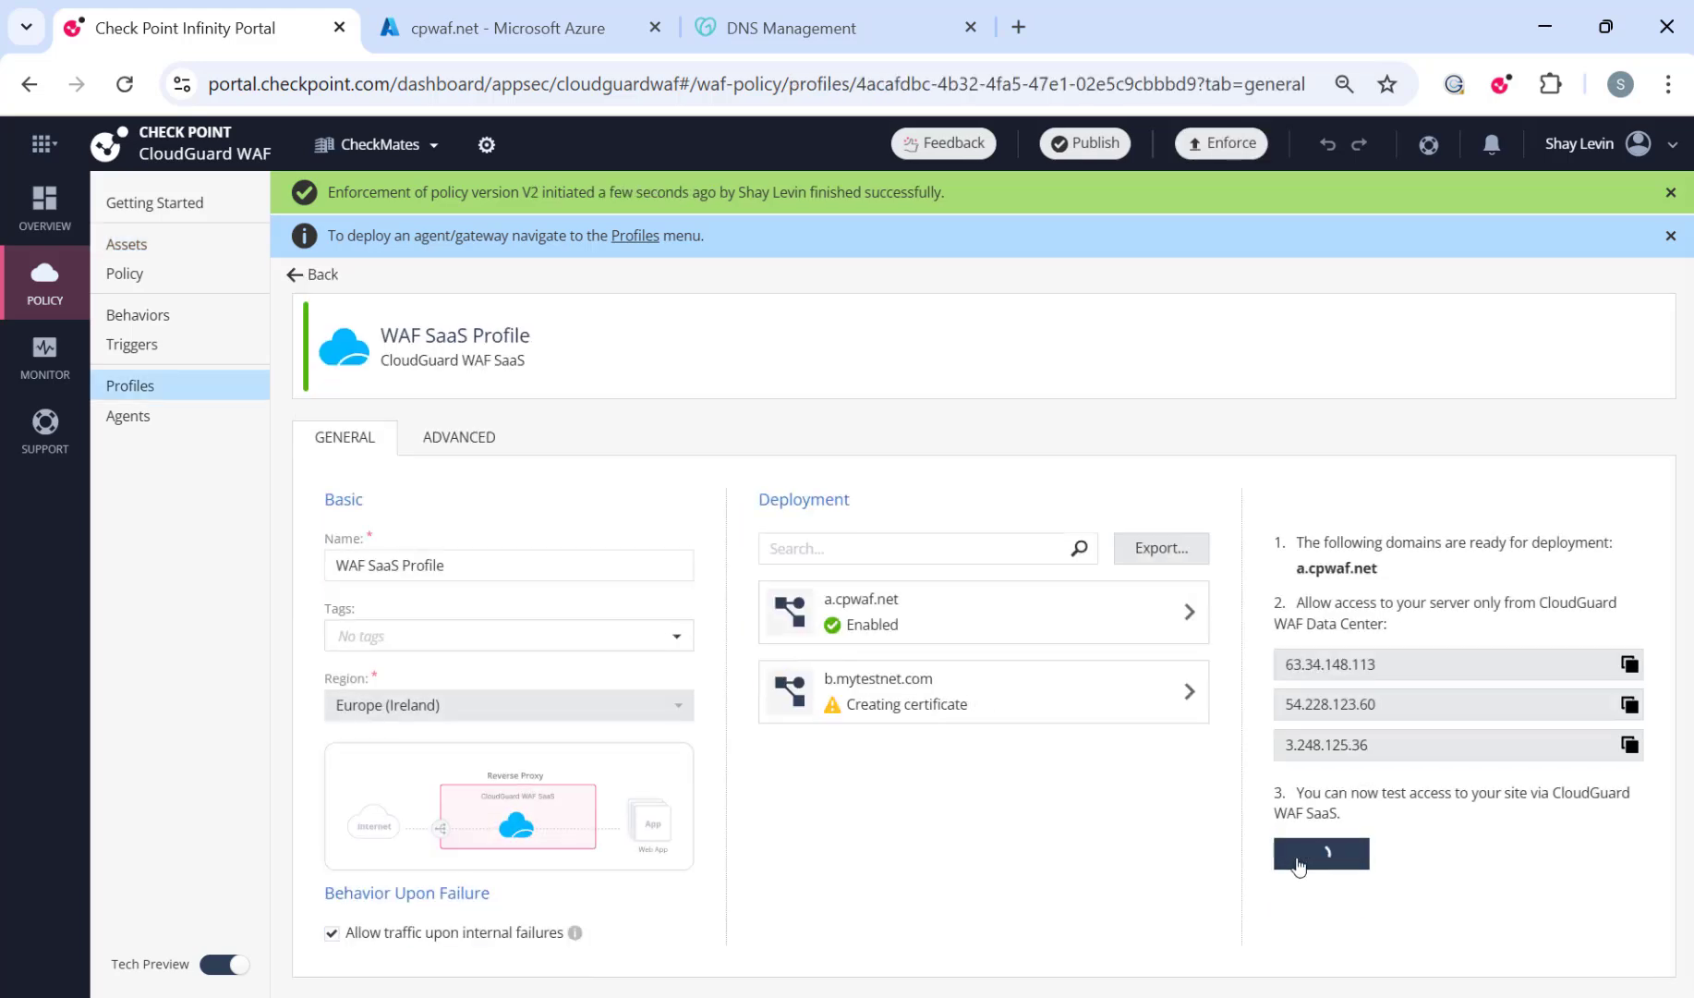
Run the a.cpwaf.net access test and copy b.mytestnet.com's validation CNAME record name.
click(1319, 853)
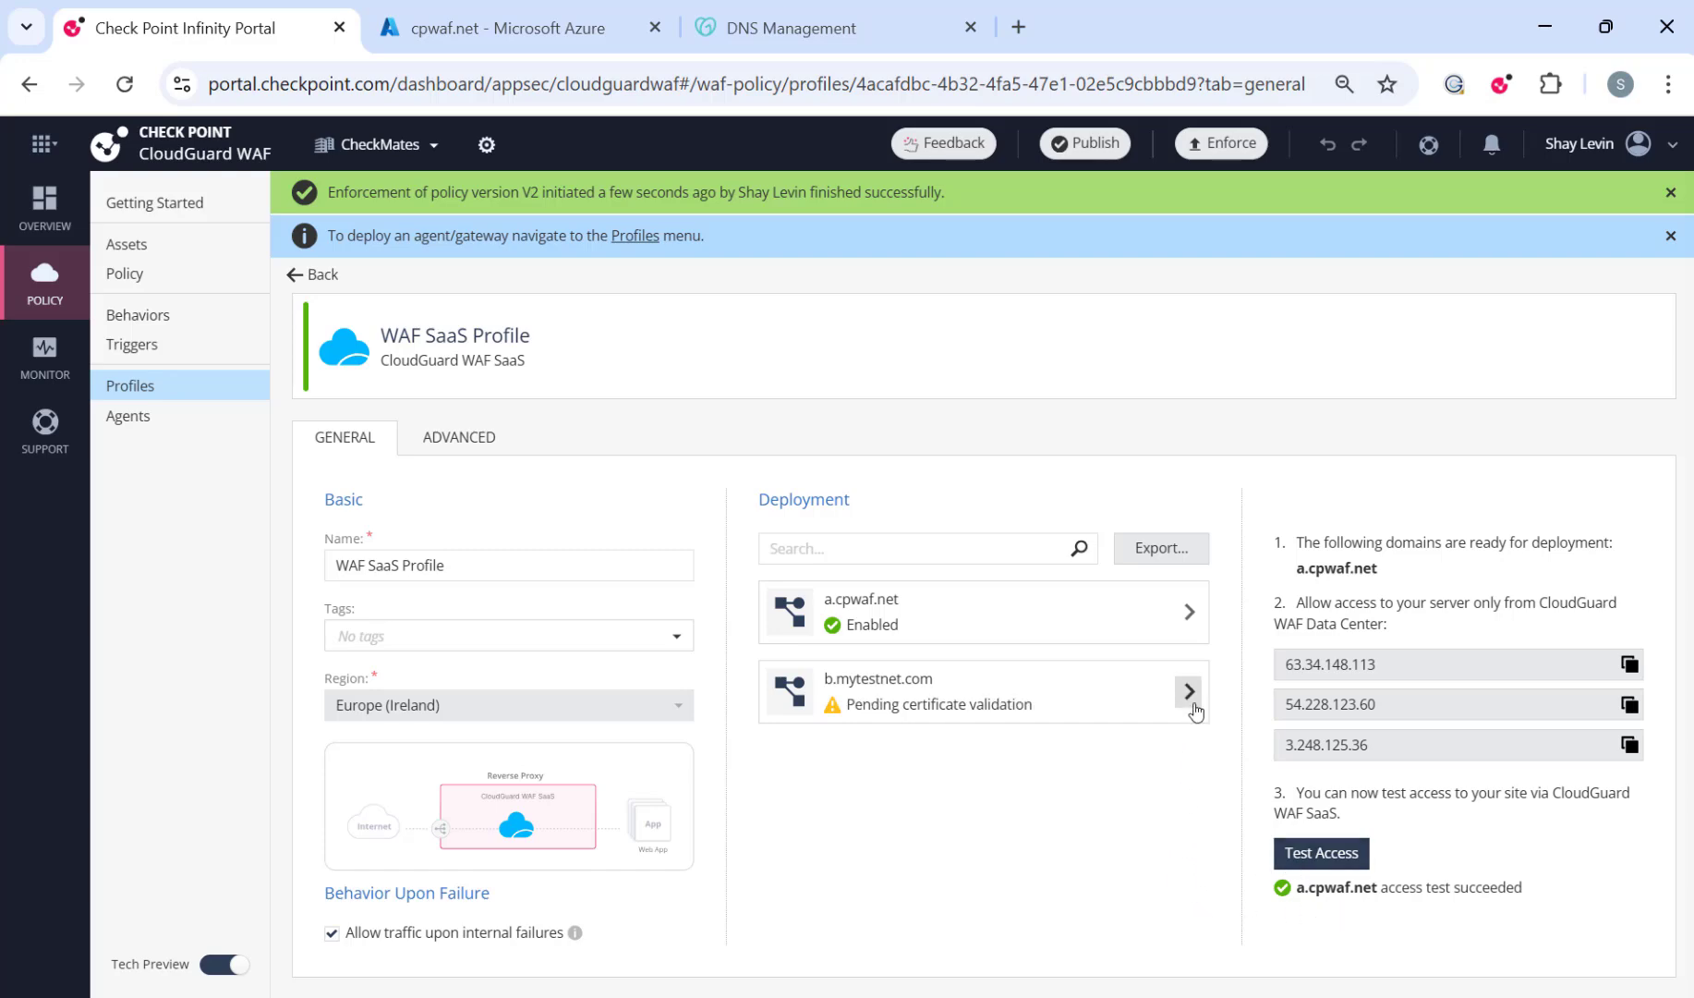
click(1189, 691)
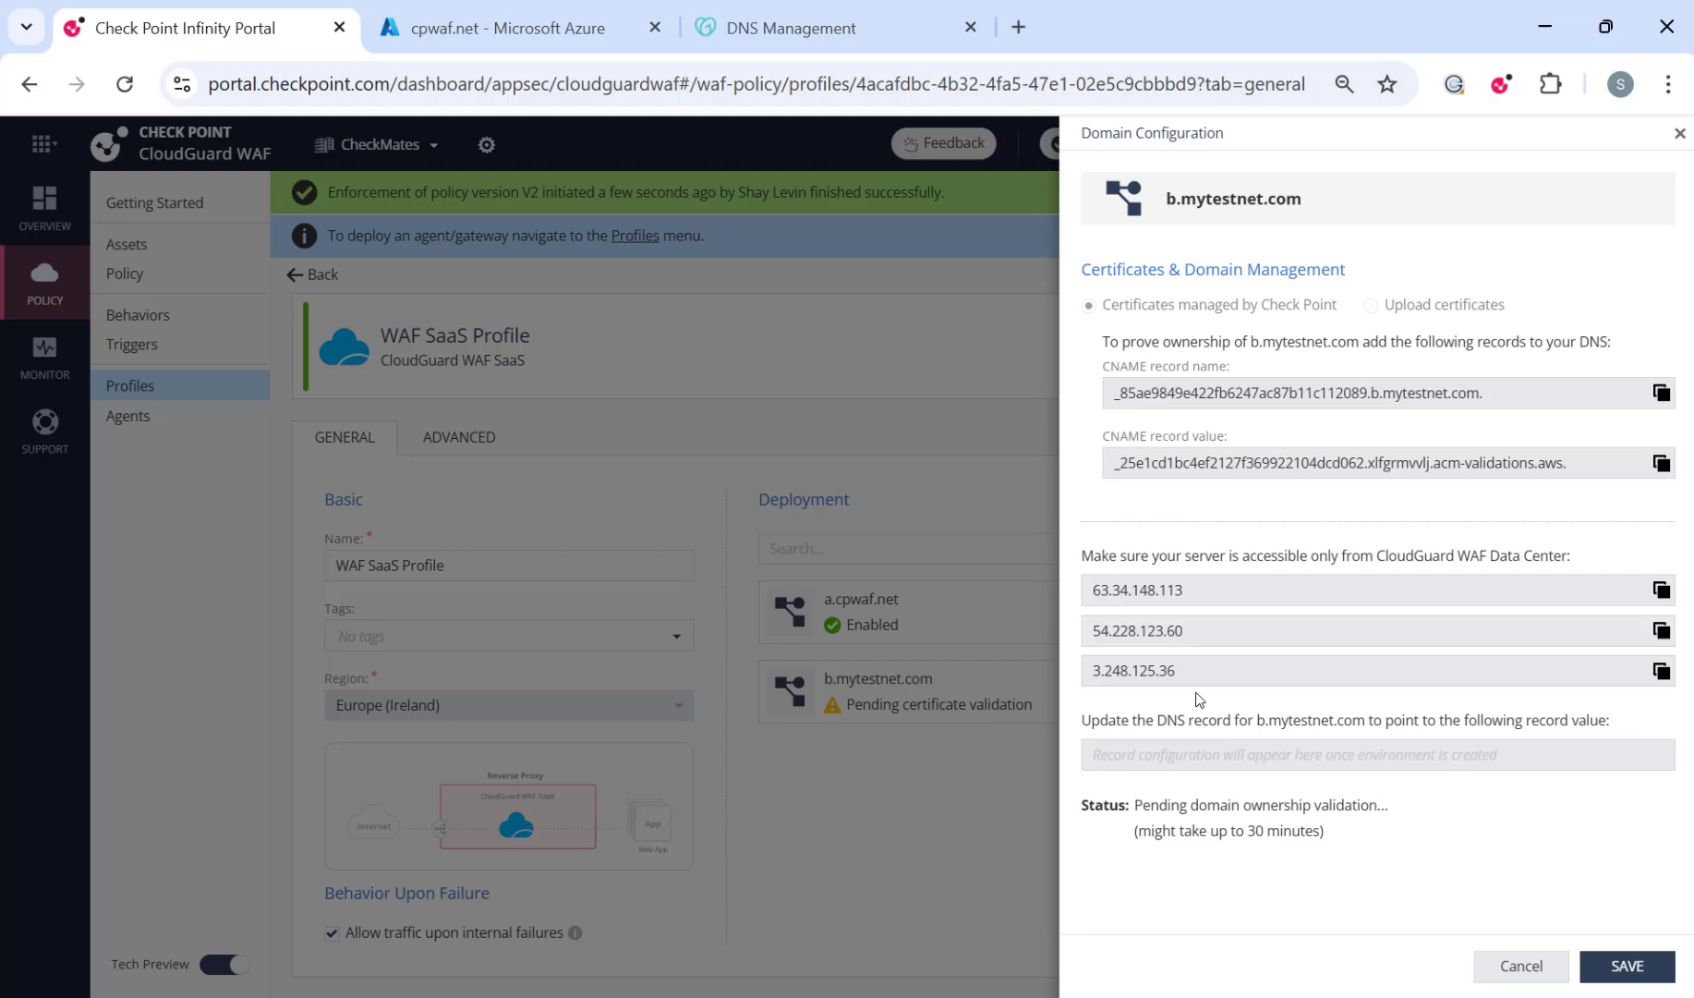
click(1661, 393)
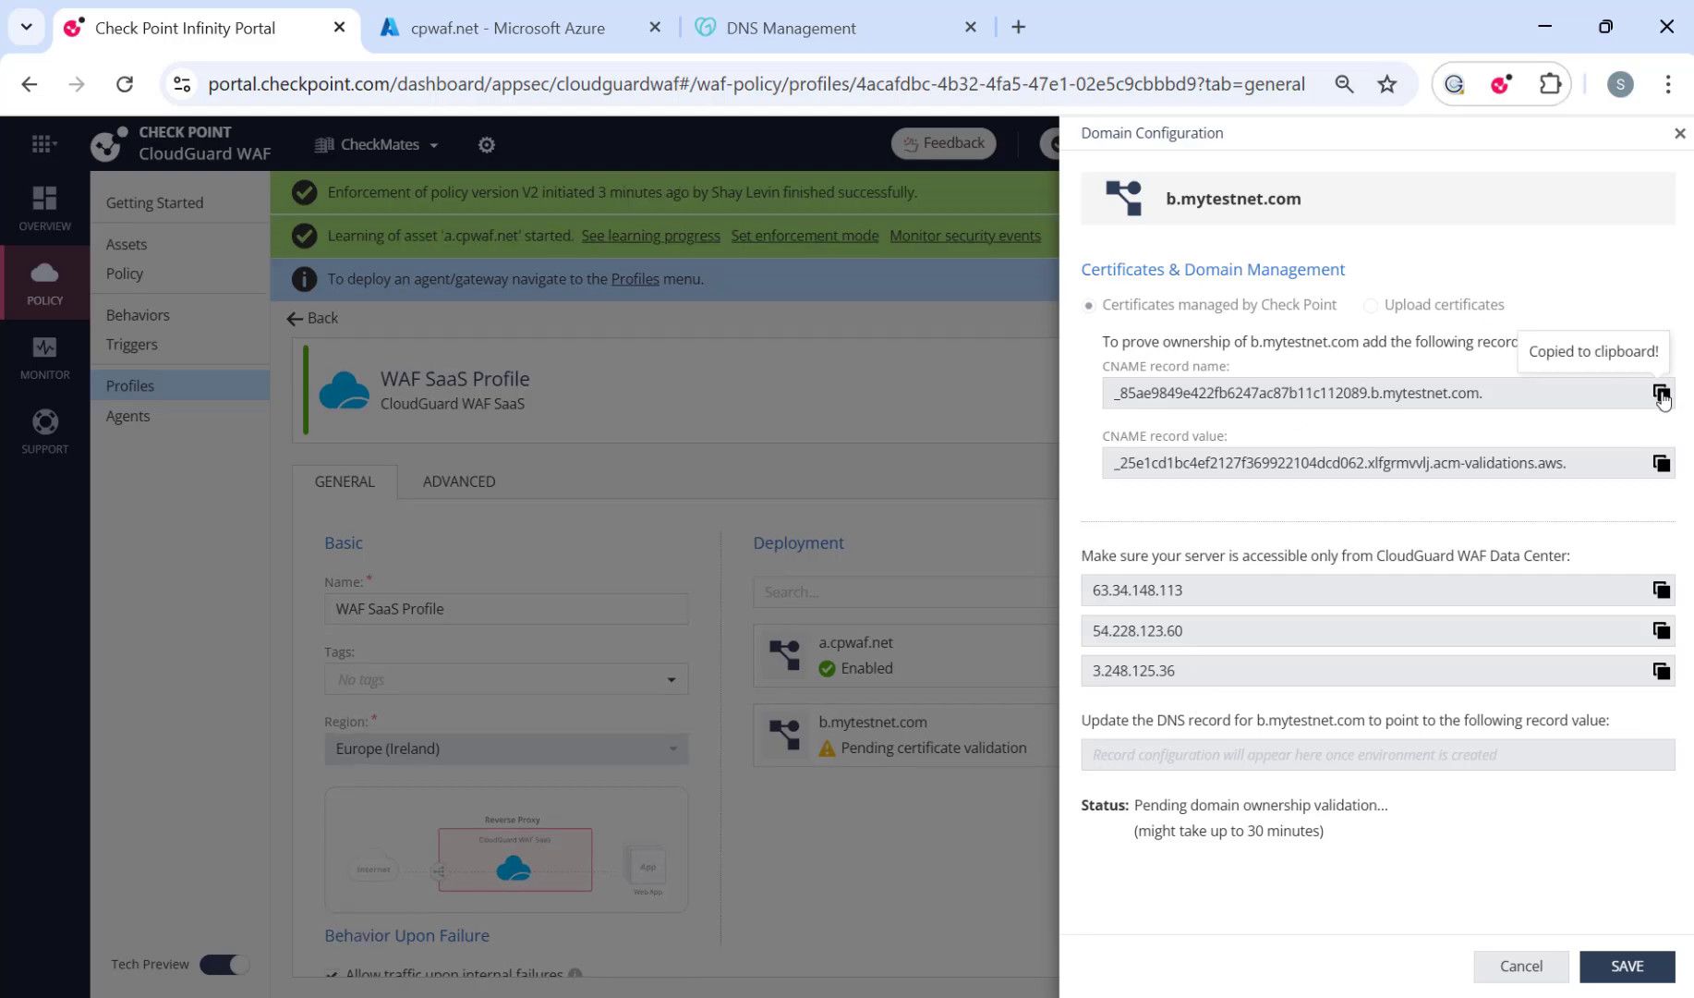
click(805, 28)
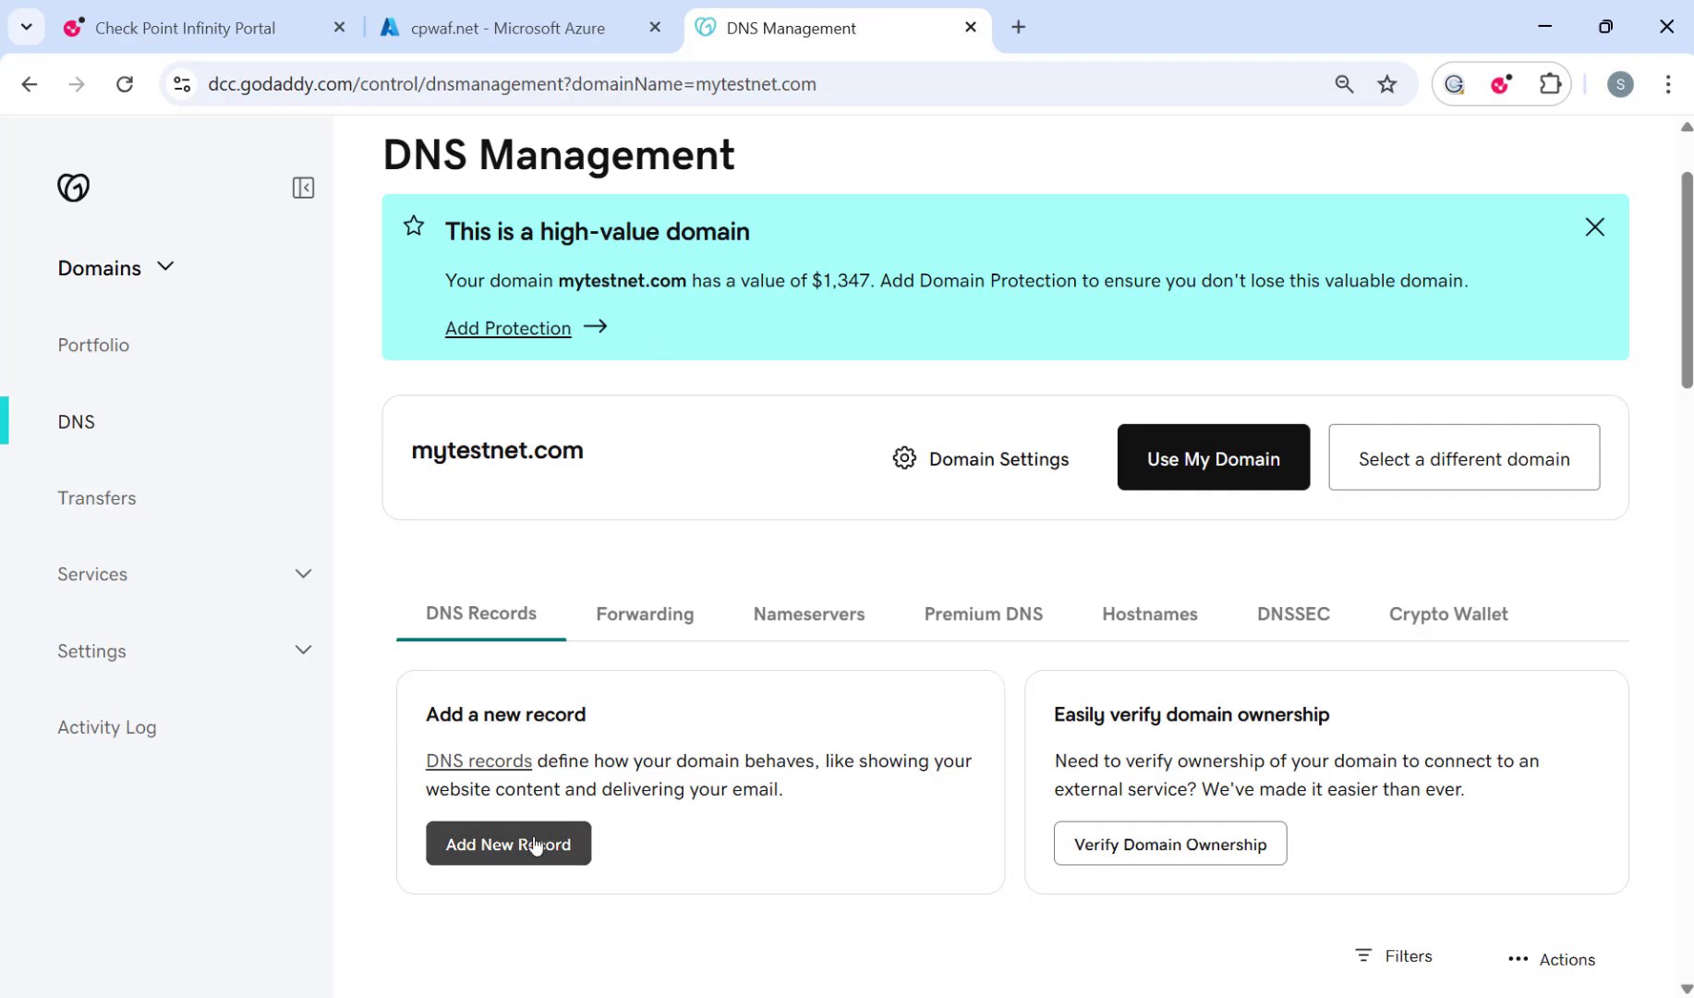
Add and save the 35ae9849e422fb6247ac87b11c112089.b validation CNAME in GoDaddy's mytestnet.com zone.
click(508, 843)
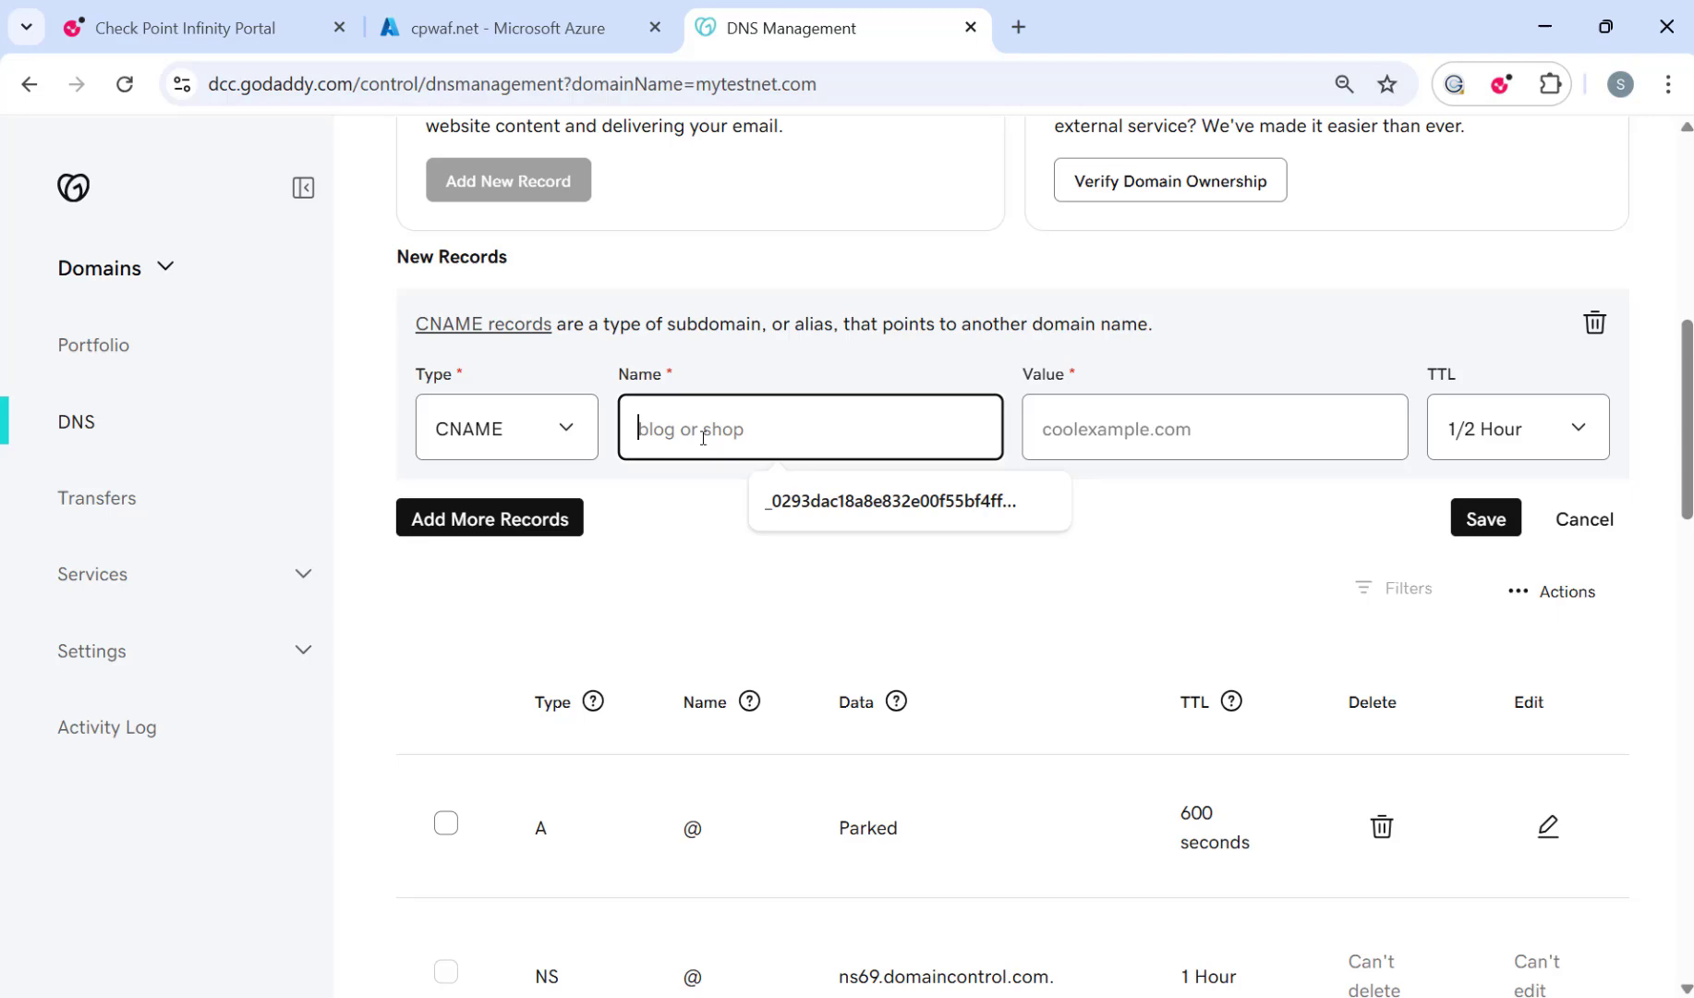
text(35ae9849e422fb6247ac87b11c112089.b.)
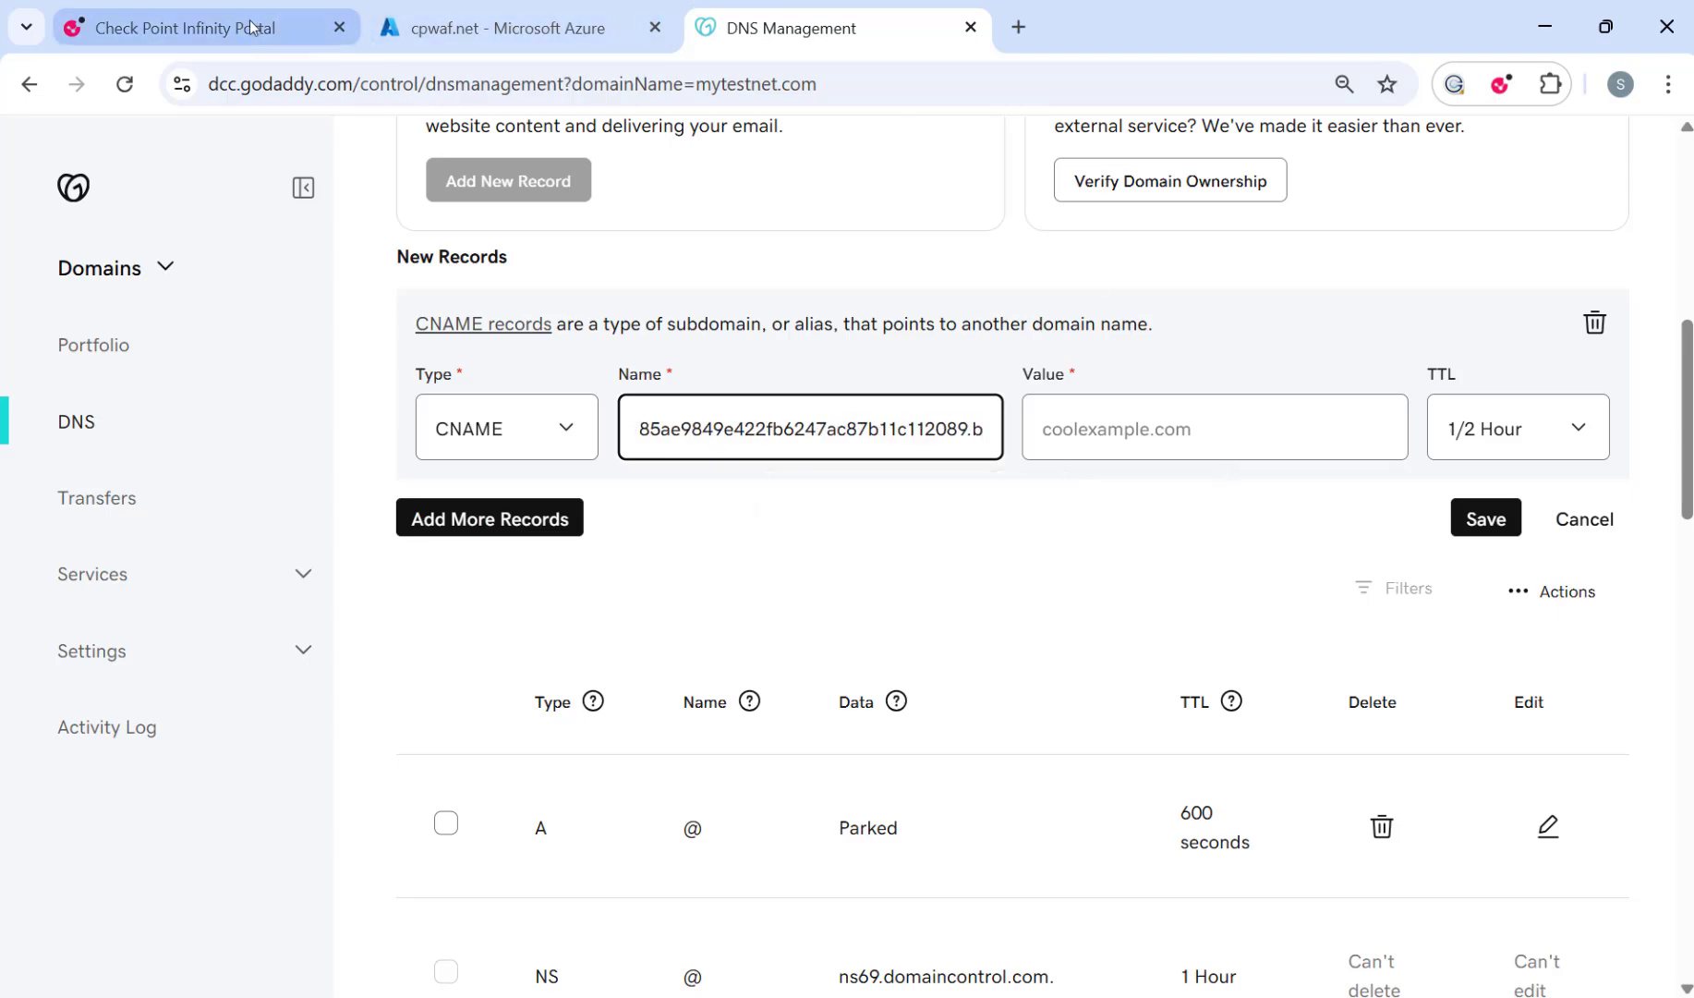
text(_)
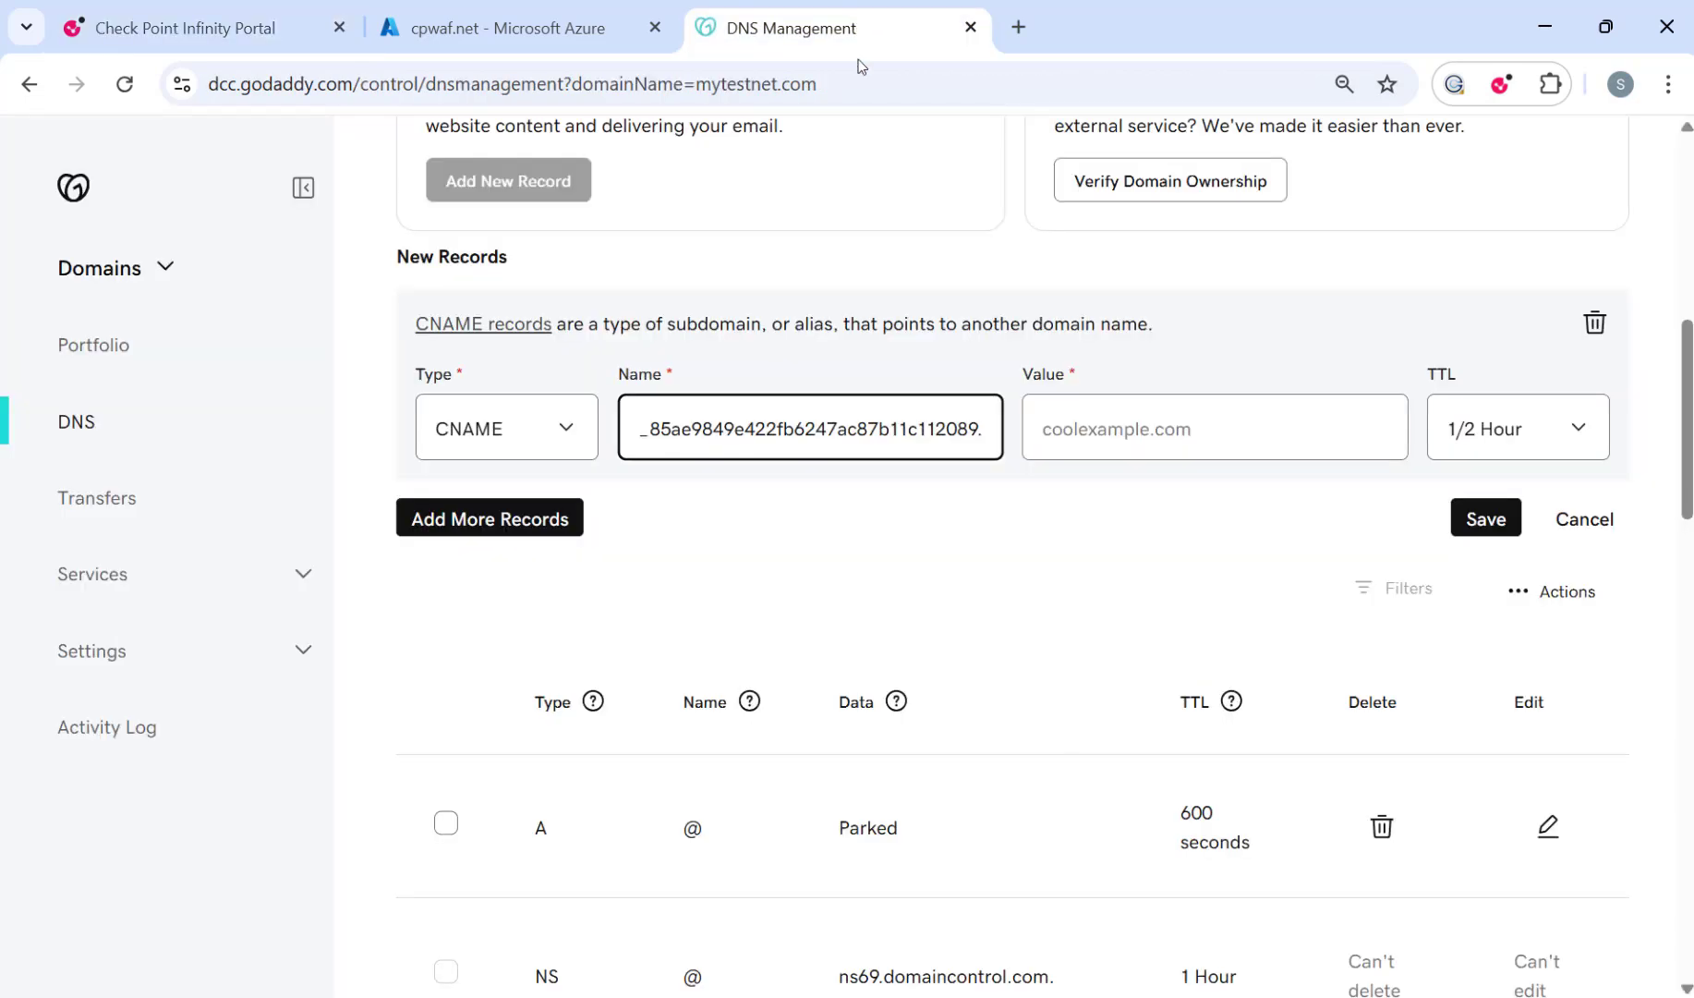
click(1485, 519)
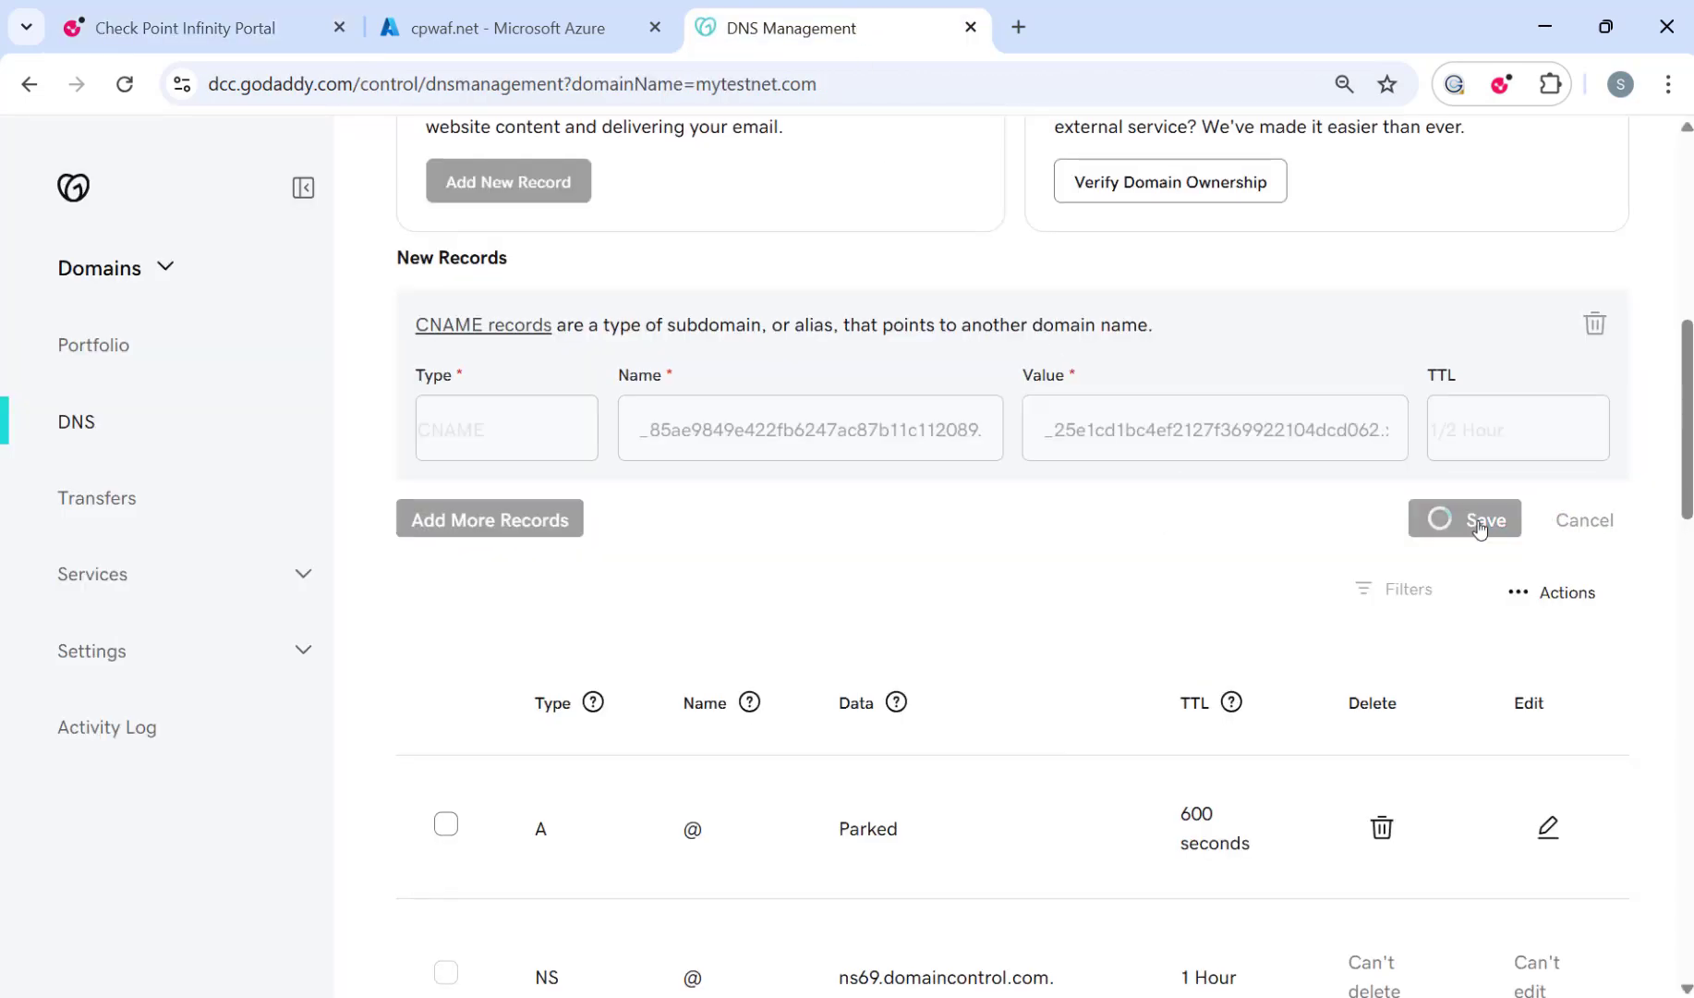
click(1477, 519)
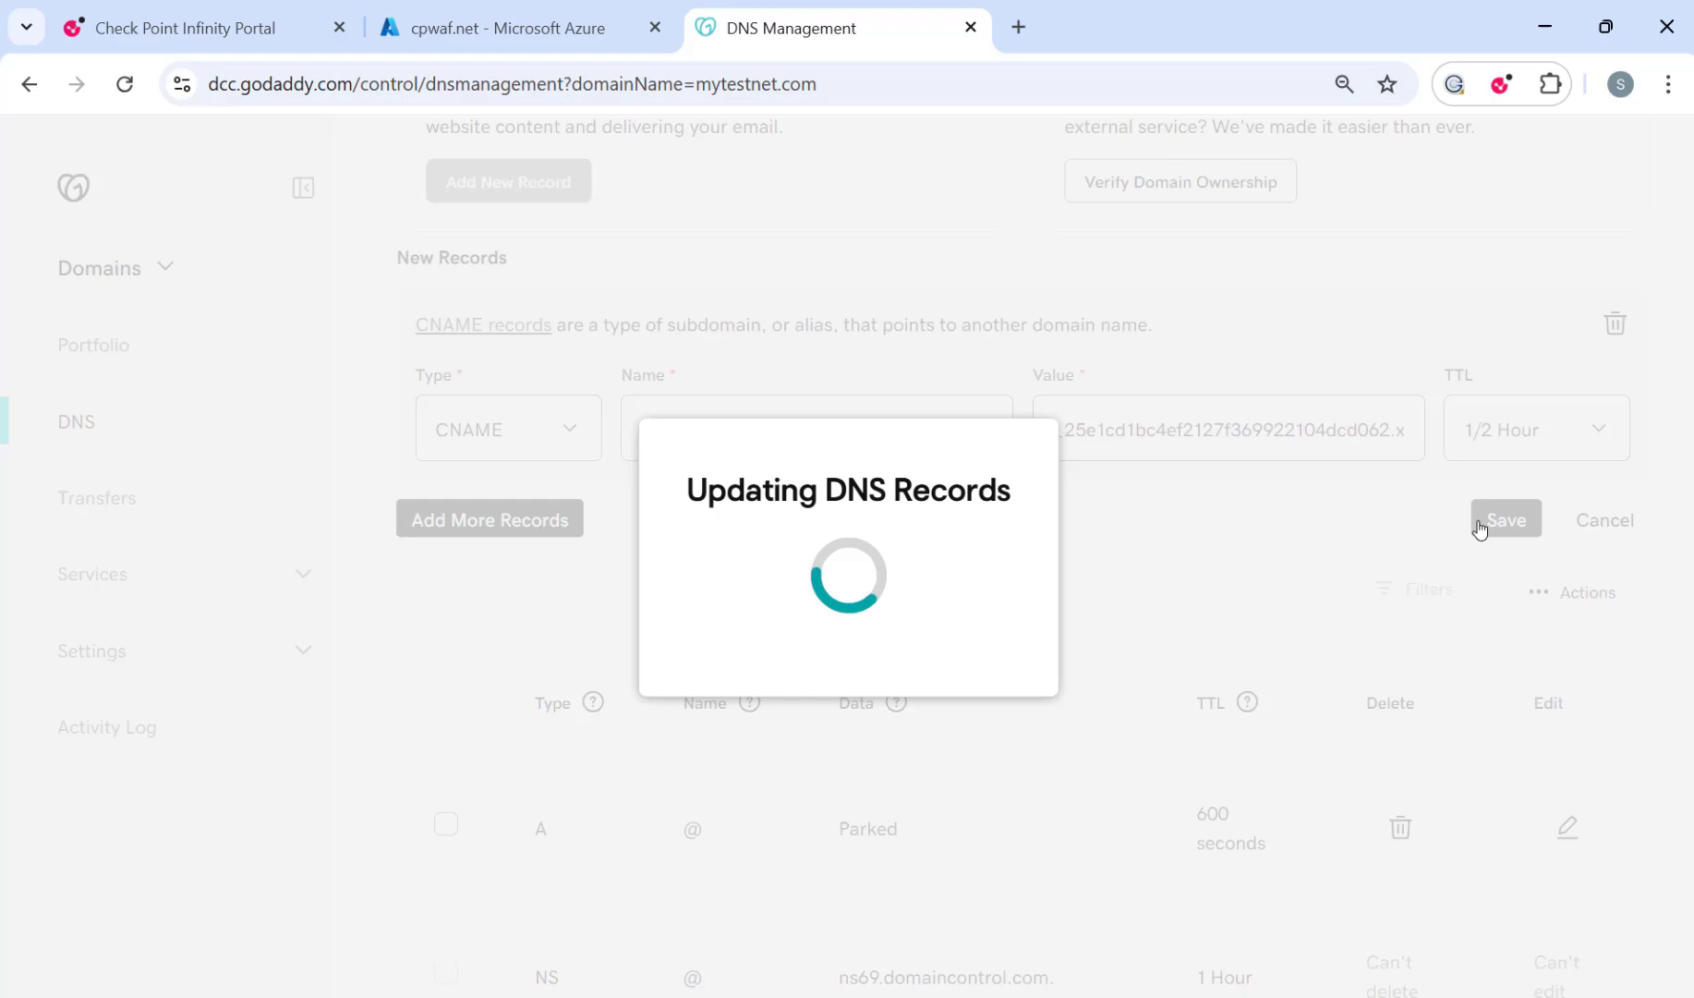
click(1504, 519)
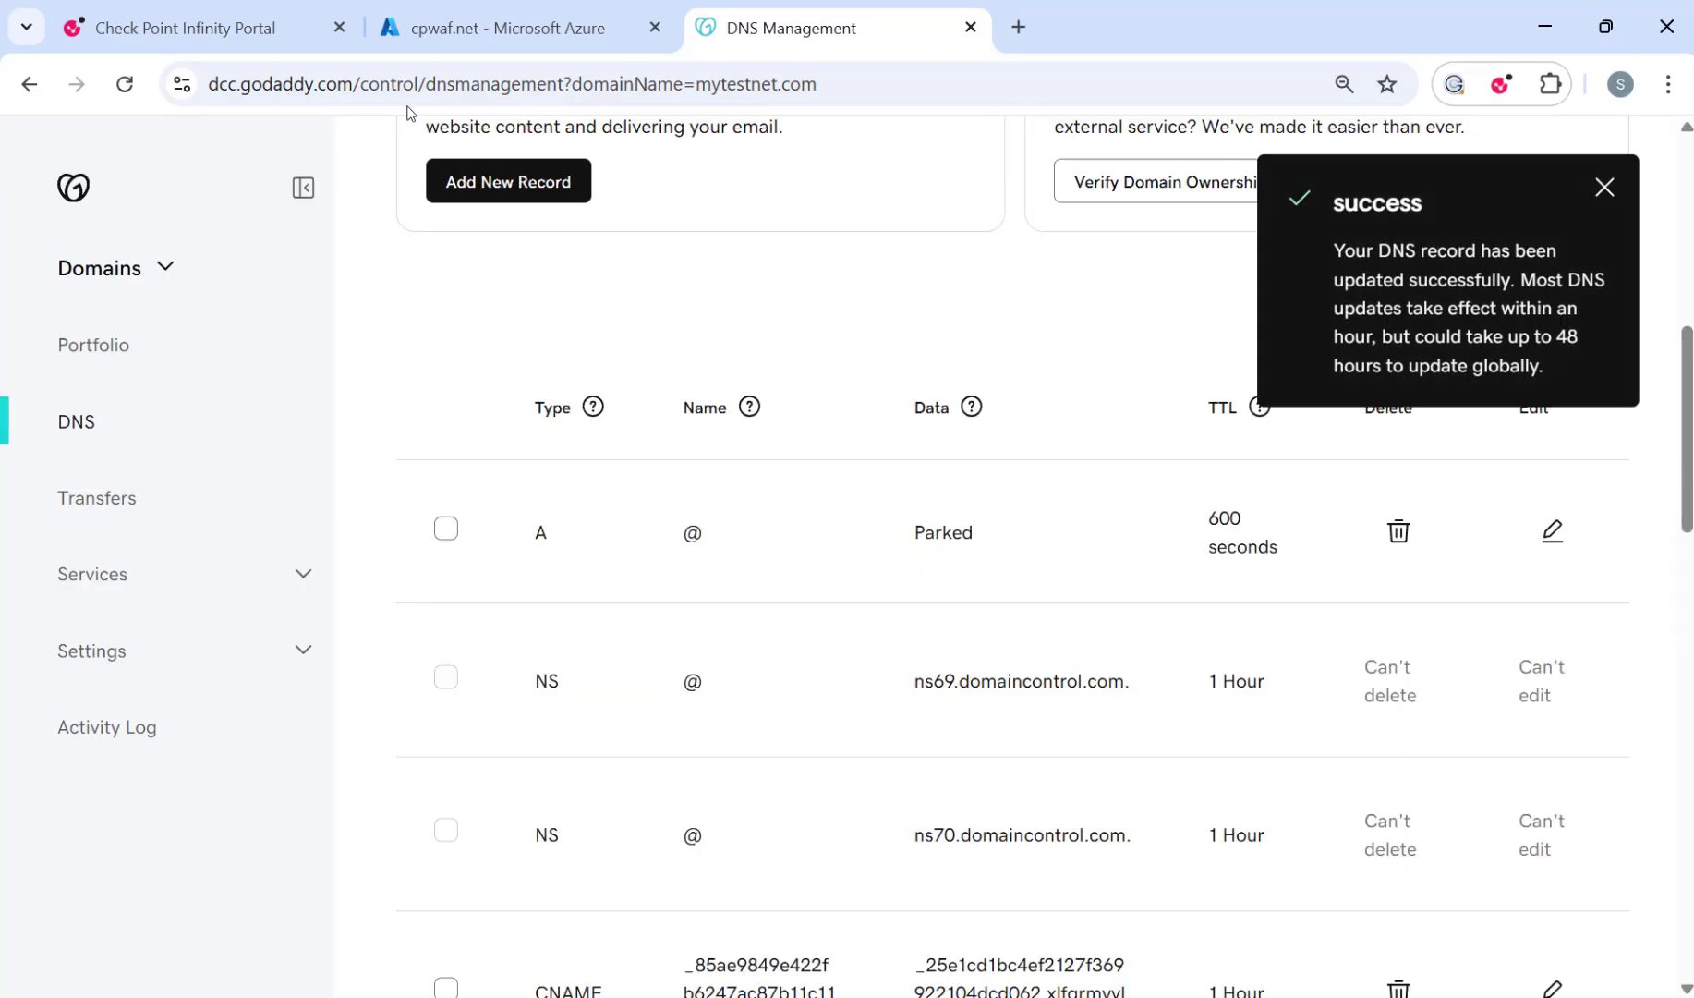
click(183, 27)
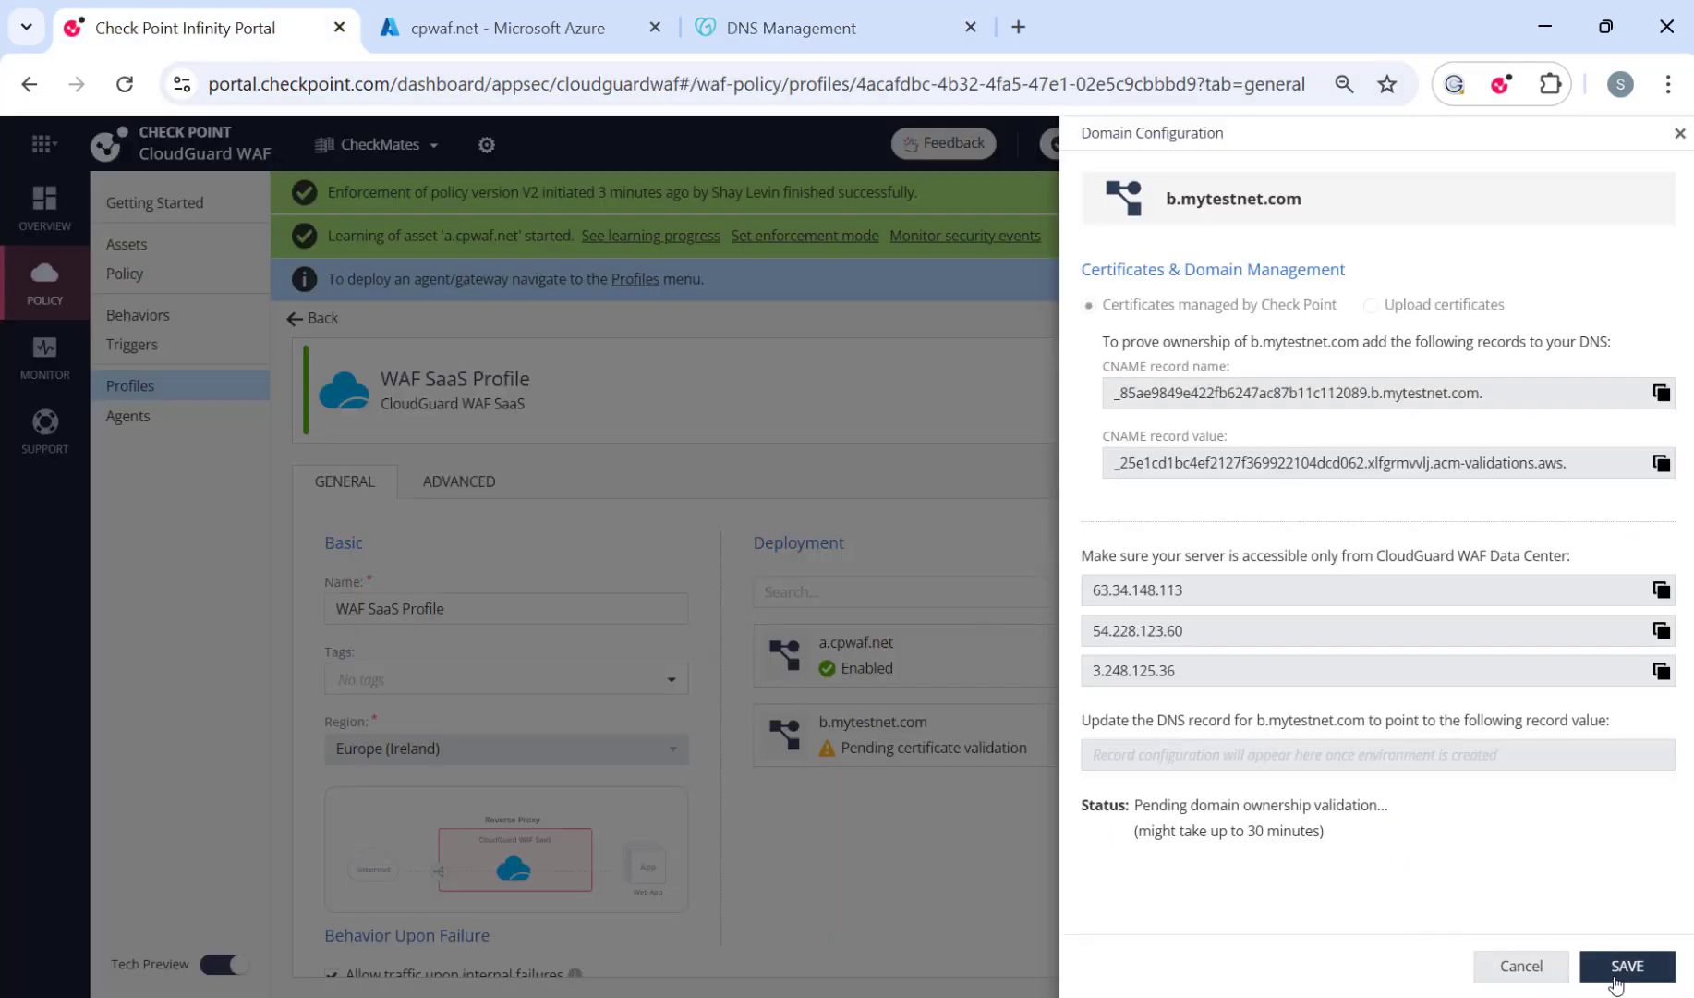
Save b.mytestnet.com's Domain Configuration and reopen its settings.
click(1625, 966)
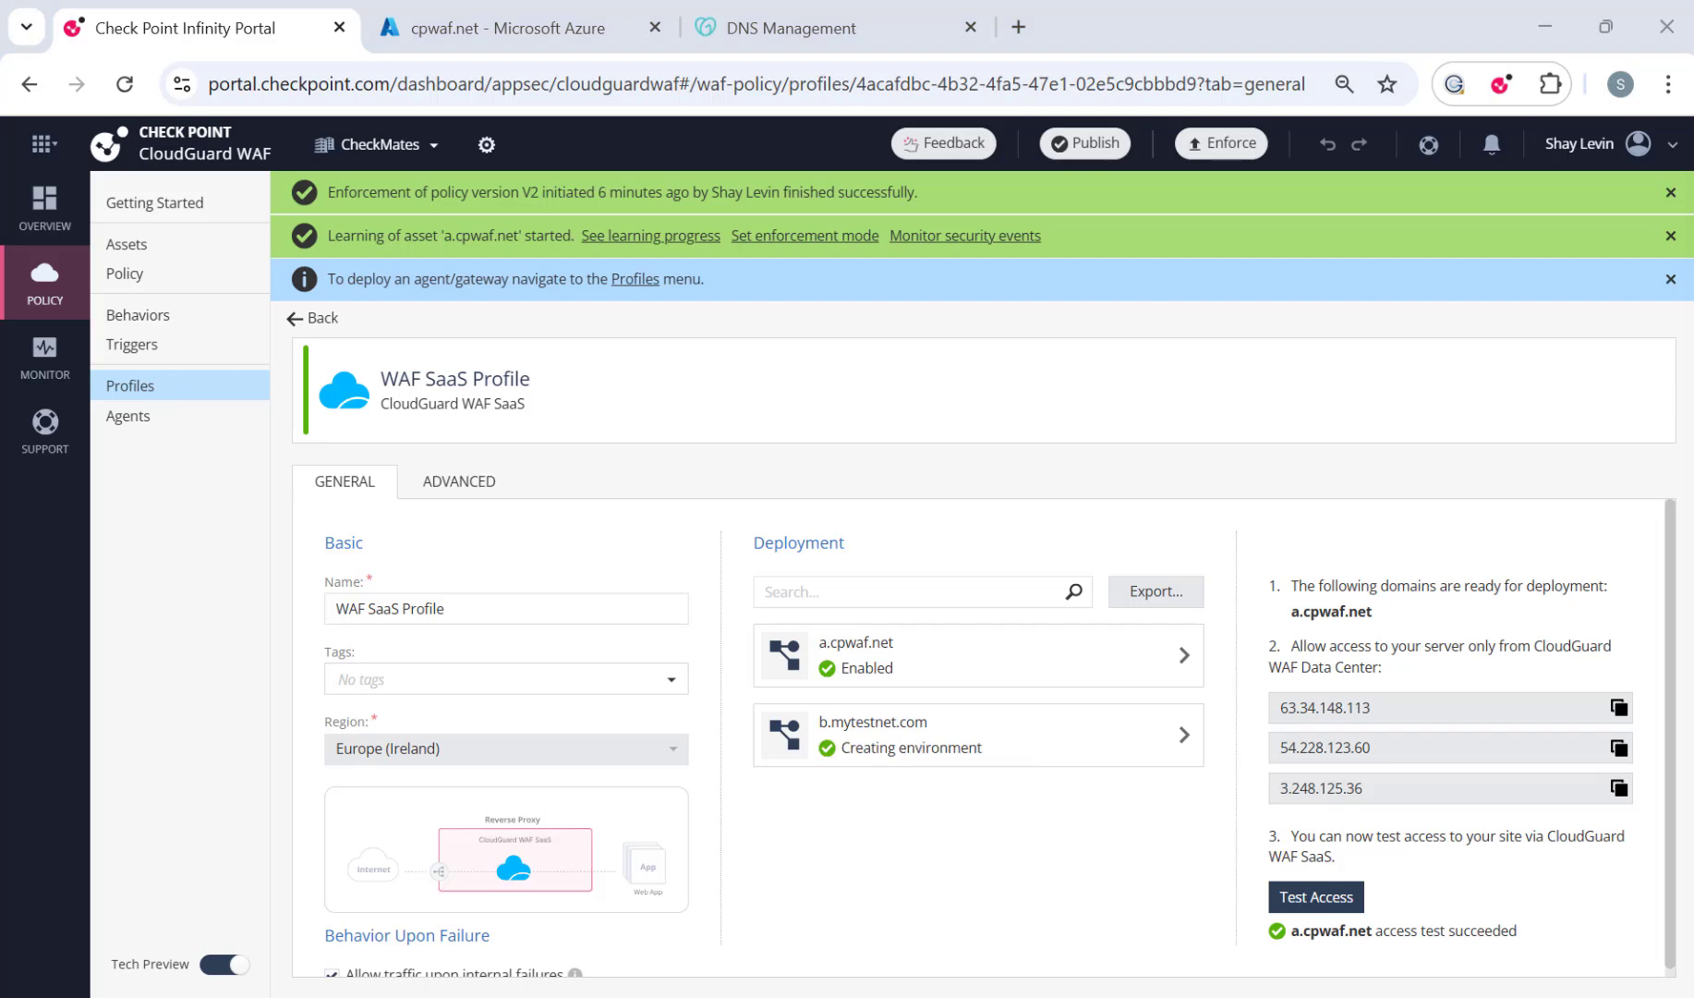
mouse_move(1186, 734)
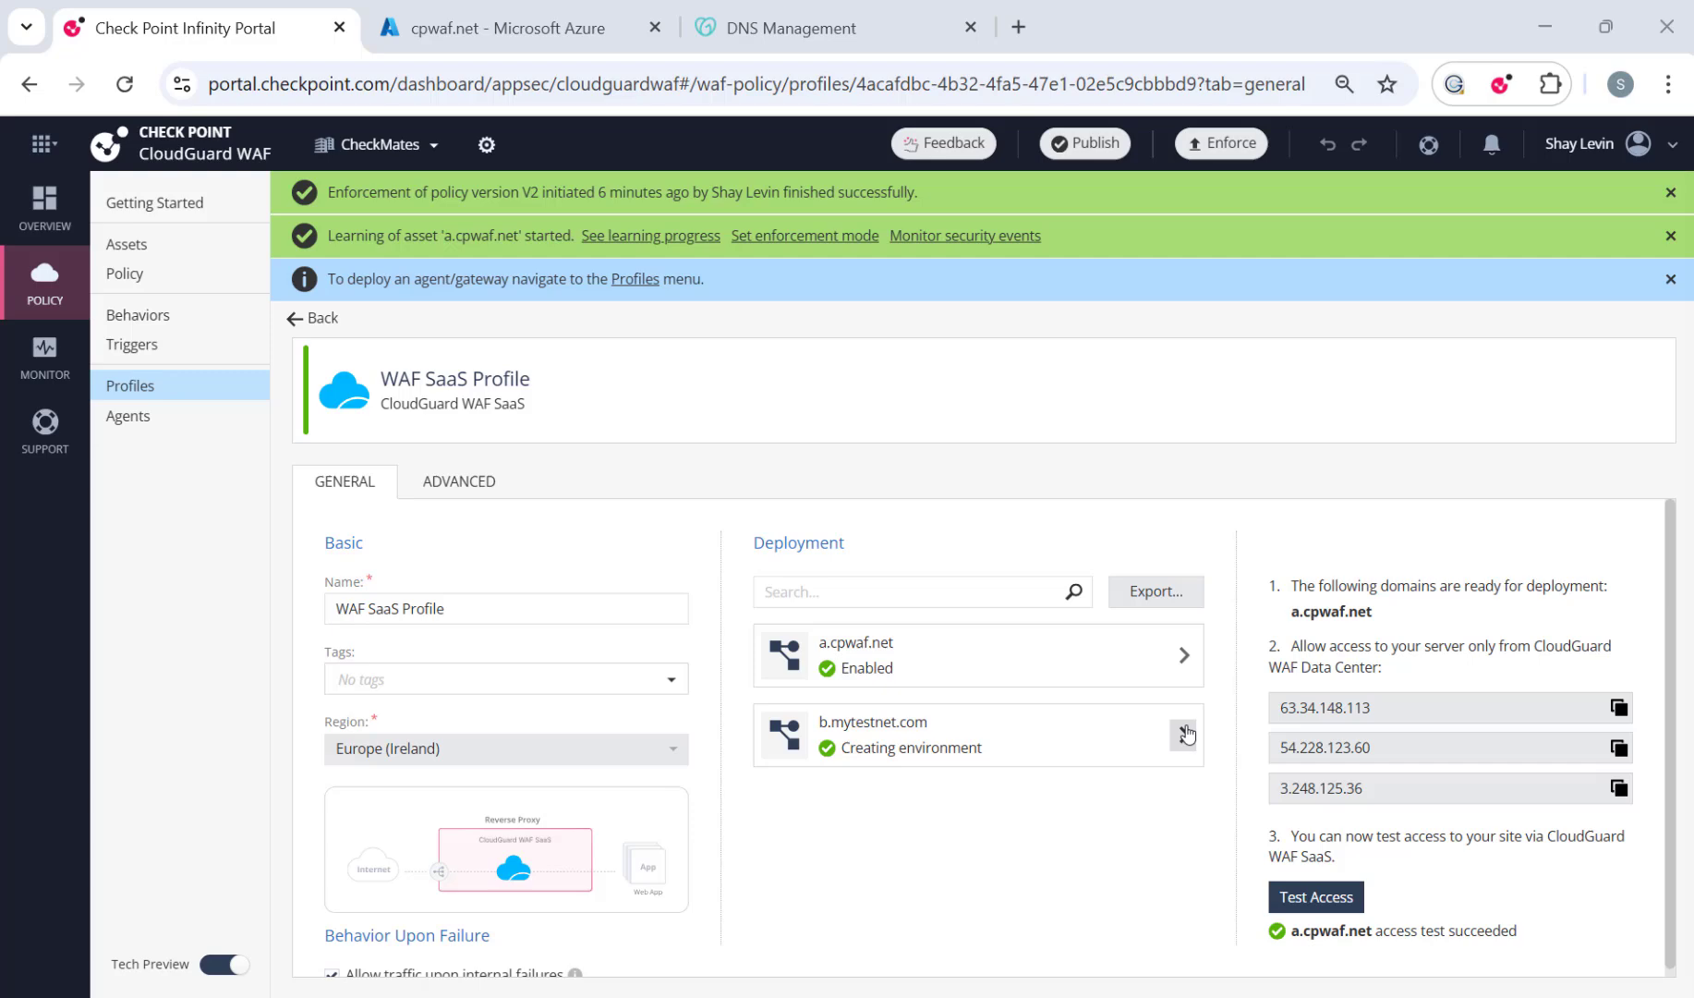
click(1185, 732)
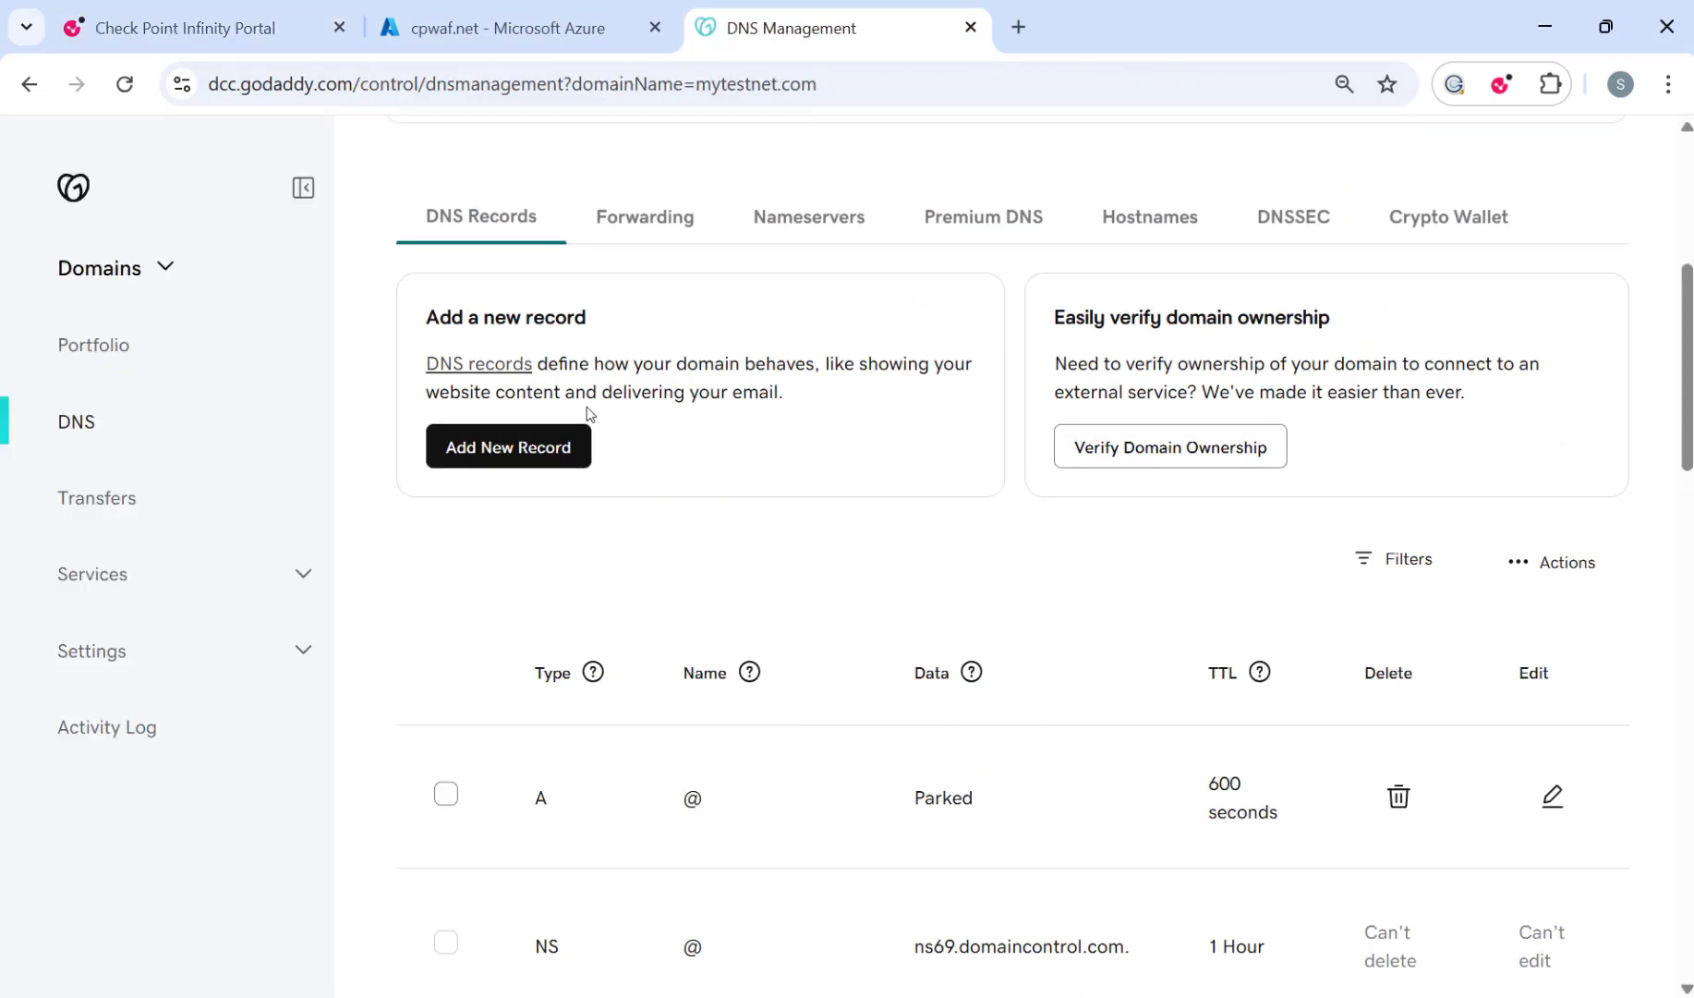
Create and save a GoDaddy CNAME named 'b' pointing to the CloudGuard checkpoint.com address.
click(508, 446)
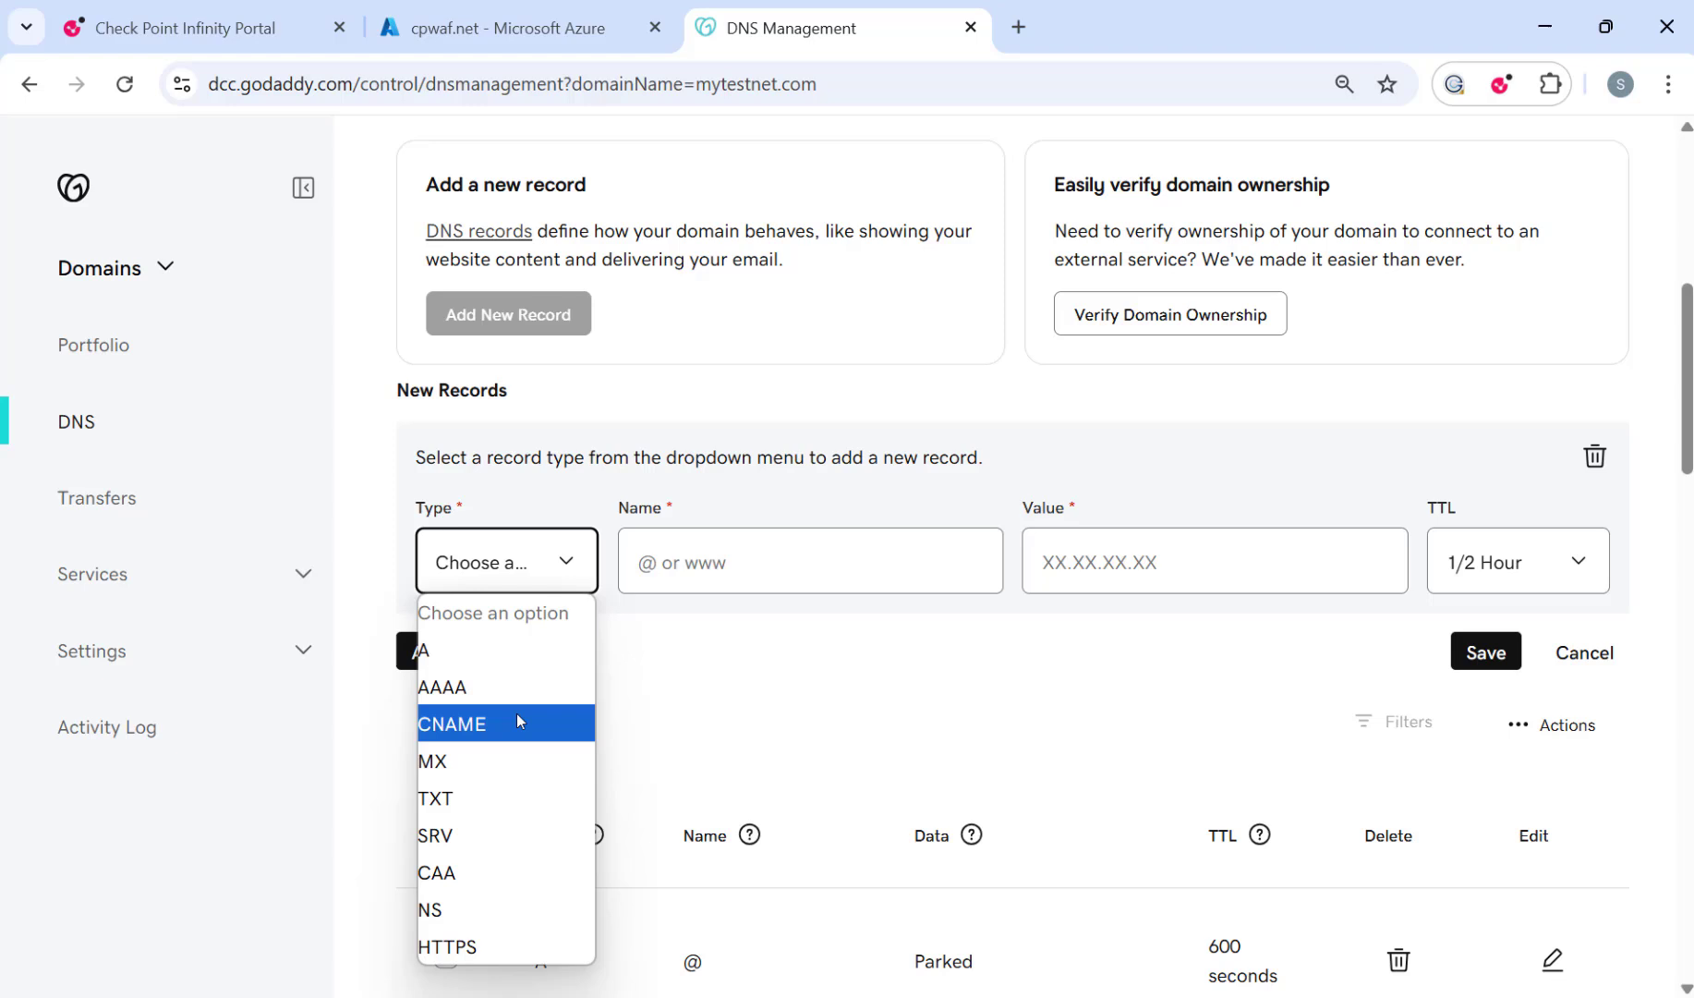
click(453, 723)
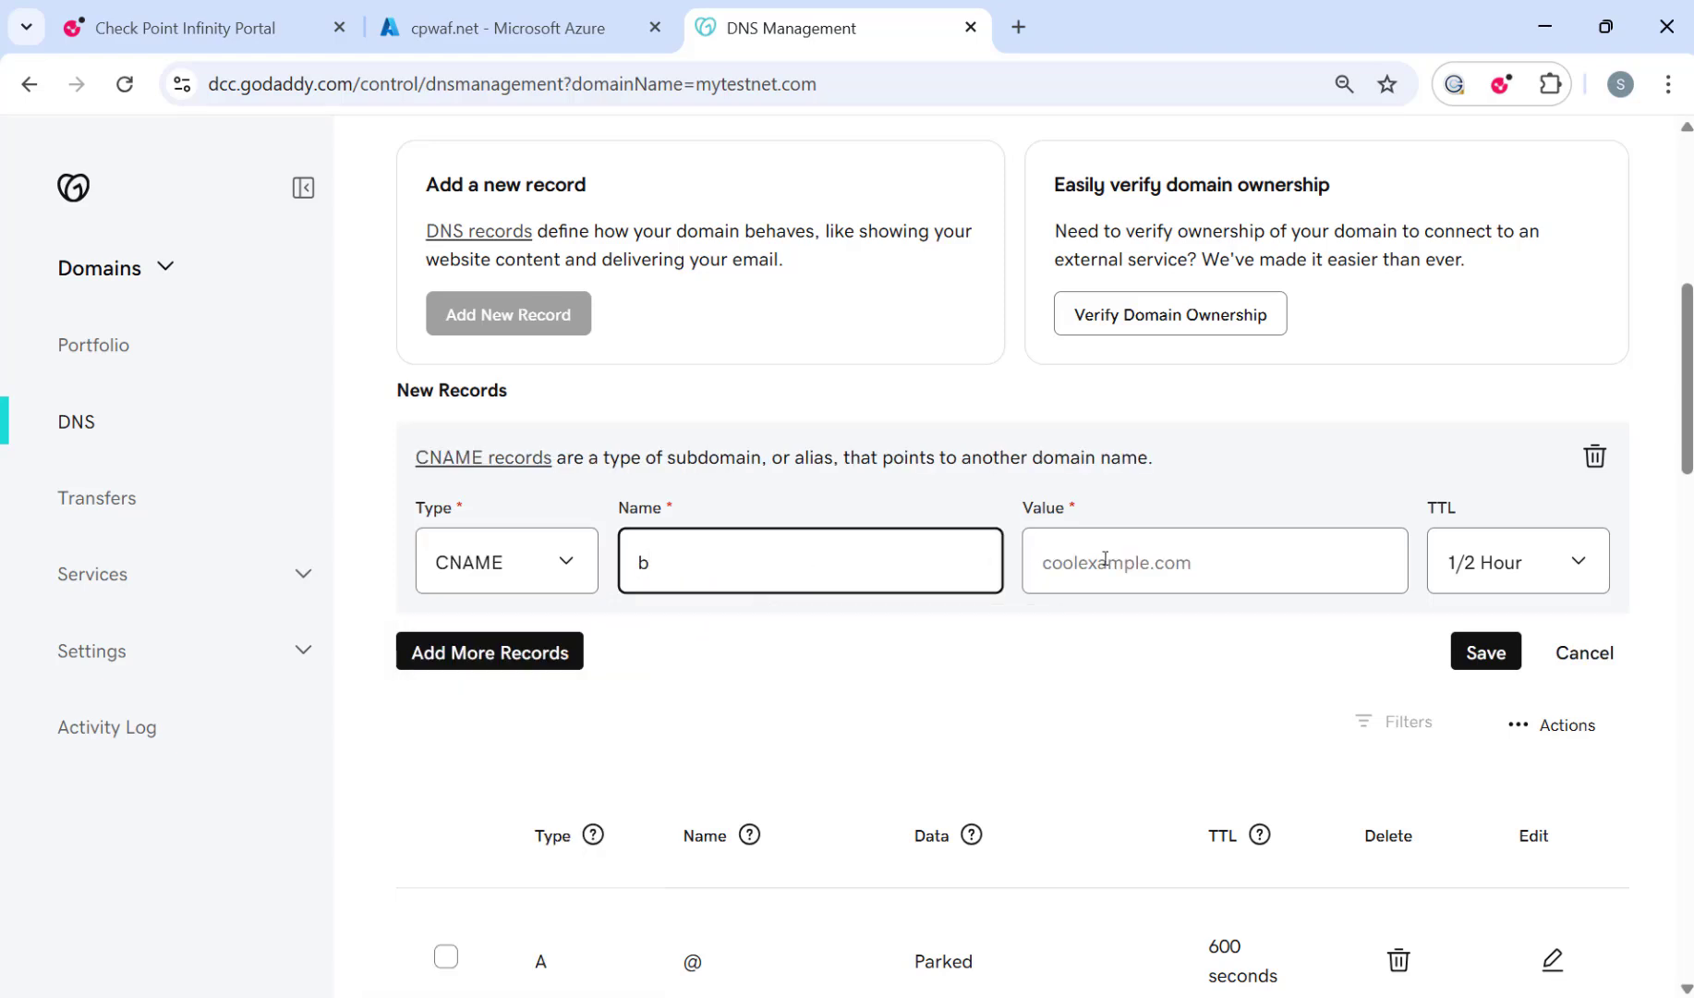
click(1486, 652)
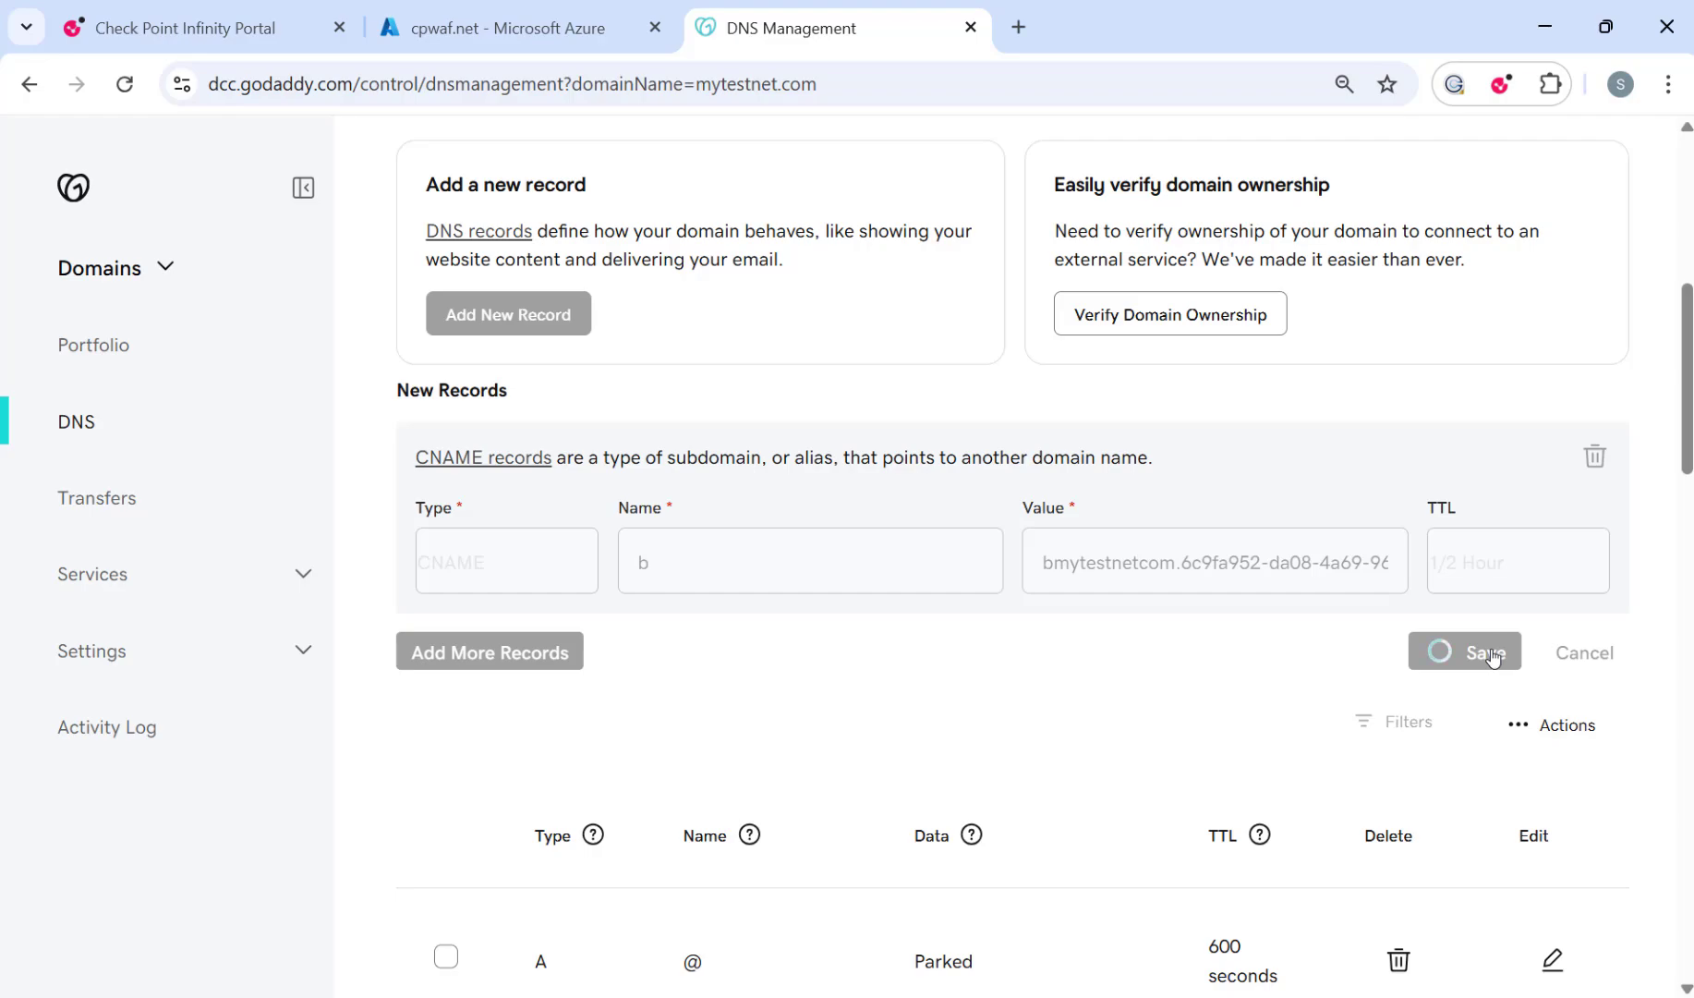
click(1483, 652)
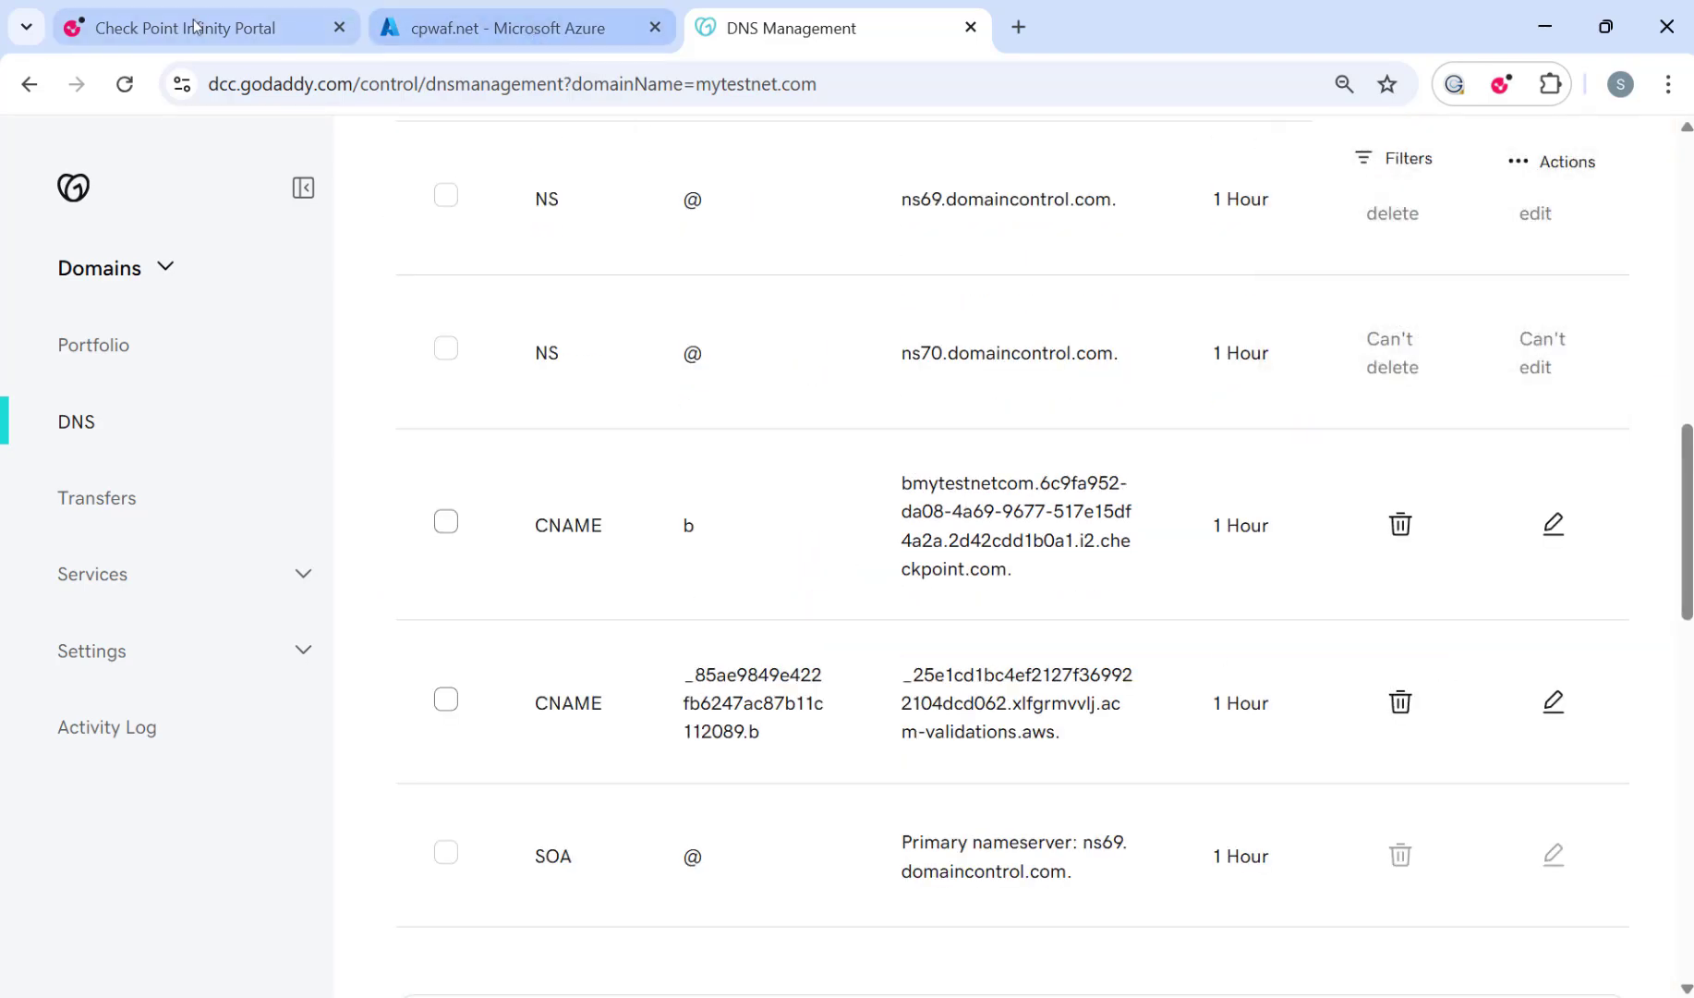
click(195, 28)
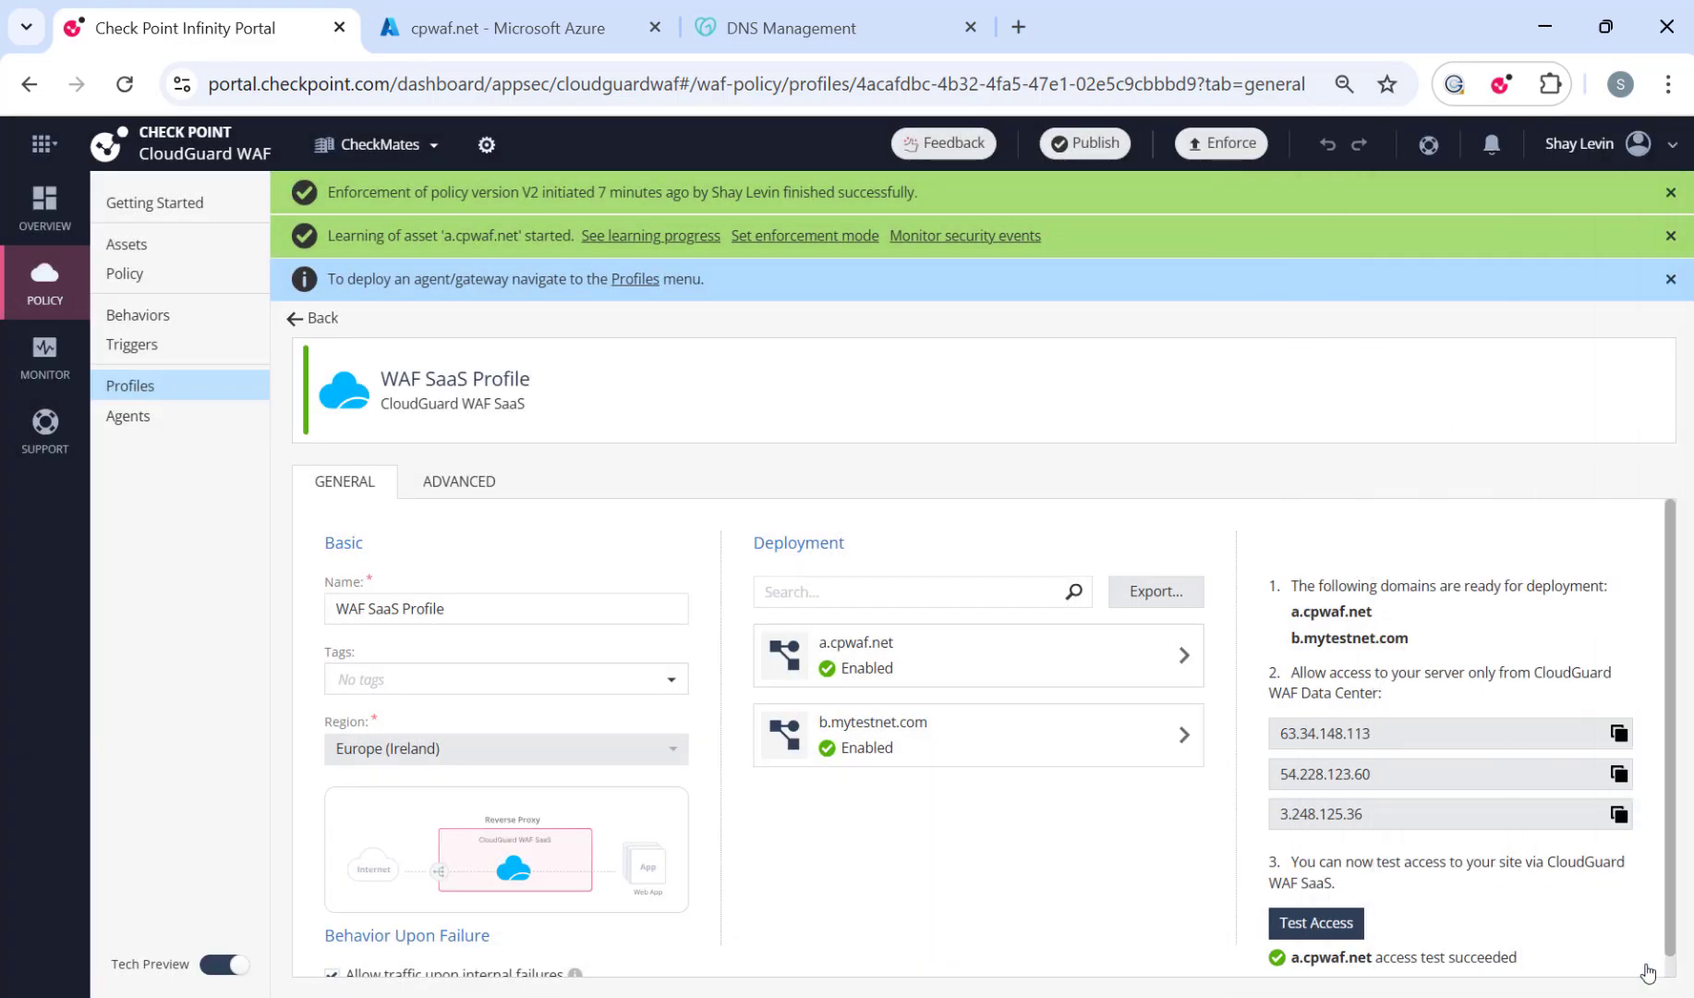
mouse_move(941, 750)
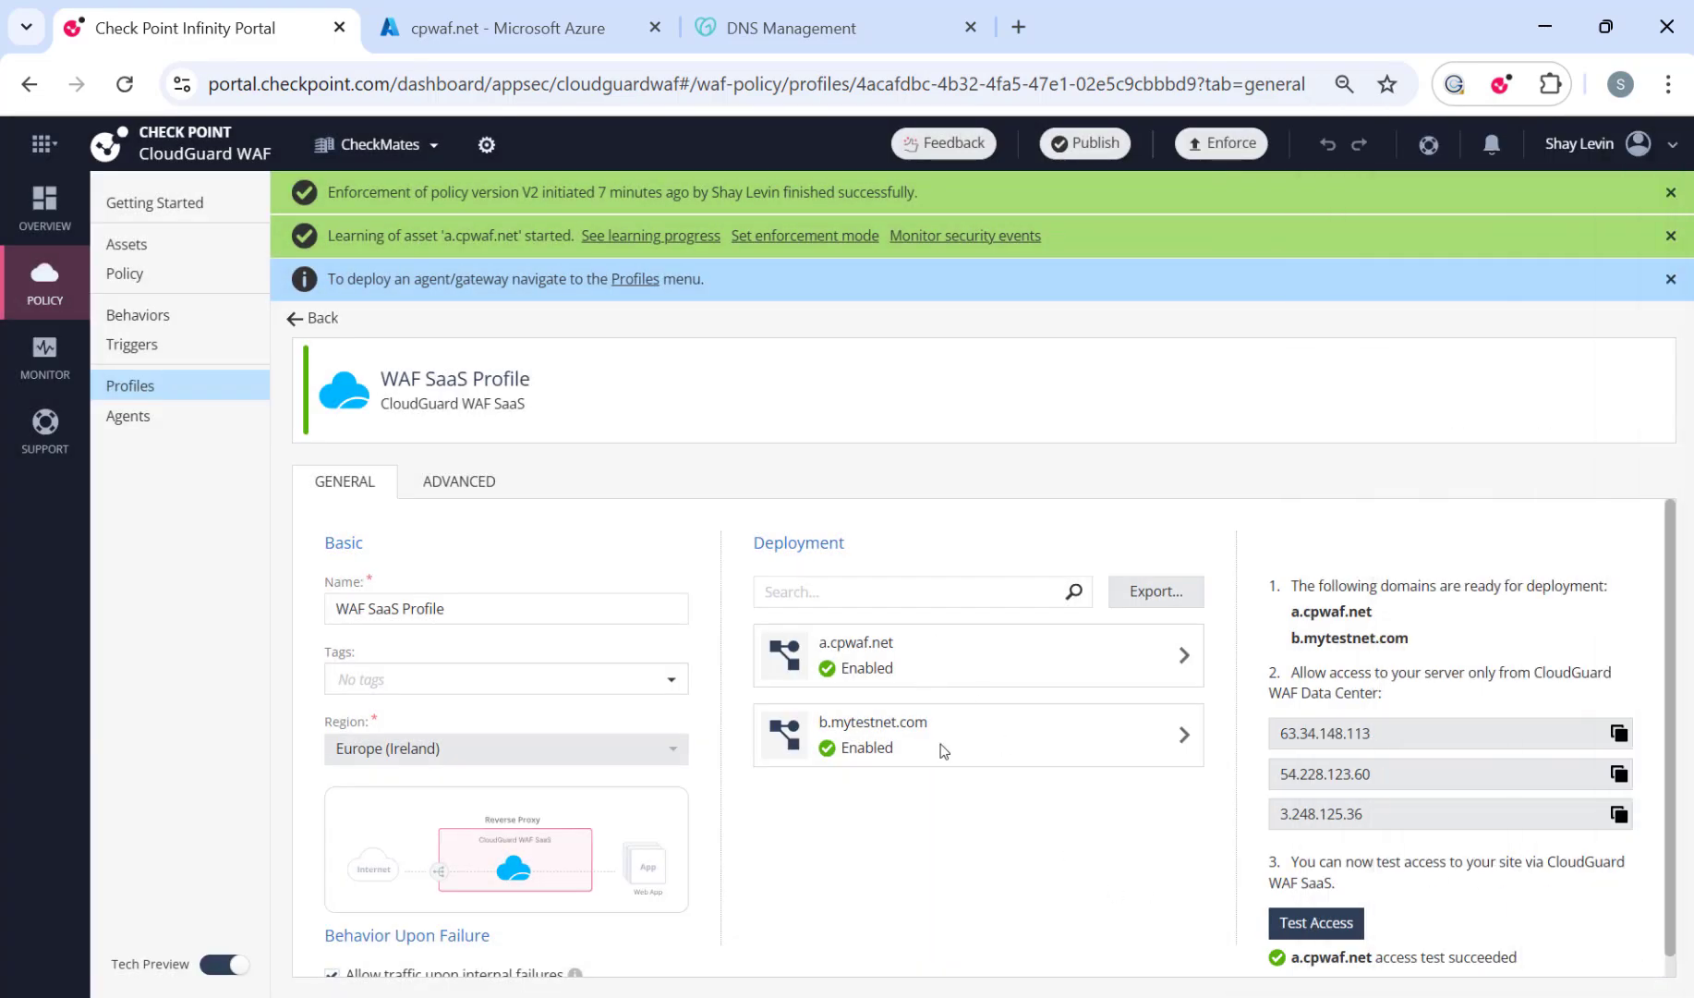
Copy an enabled domain name from the CloudGuard Deployment list.
double_click(1357, 611)
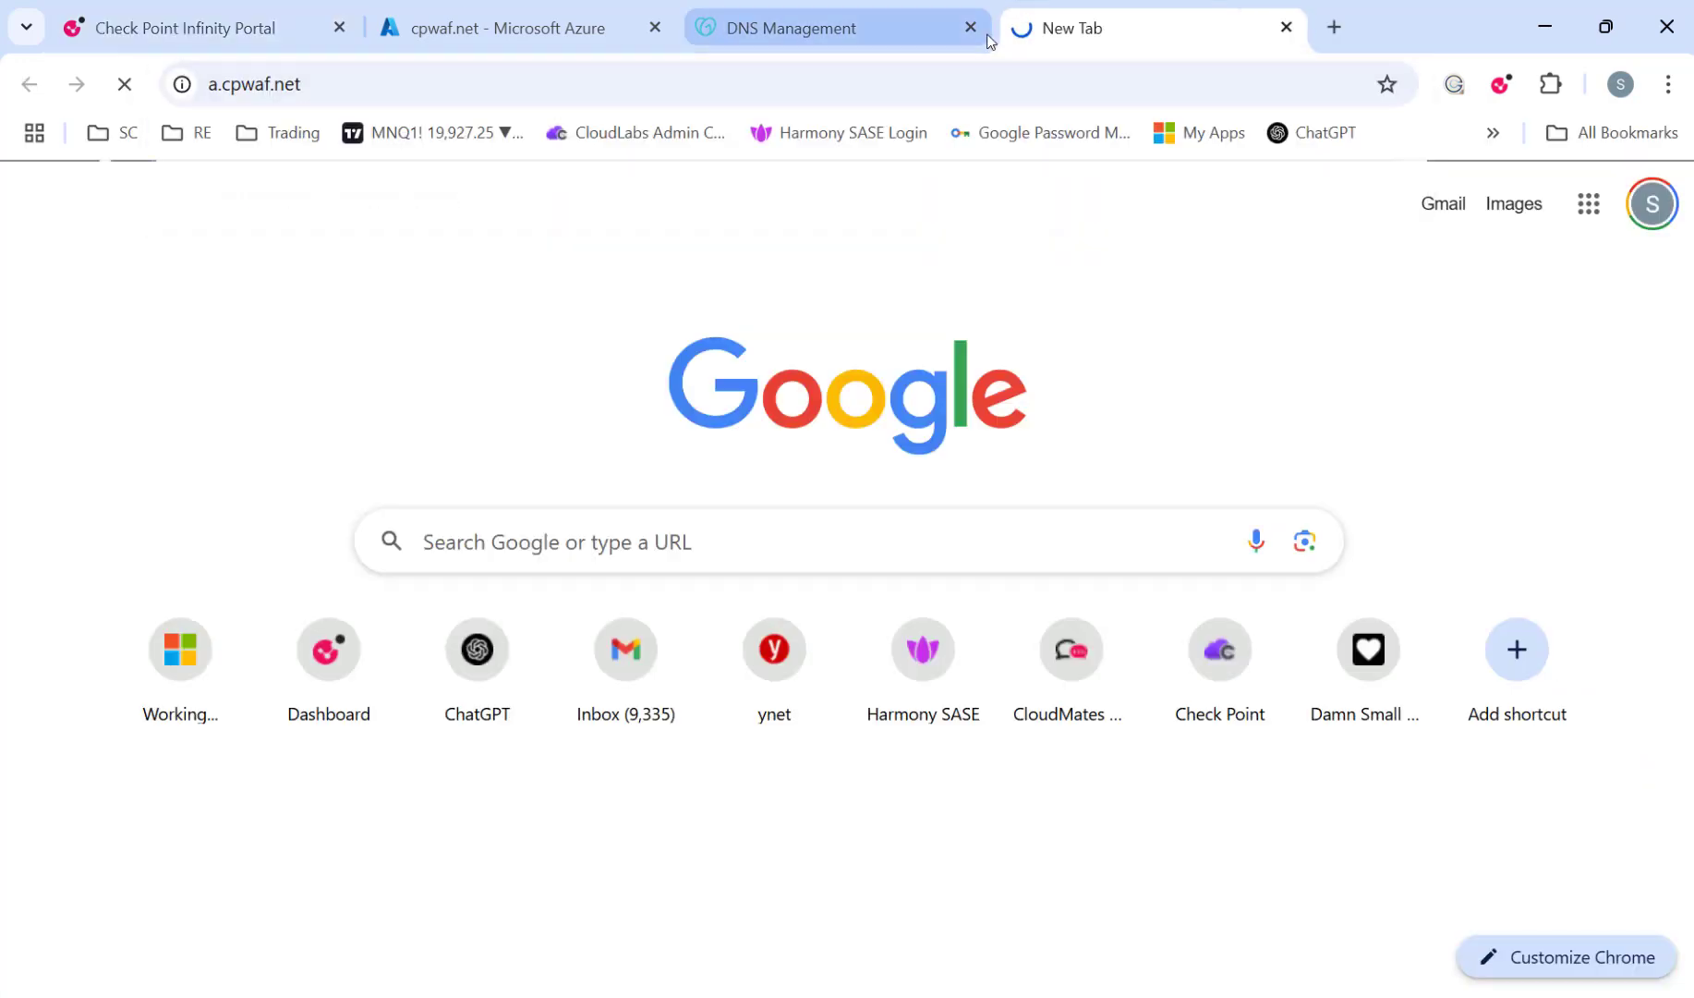
Confirm a.cpwaf.net's connection is secure, then start testing b.mytestnet.com in a new tab.
click(180, 84)
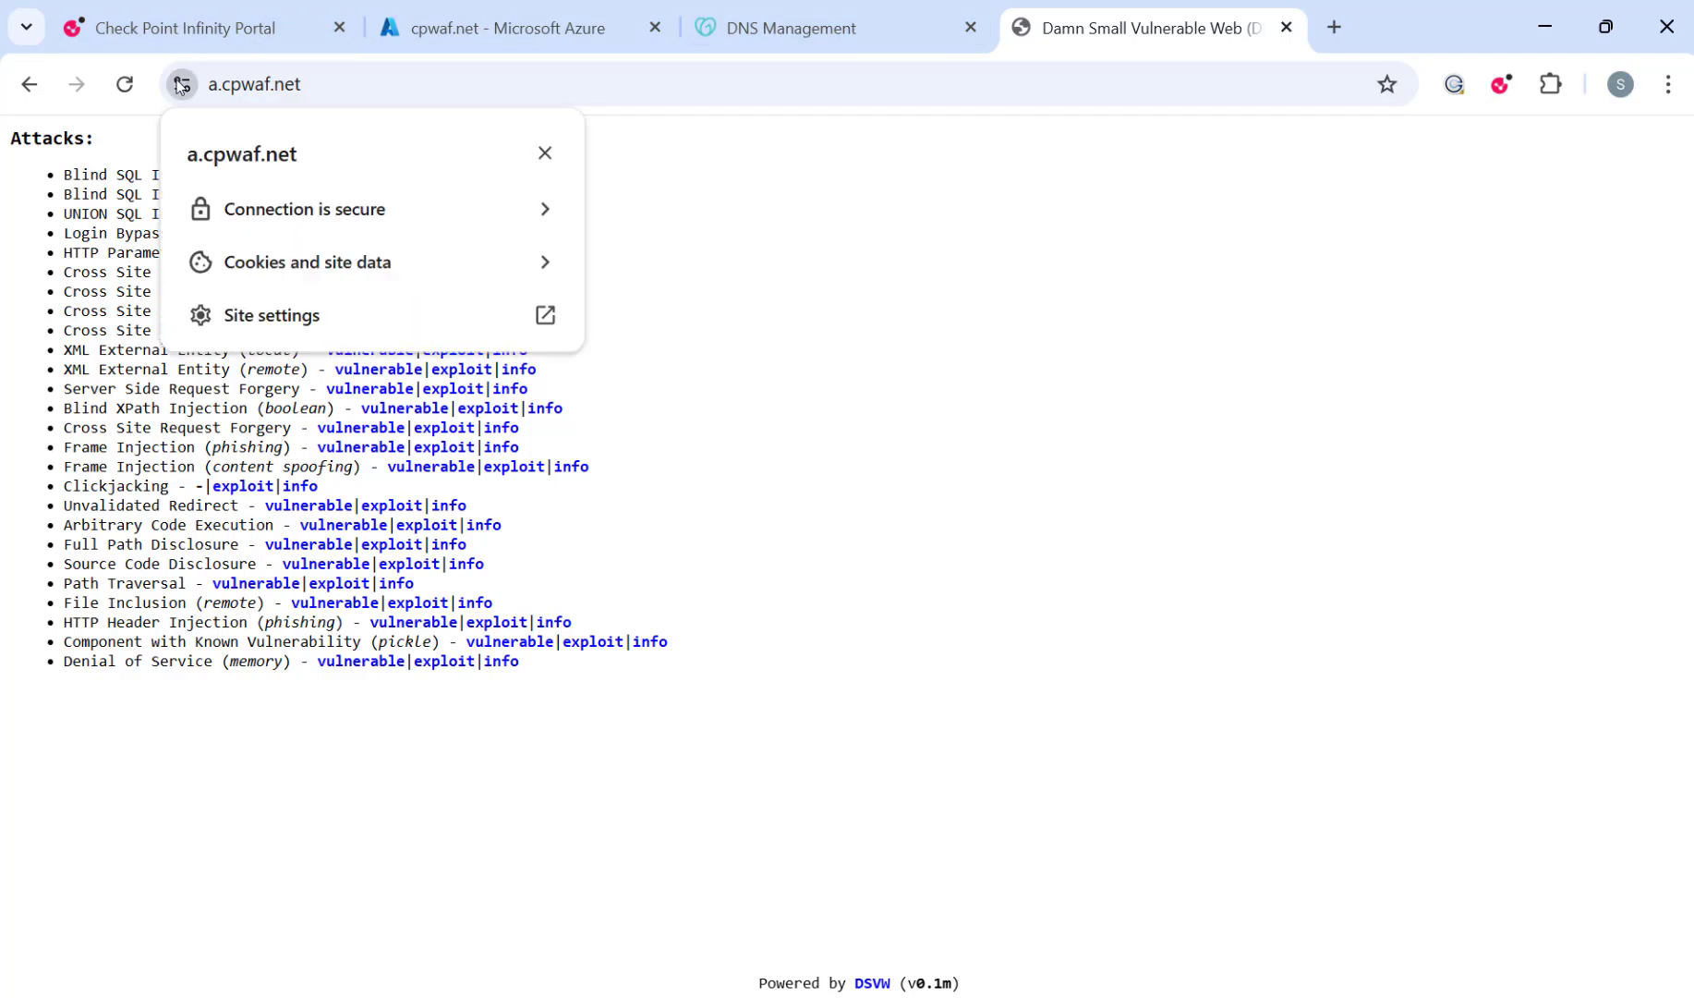
click(1219, 76)
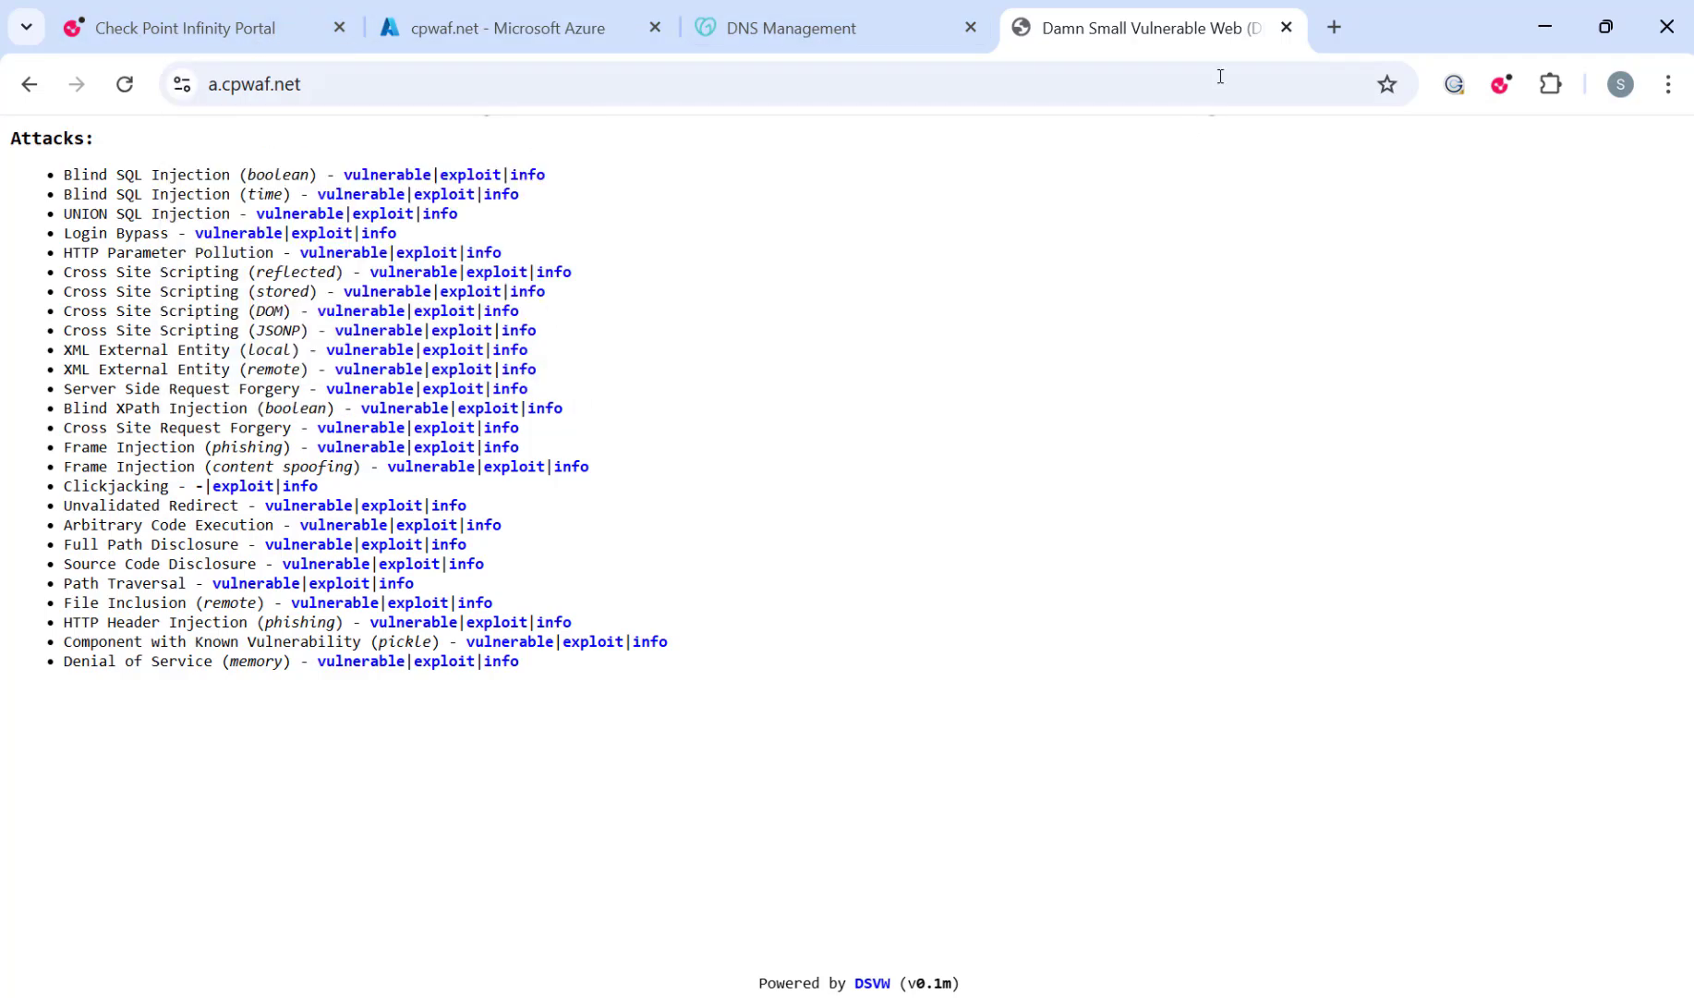
click(183, 27)
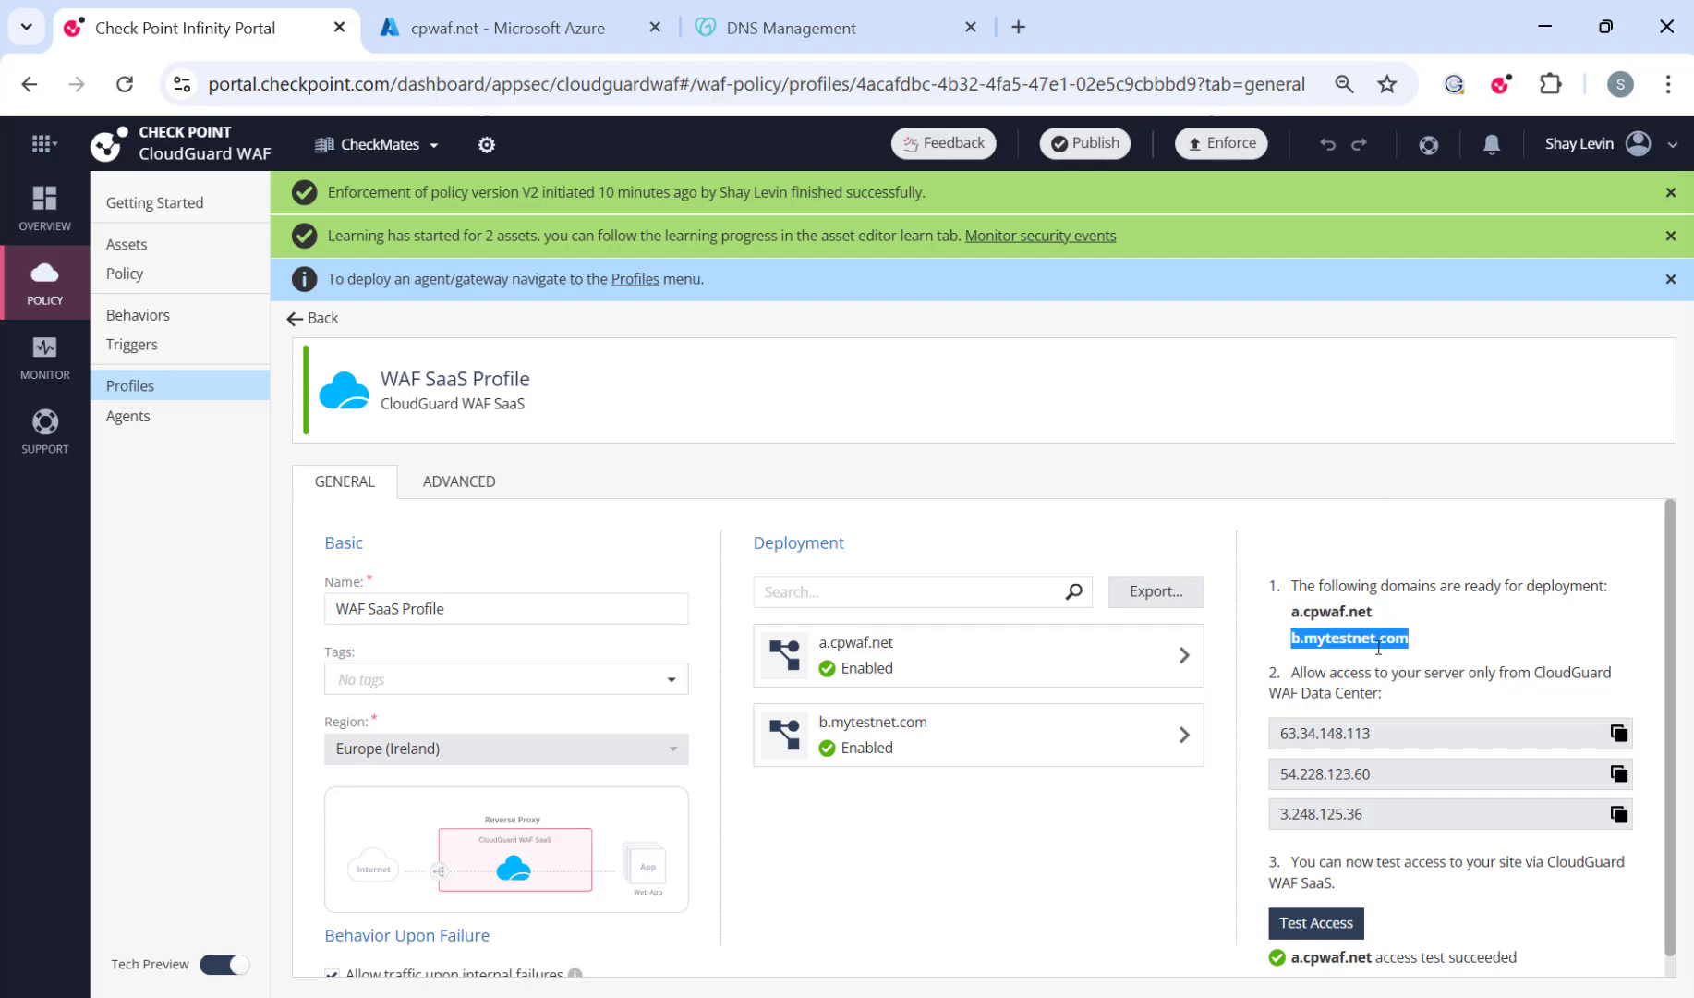
click(1333, 27)
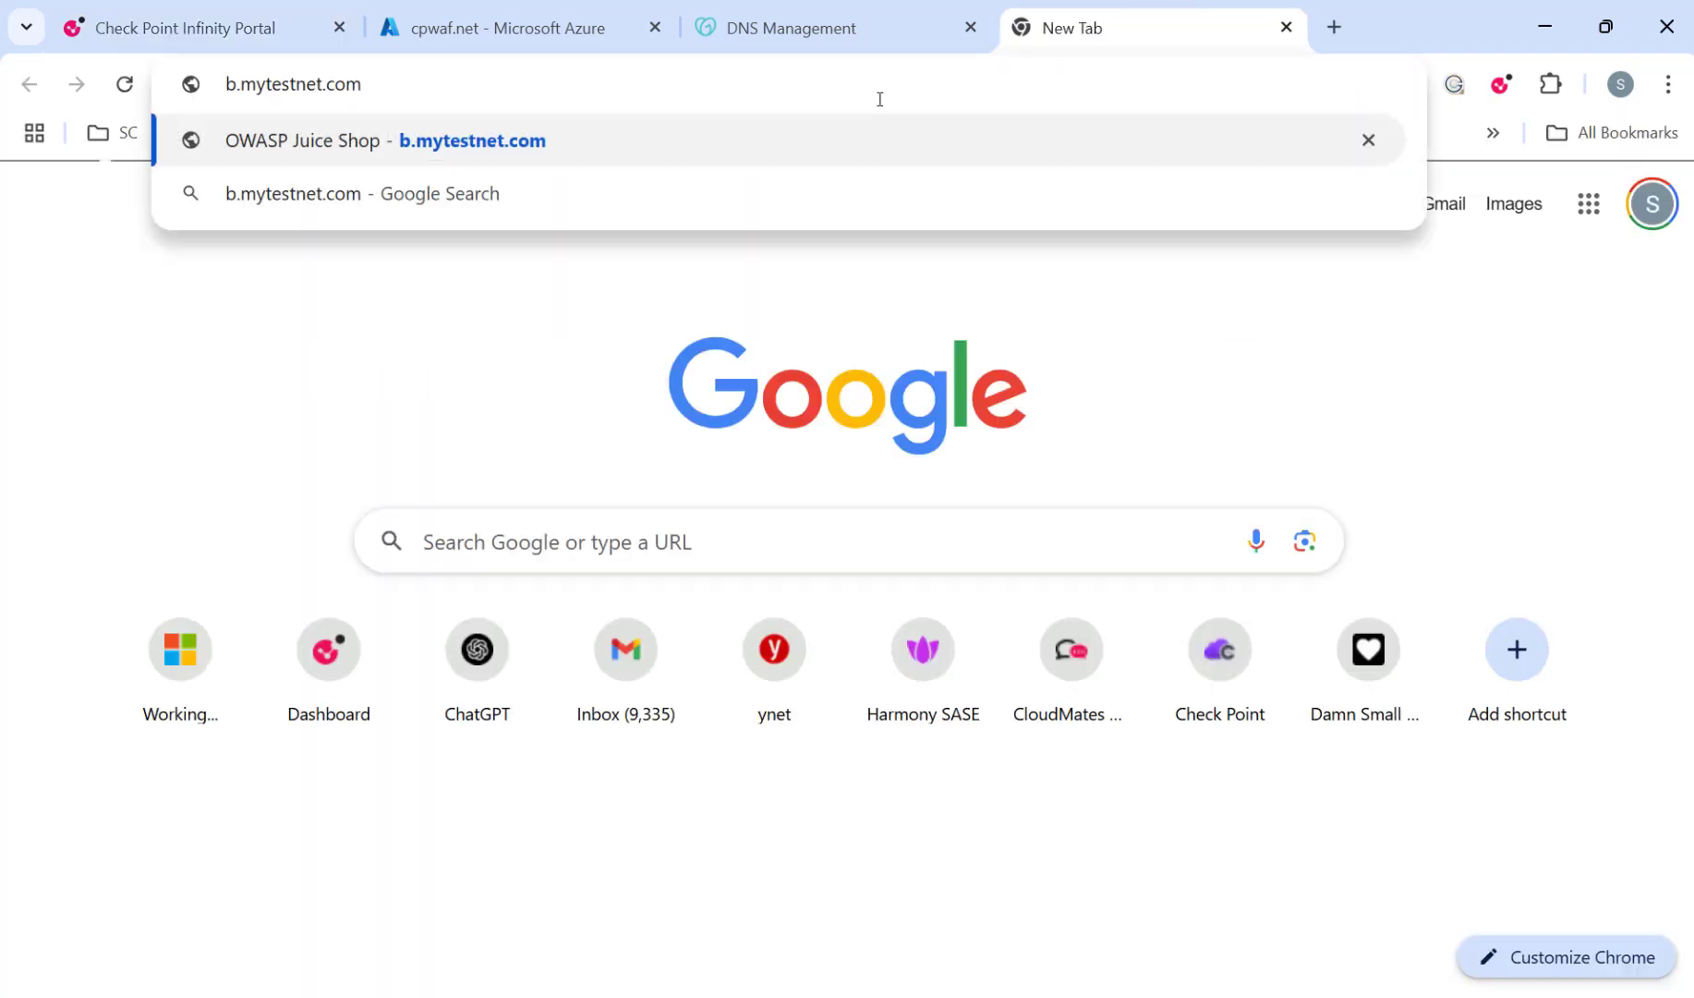